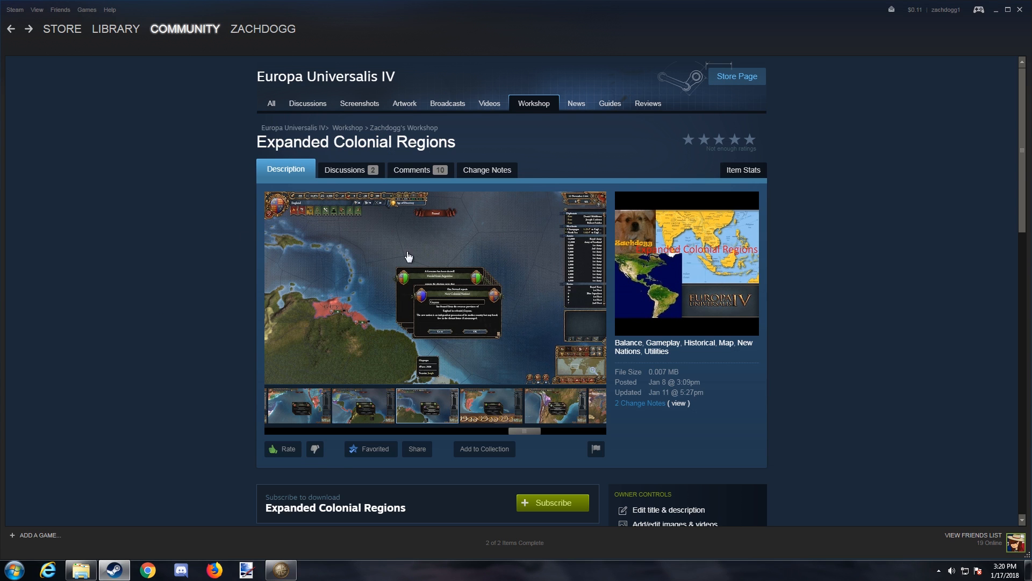
pyautogui.moveTo(79, 183)
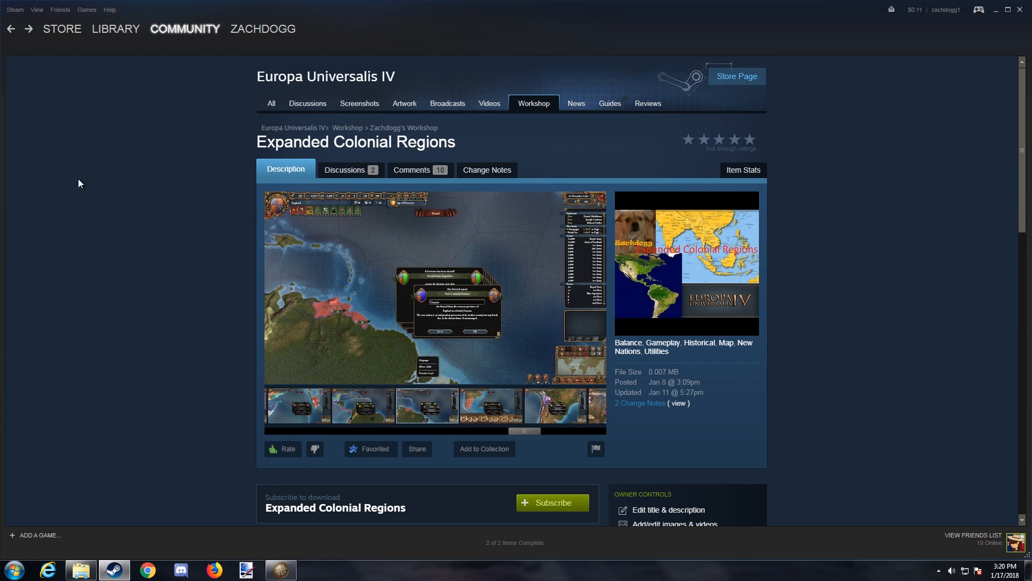
pyautogui.moveTo(255, 344)
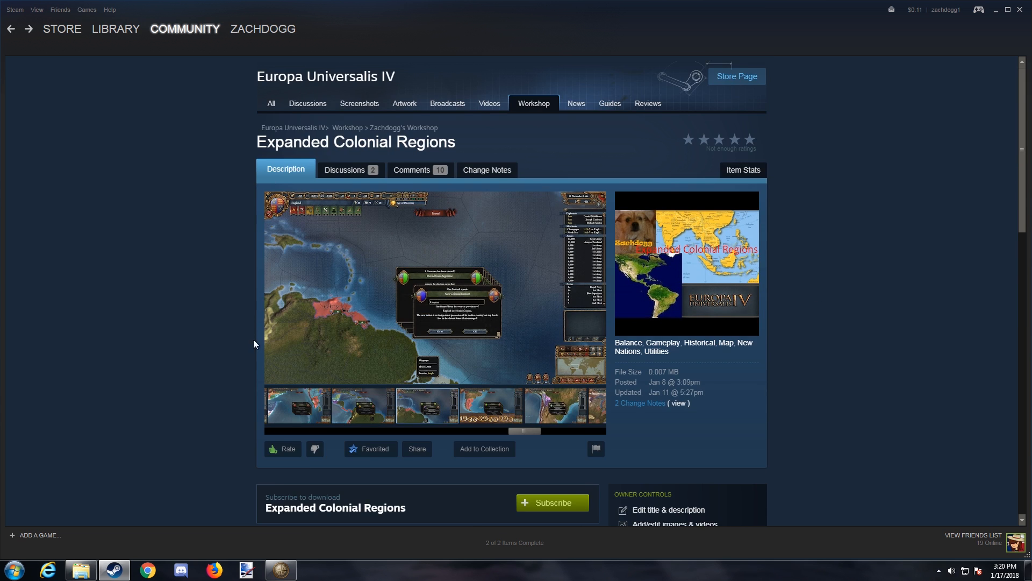
pyautogui.moveTo(123, 453)
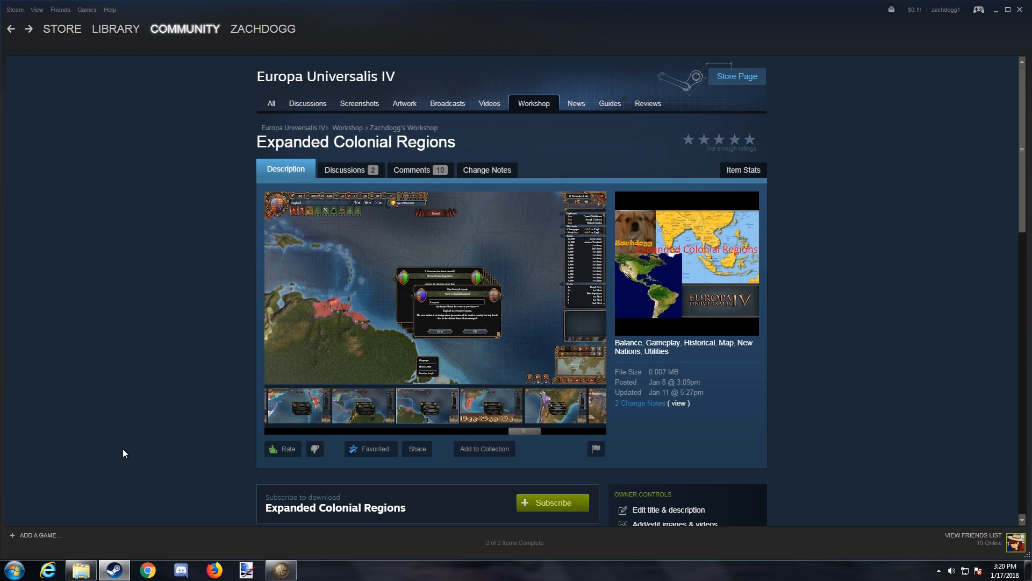
pyautogui.moveTo(105, 468)
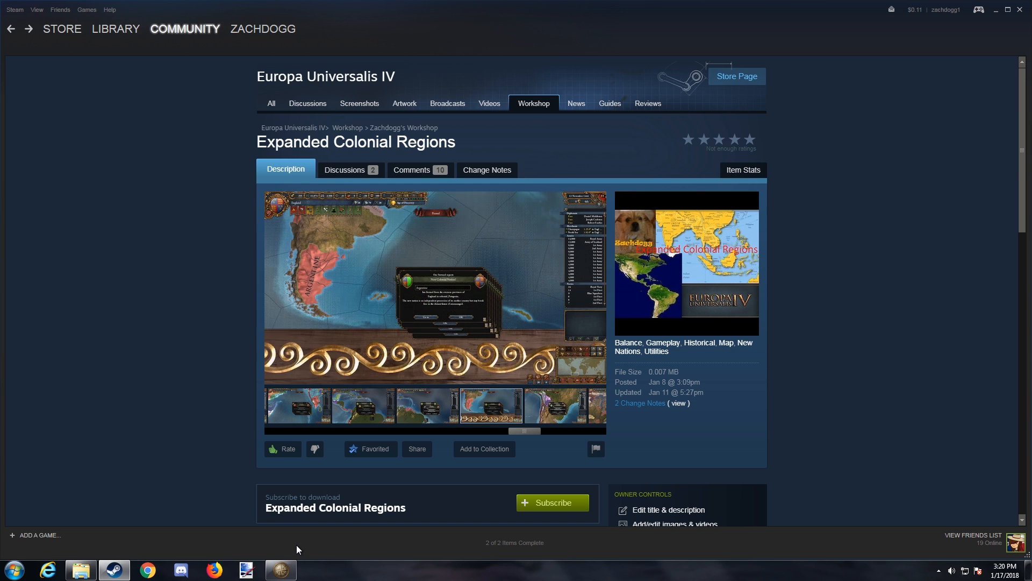
# Start the Europa Universalis IV launcher, review its installed mods list, then close it
pyautogui.click(279, 569)
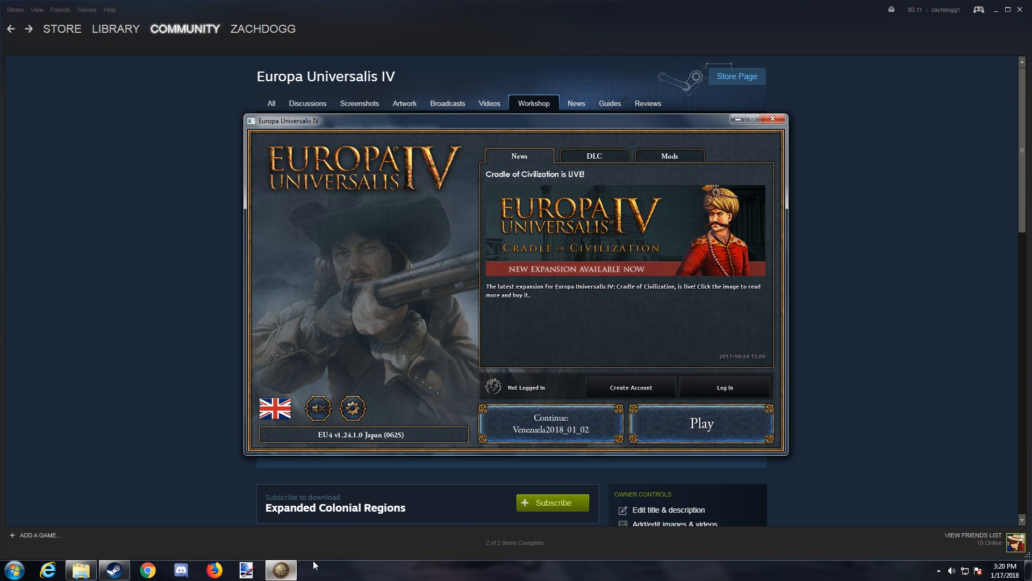
pyautogui.moveTo(440, 564)
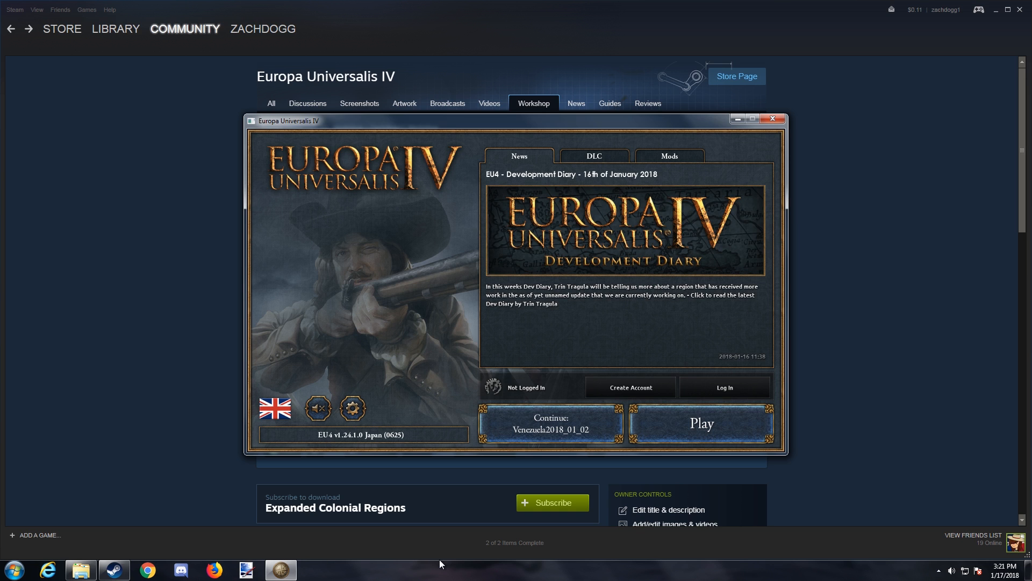
pyautogui.moveTo(697, 157)
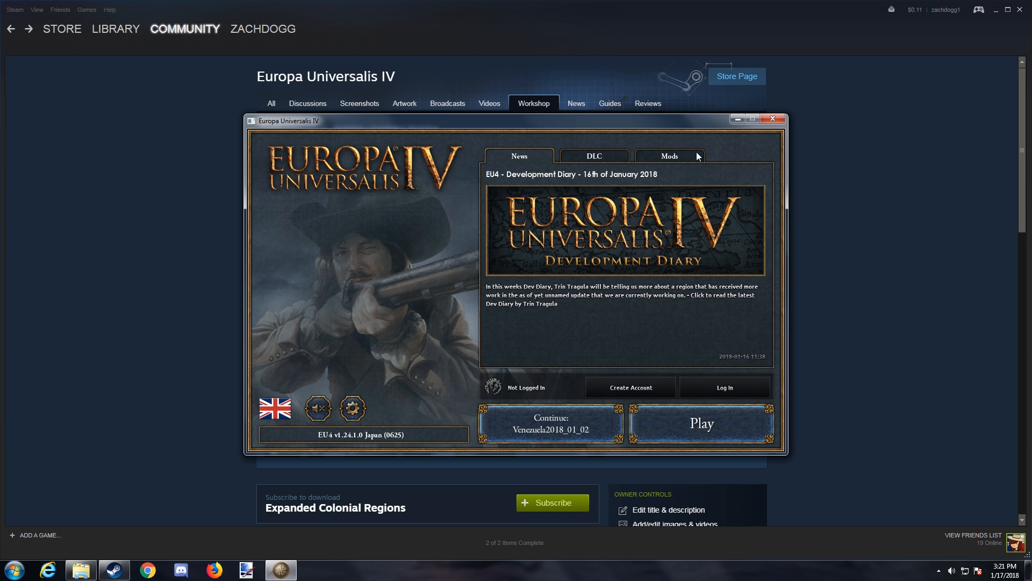
pyautogui.click(668, 156)
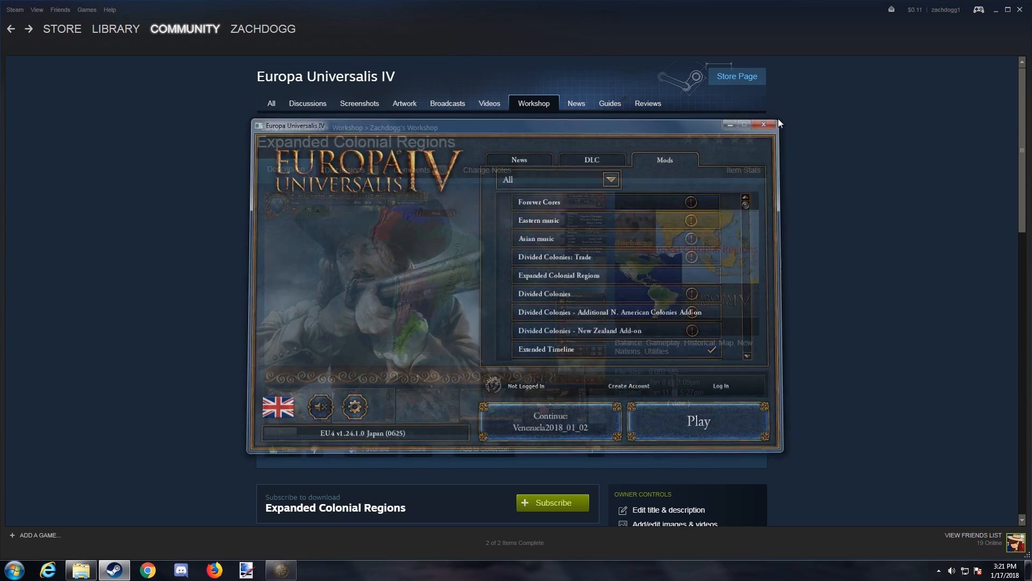
pyautogui.click(764, 125)
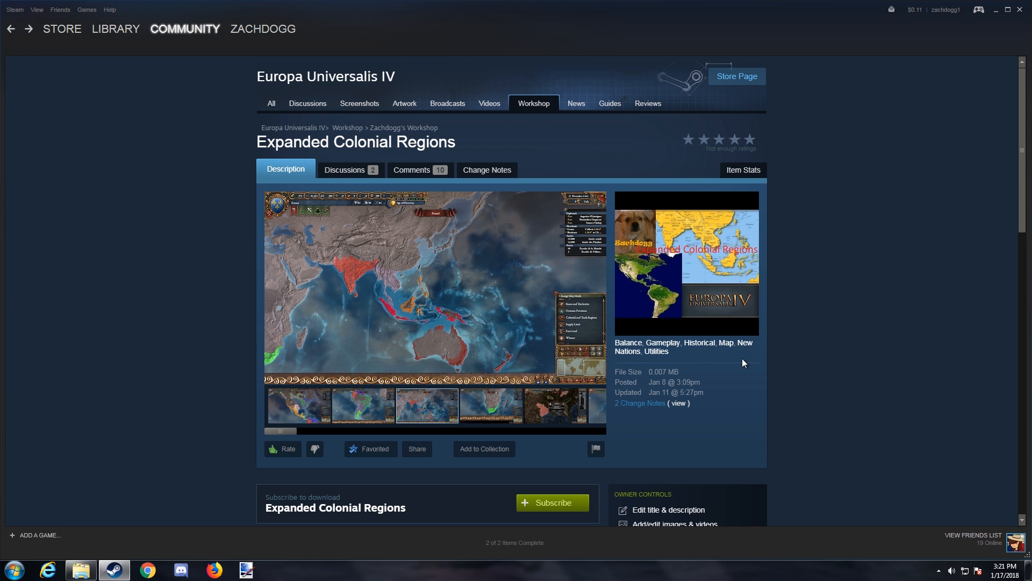
# Open the common folder inside the Europa Universalis IV install directory
pyautogui.click(490, 406)
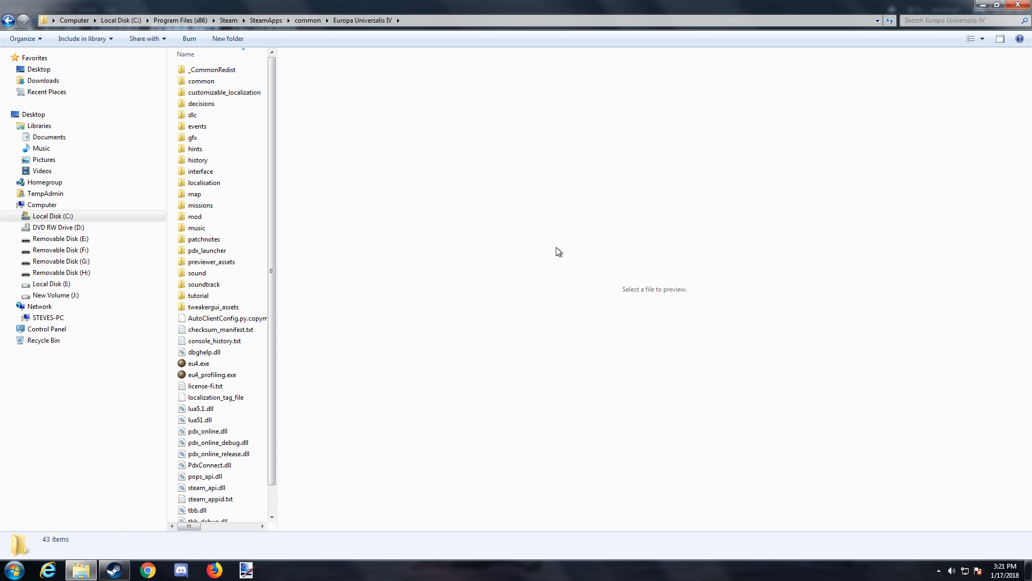
pyautogui.moveTo(228, 20)
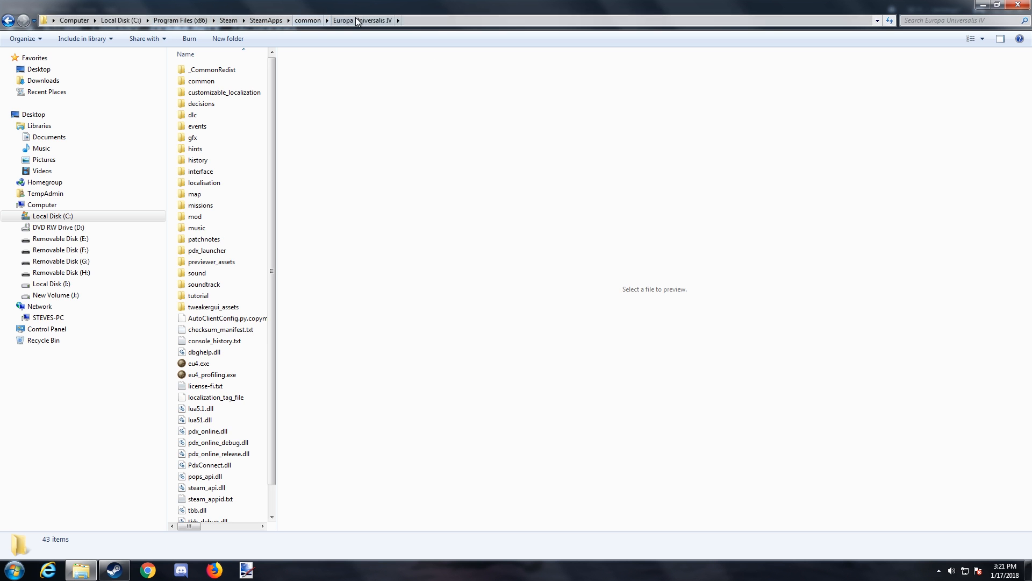
pyautogui.moveTo(316, 267)
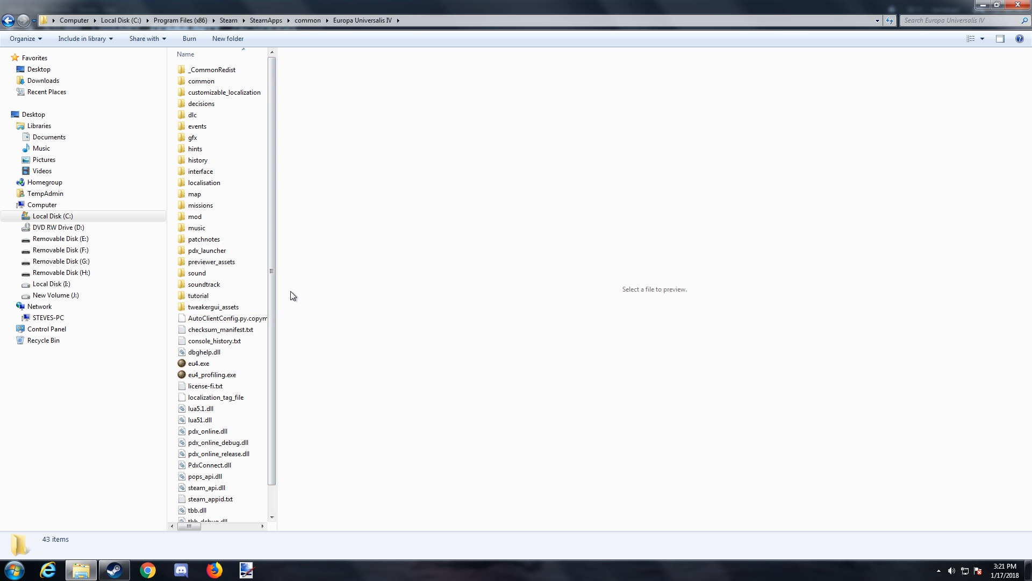
pyautogui.moveTo(291, 300)
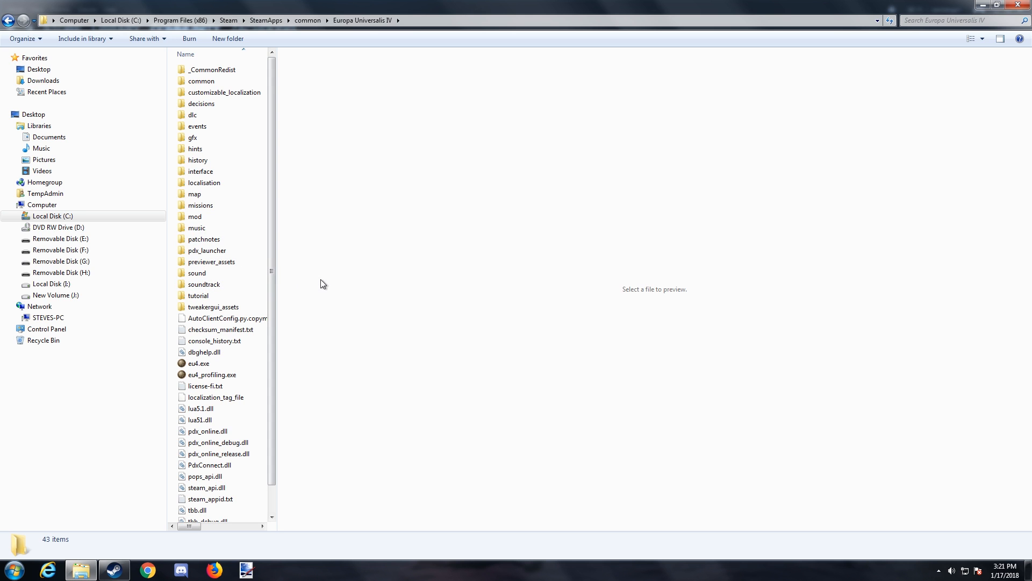
pyautogui.moveTo(287, 164)
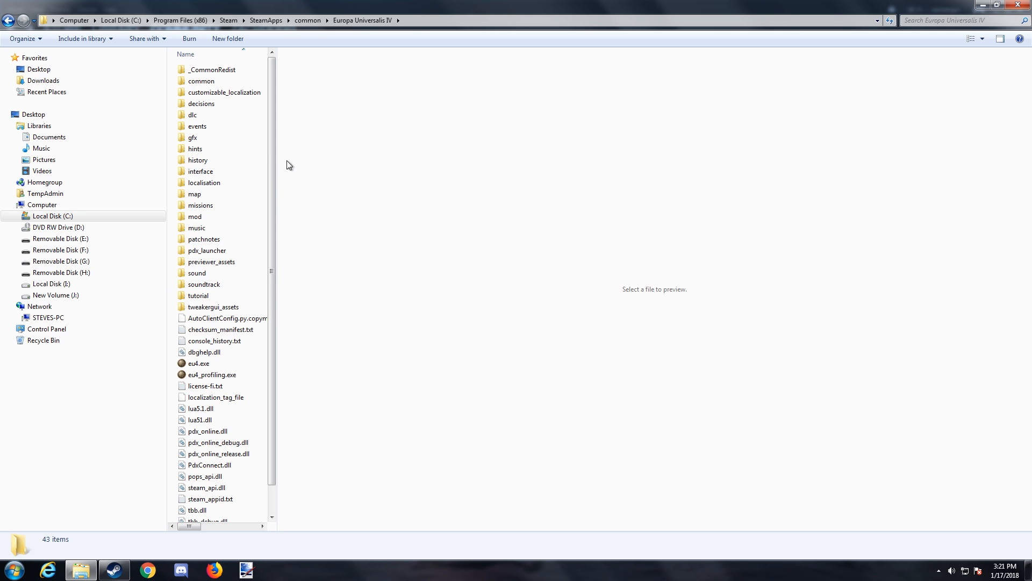
pyautogui.moveTo(292, 178)
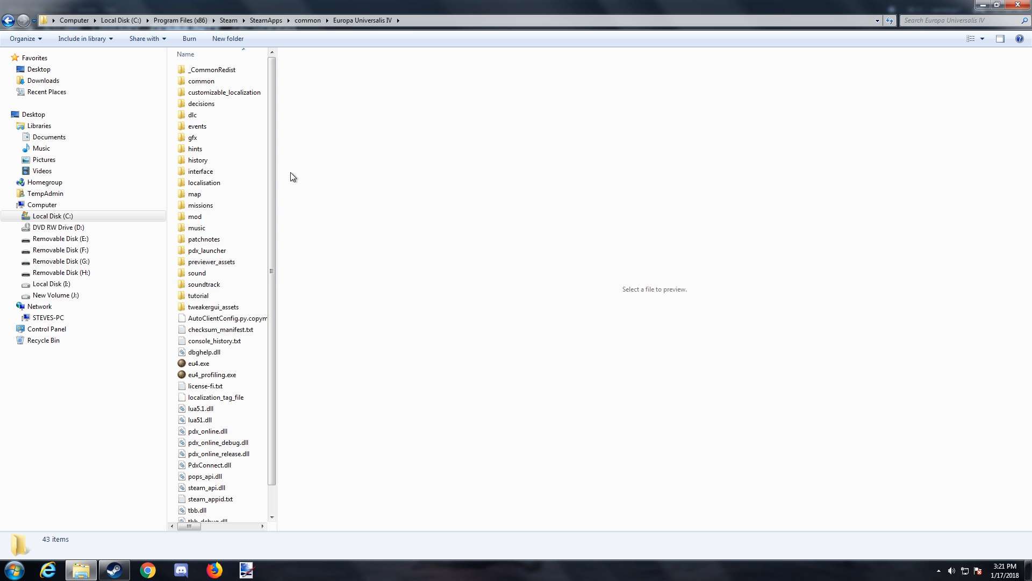
pyautogui.moveTo(305, 171)
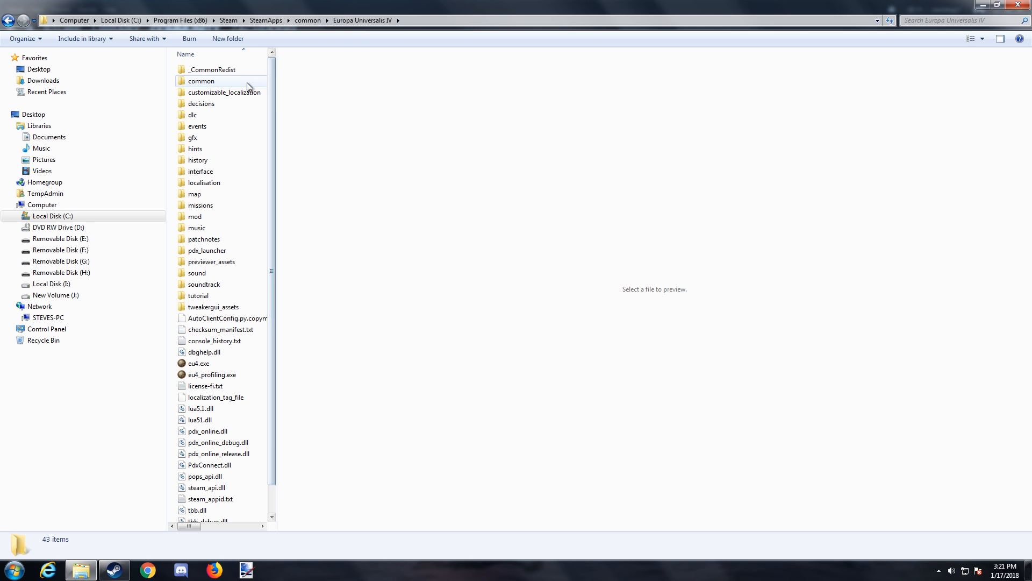
pyautogui.doubleClick(201, 81)
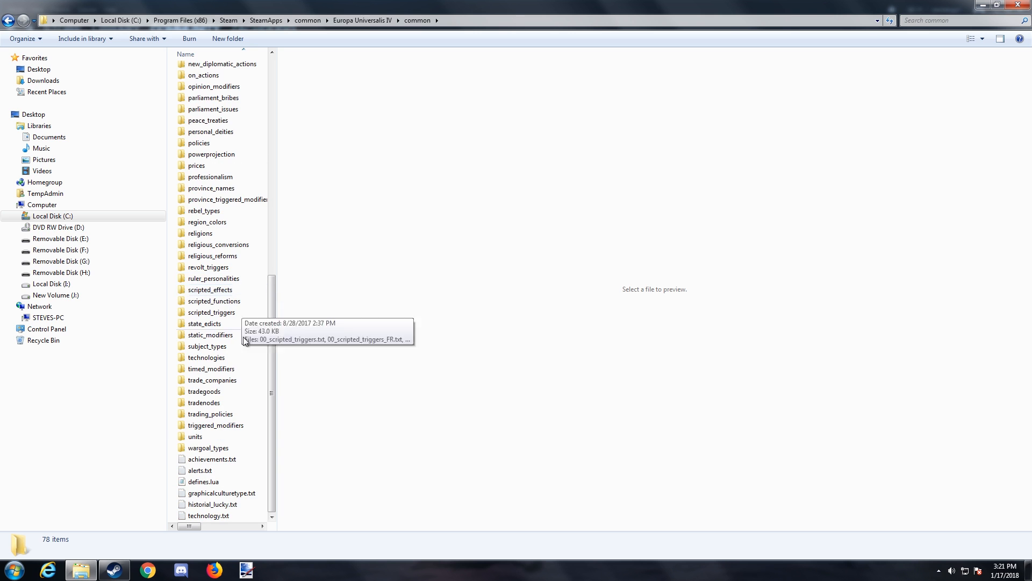
# Open defines.lua from the common folder in Notepad and maximize the window
pyautogui.doubleClick(200, 482)
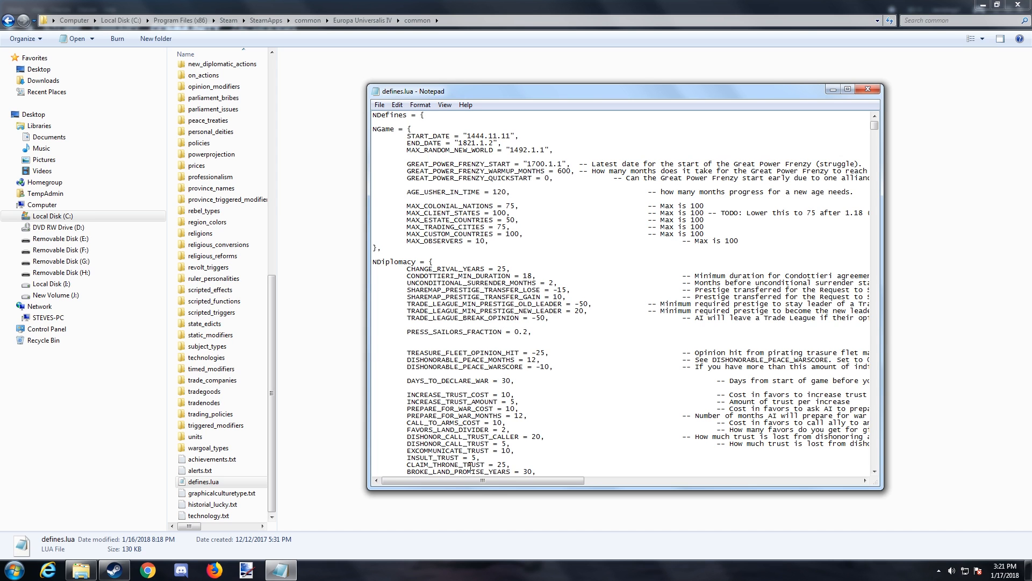
pyautogui.moveTo(849, 89)
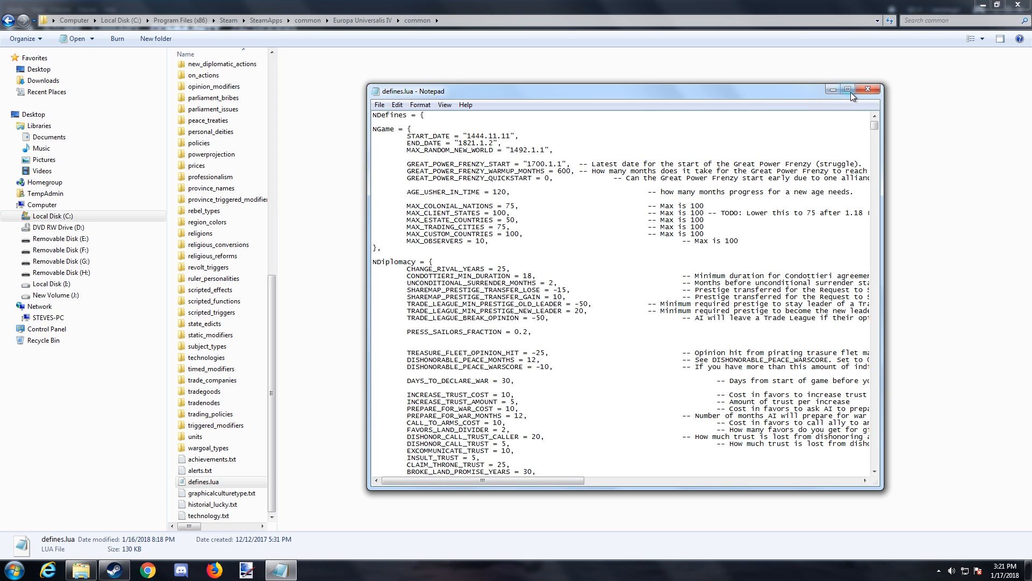
pyautogui.moveTo(848, 89)
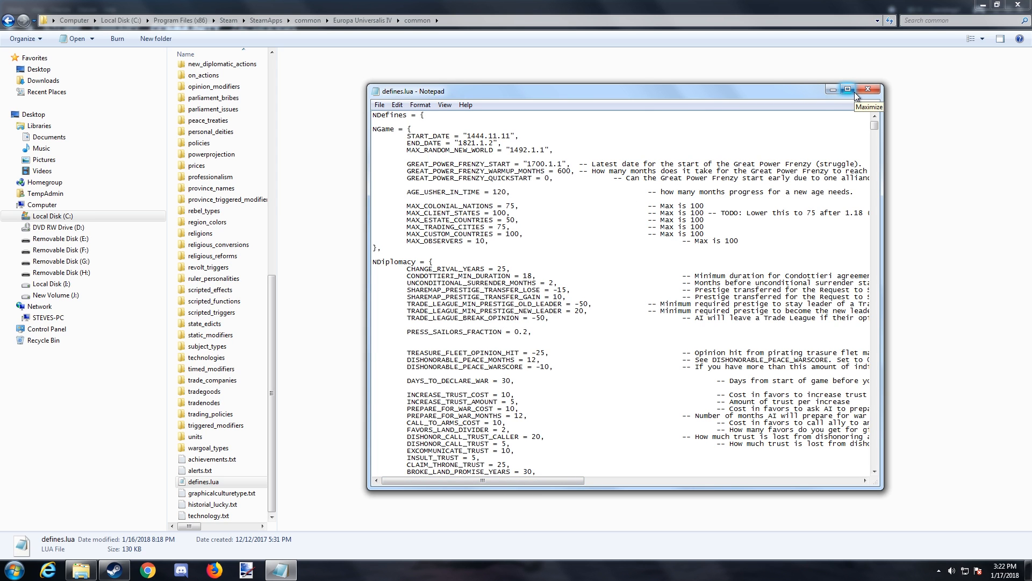
pyautogui.click(847, 89)
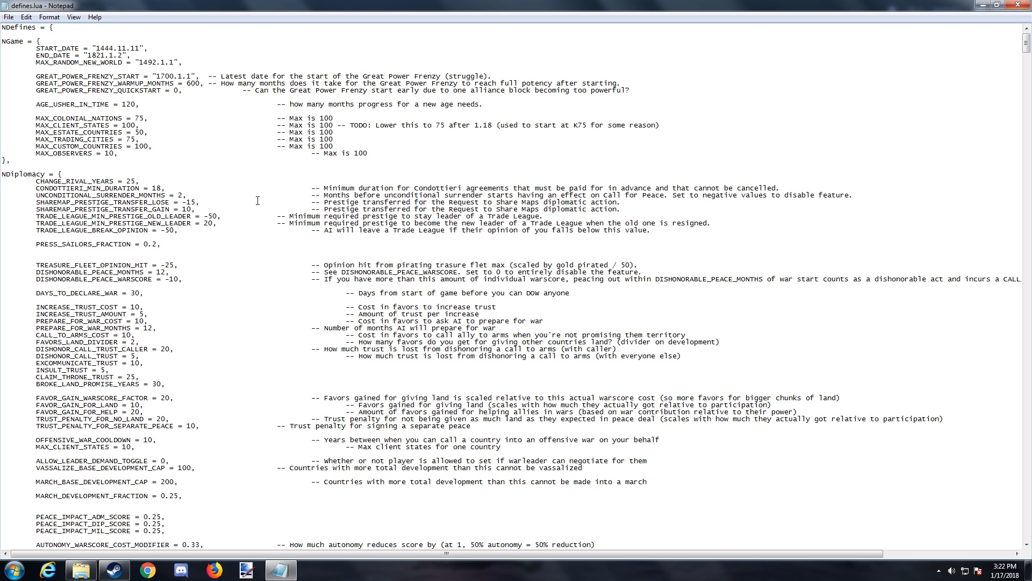
pyautogui.moveTo(171, 157)
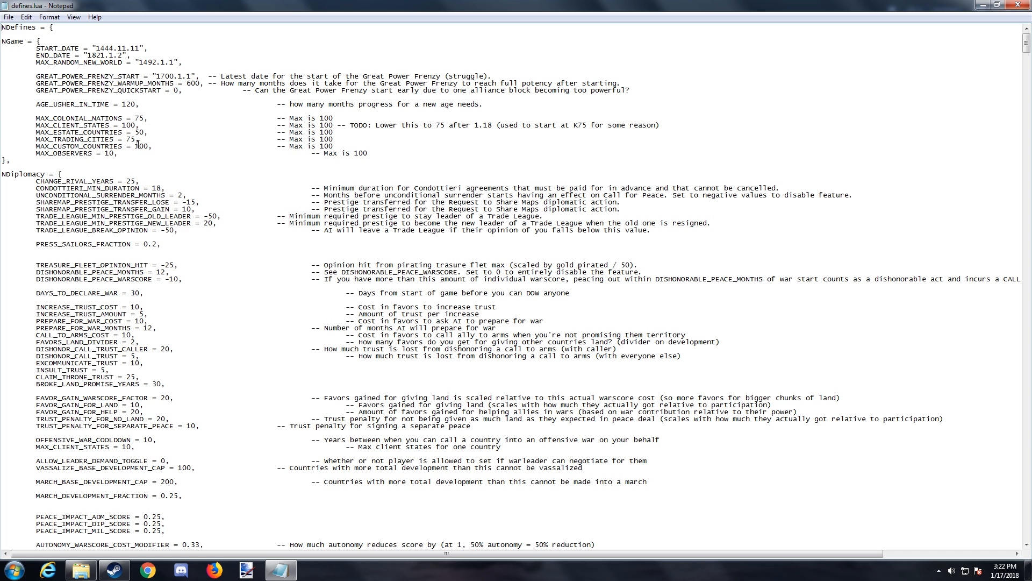
pyautogui.moveTo(138, 143)
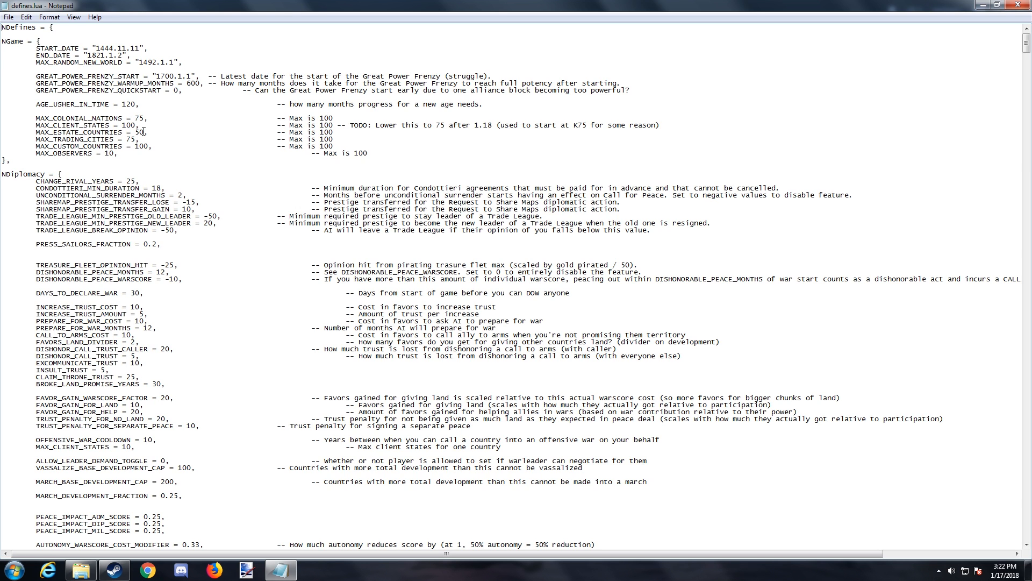
pyautogui.moveTo(347, 143)
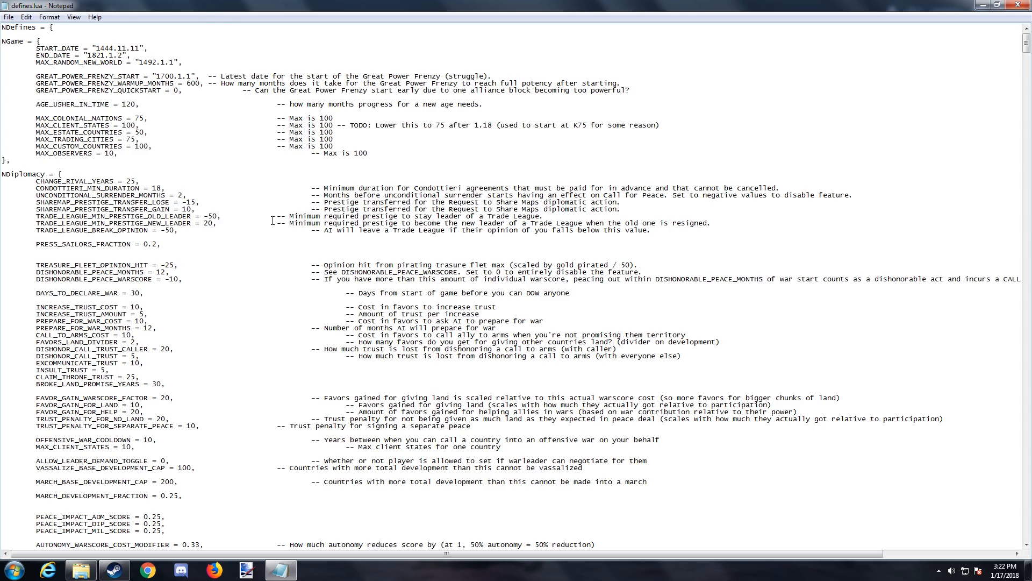
# Scroll down through the defines.lua settings to read them
pyautogui.scroll(-3)
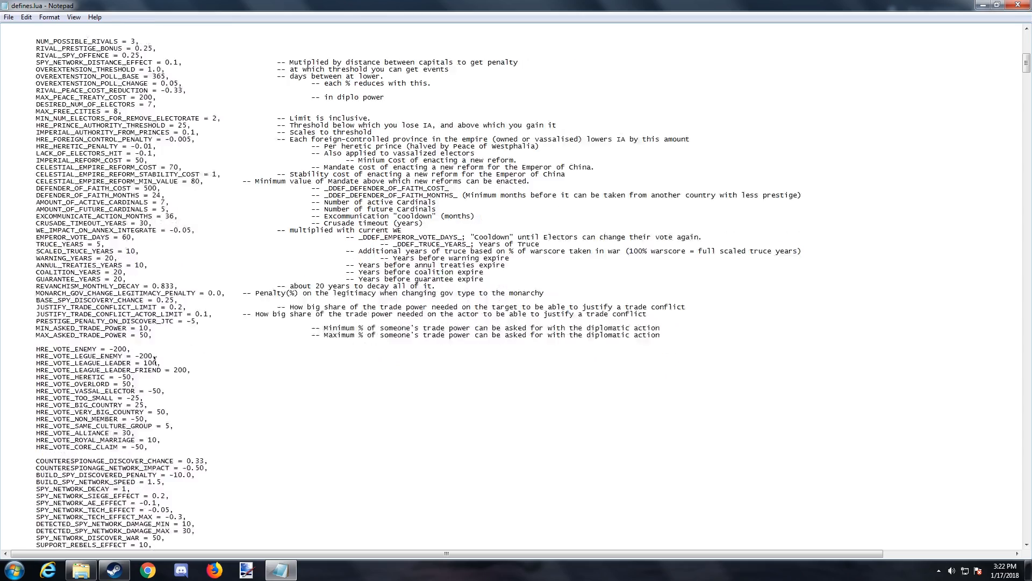
pyautogui.scroll(-3)
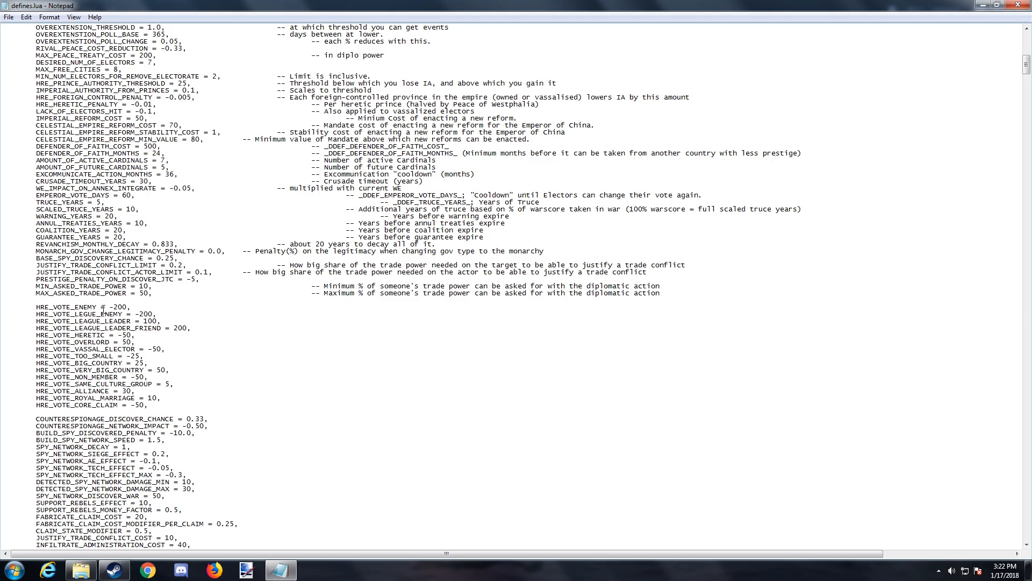
pyautogui.scroll(-3)
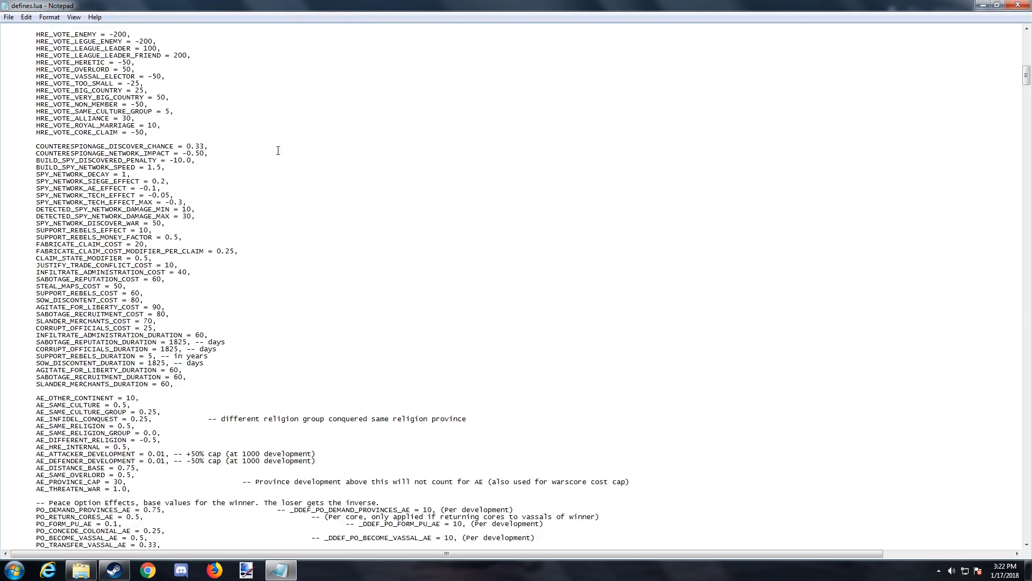
pyautogui.scroll(3)
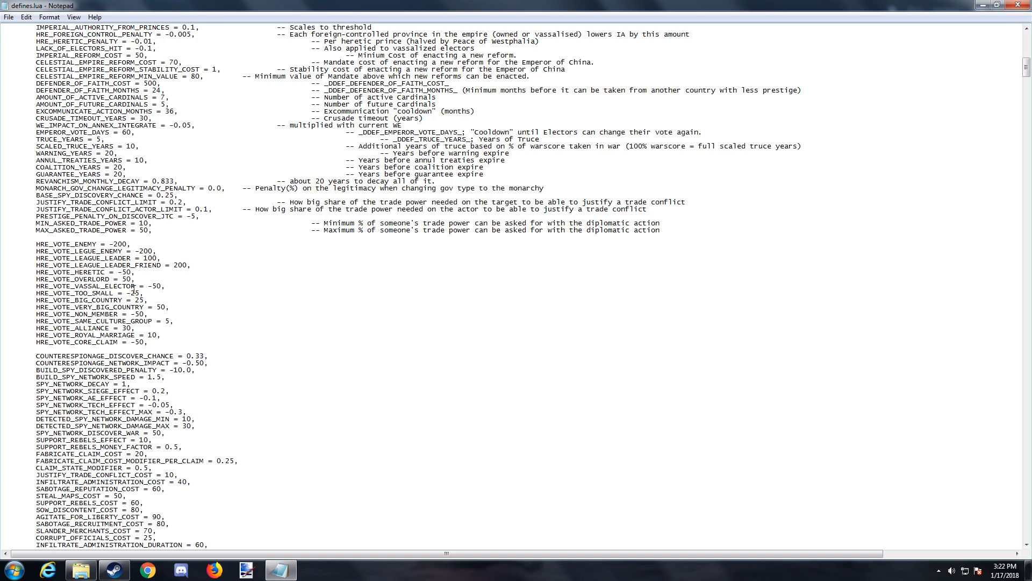
pyautogui.scroll(-3)
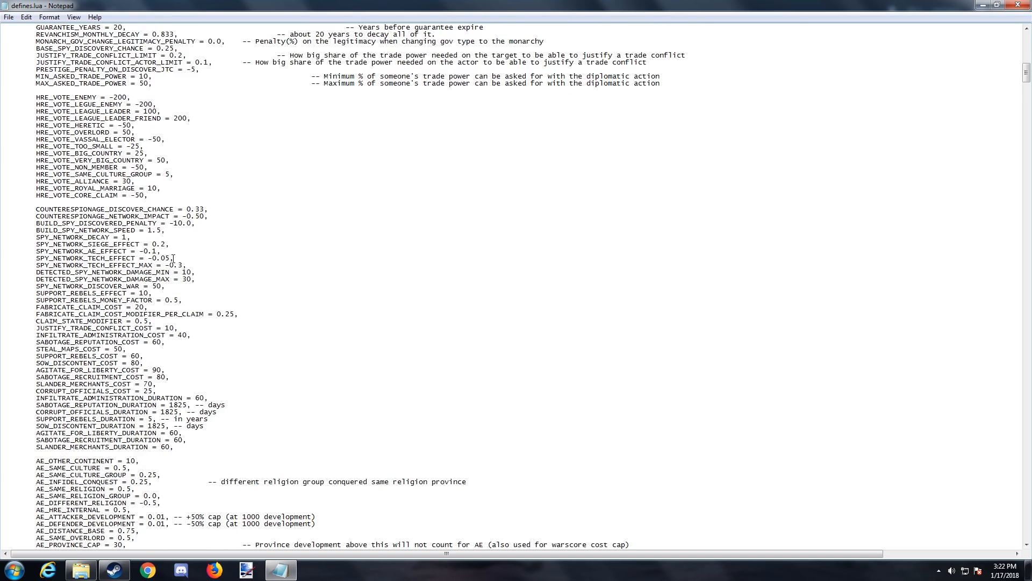
pyautogui.scroll(-3)
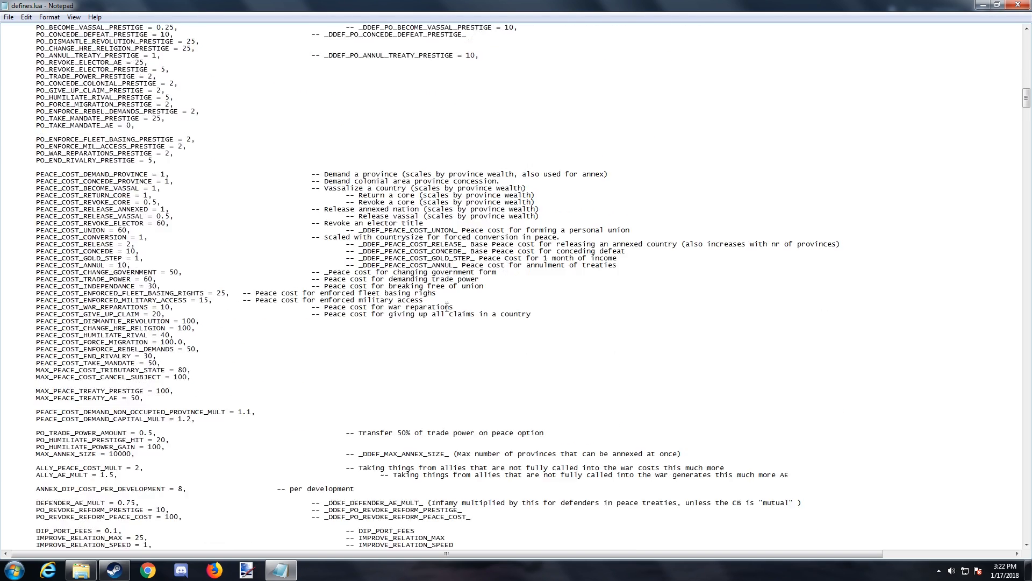
pyautogui.scroll(-3)
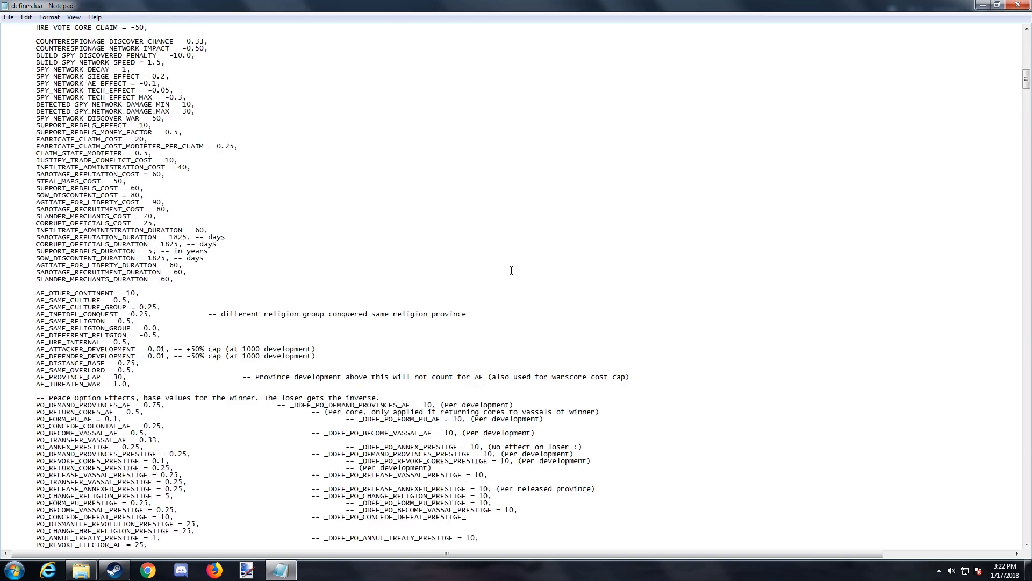
pyautogui.scroll(-3)
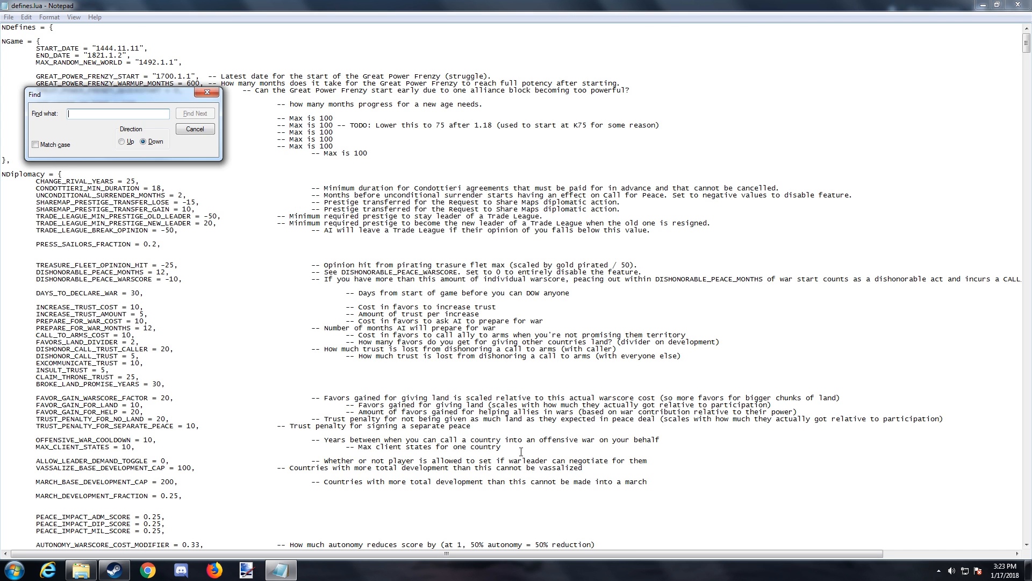
# Search defines.lua for 'loyalty' through its last match, dismiss the not-found message and close the search
pyautogui.write('loyalty')
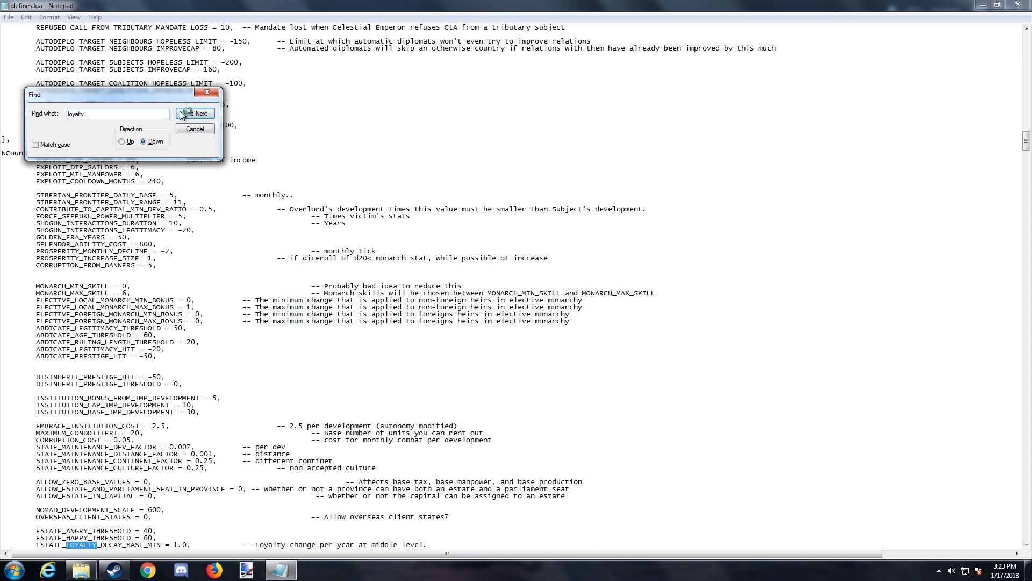
pyautogui.click(196, 113)
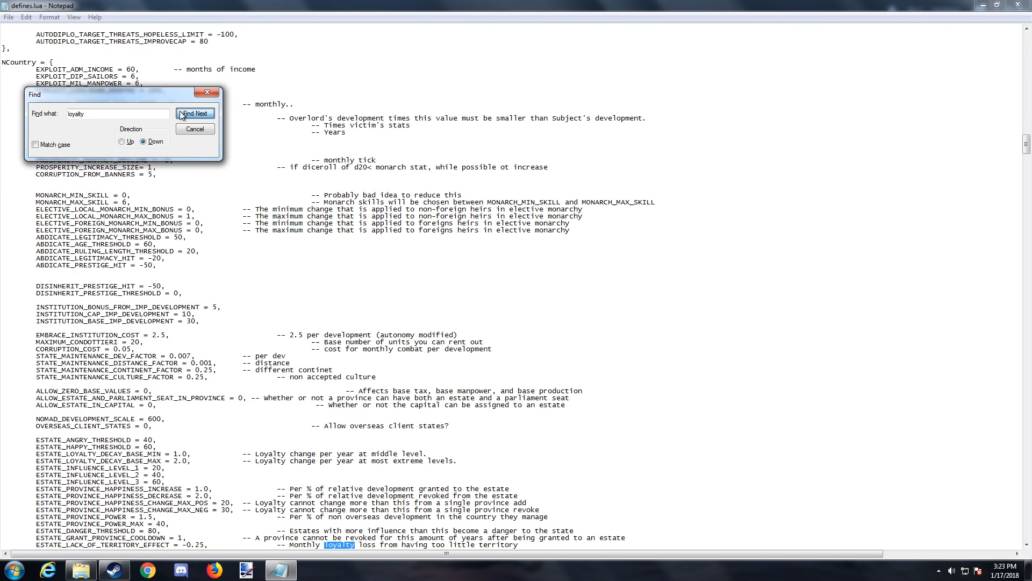
pyautogui.click(195, 113)
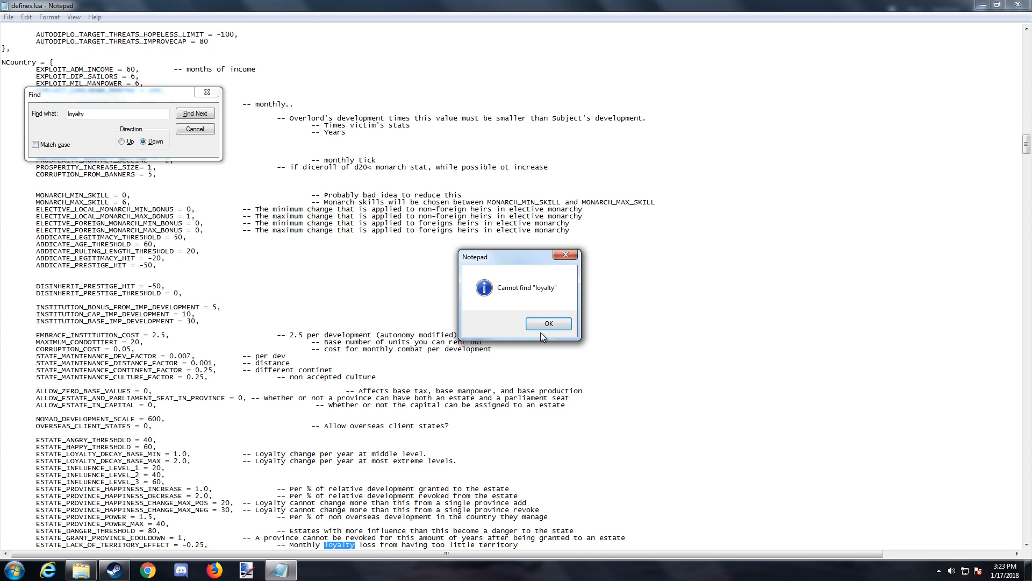
pyautogui.click(548, 323)
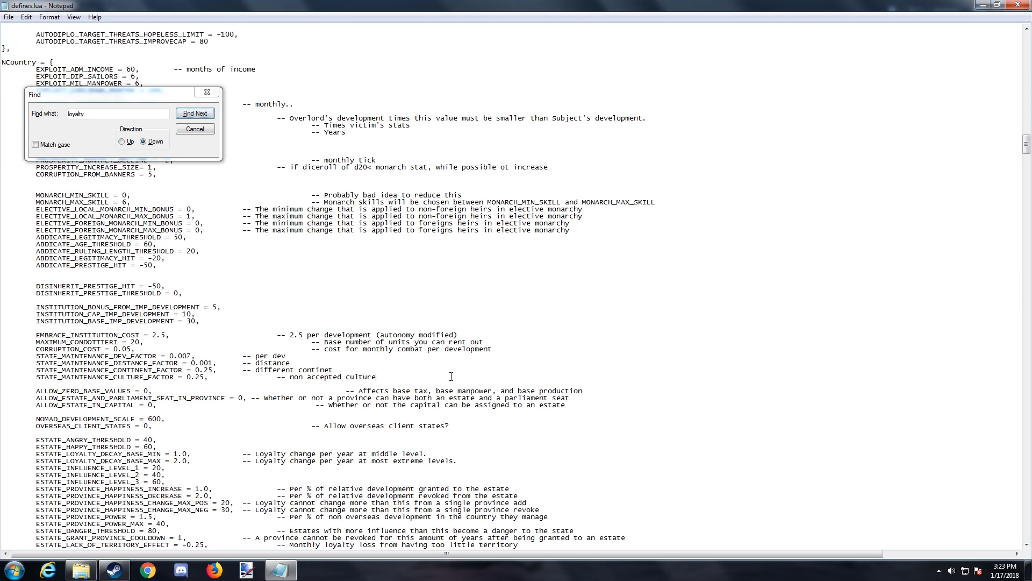
pyautogui.click(195, 128)
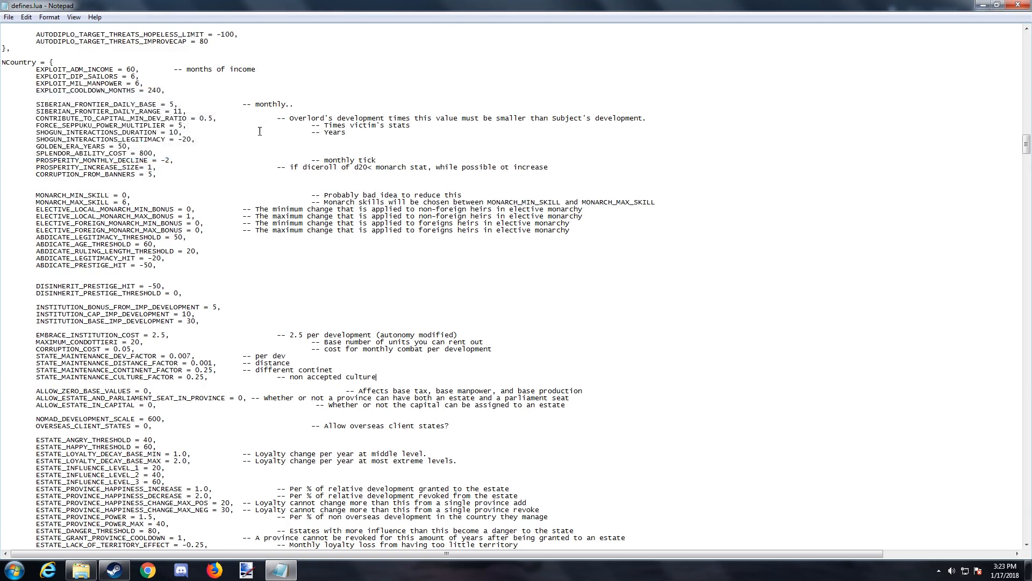
pyautogui.scroll(-3)
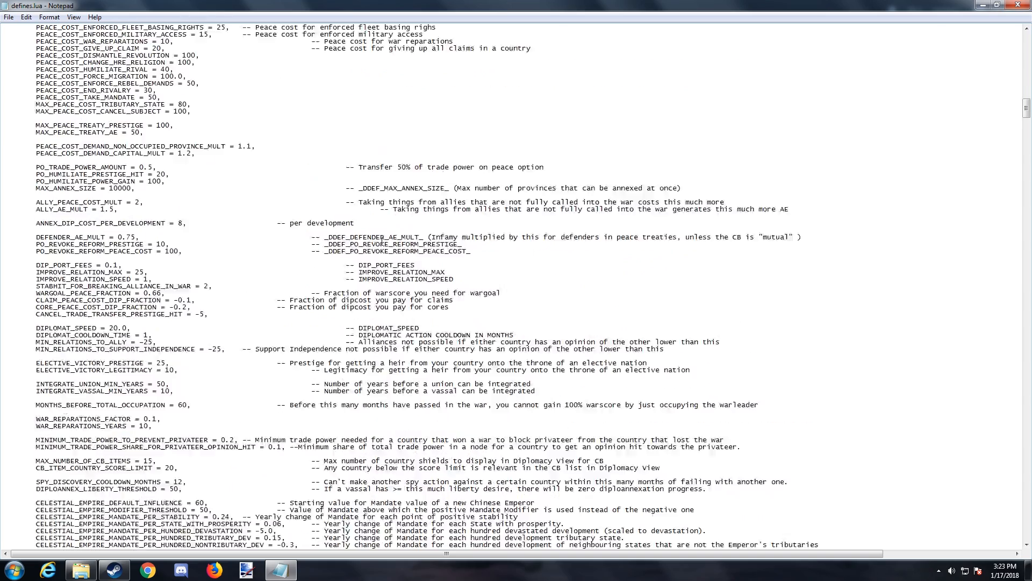
pyautogui.scroll(-3)
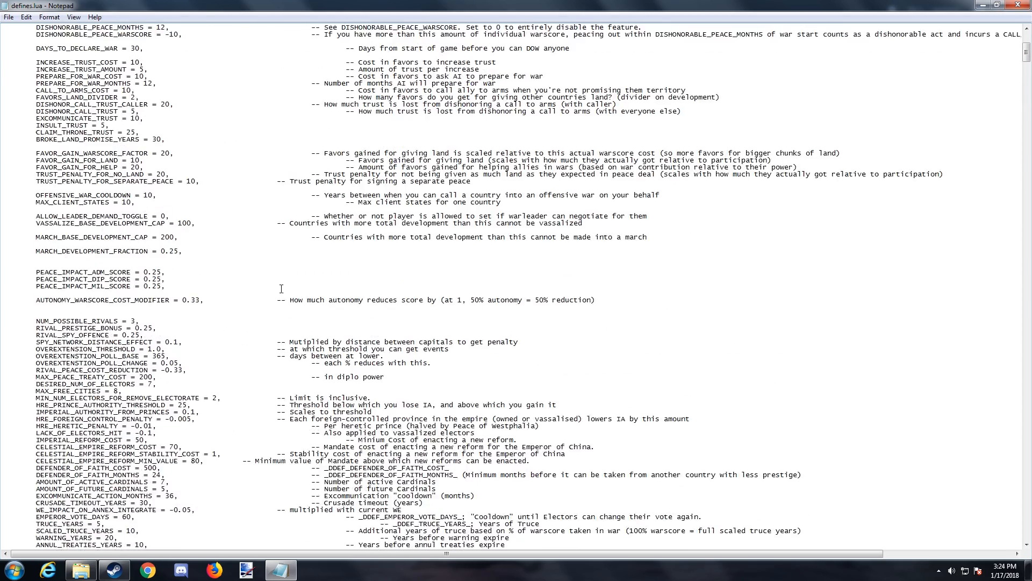
pyautogui.scroll(-3)
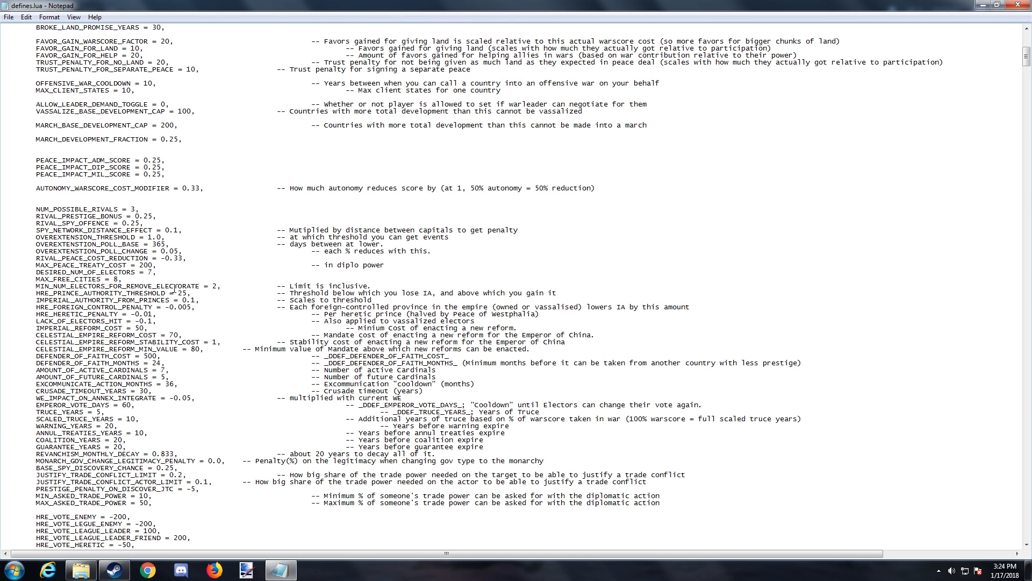
pyautogui.scroll(-3)
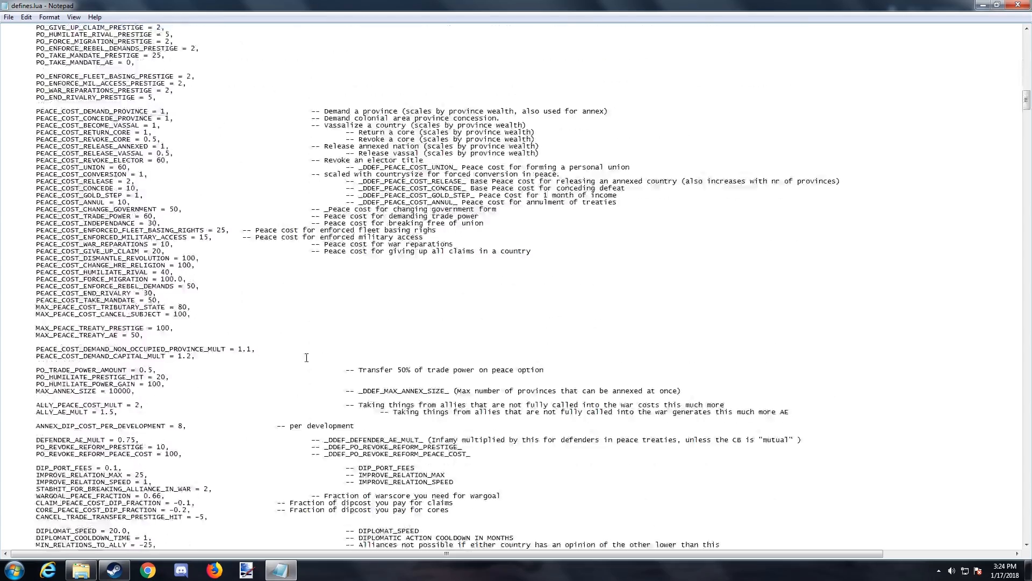
pyautogui.scroll(-3)
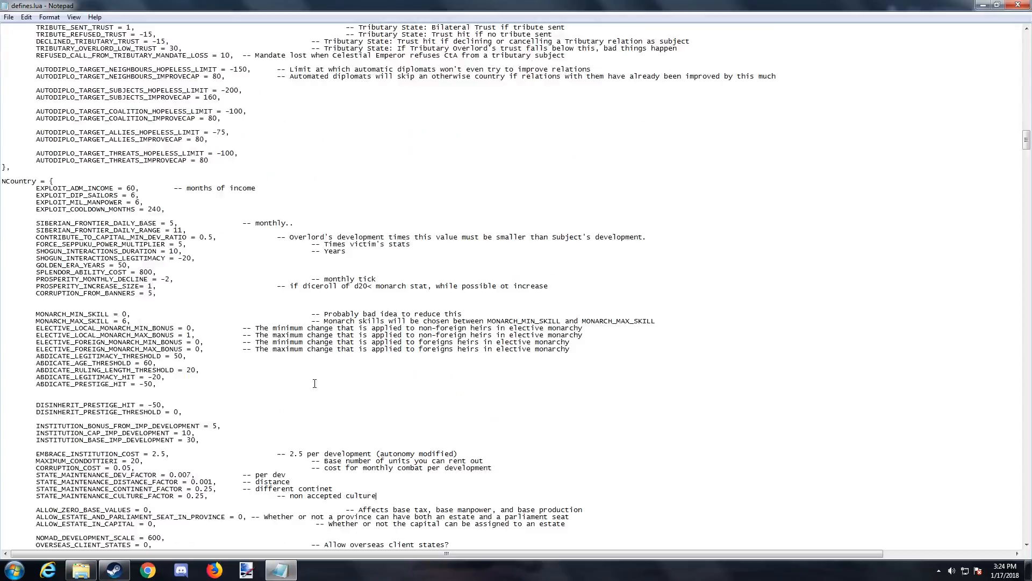
pyautogui.scroll(-3)
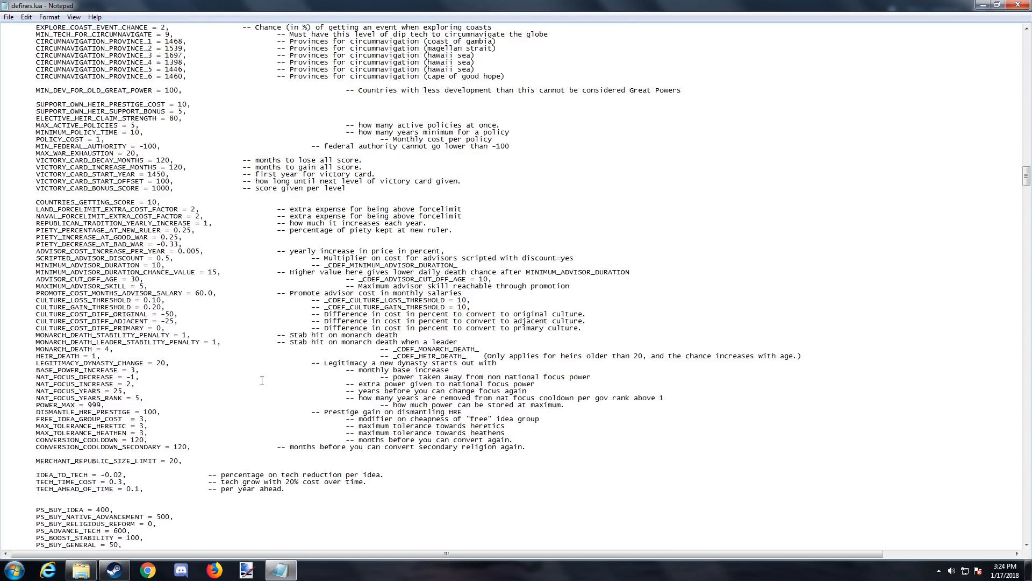
pyautogui.scroll(-3)
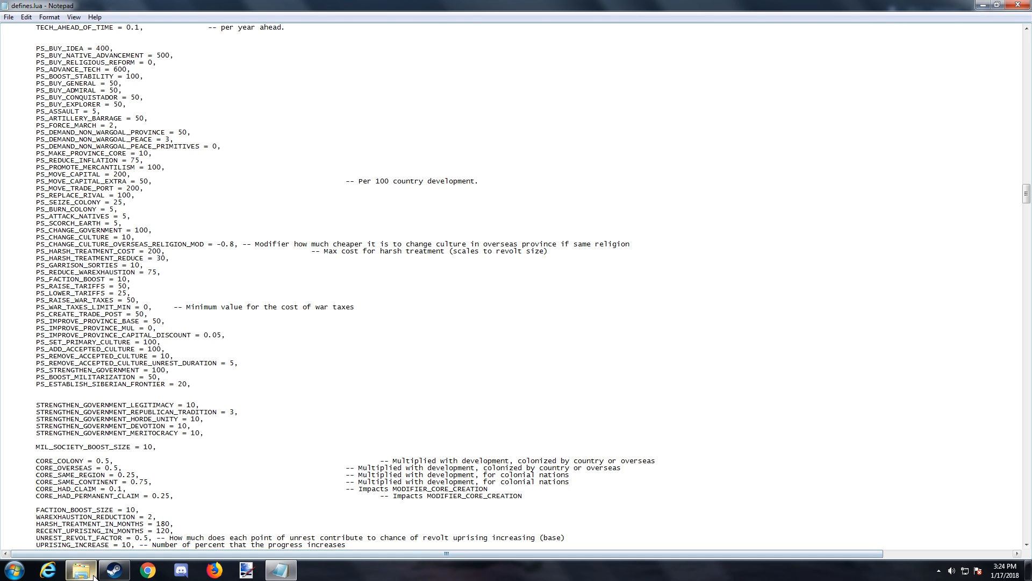
# Copy defines.lua from the common folder and create a desktop folder named backup
pyautogui.click(80, 570)
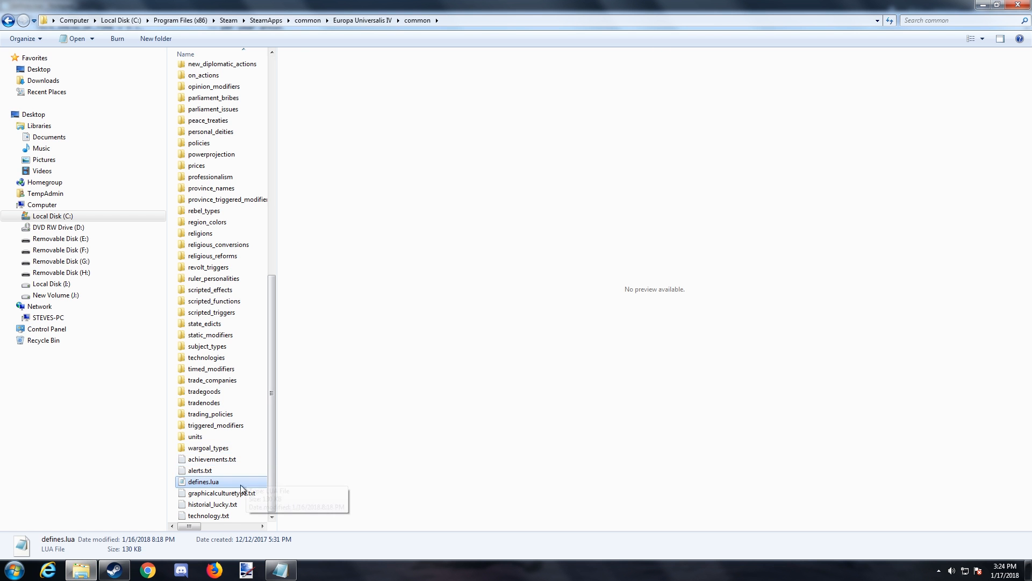
pyautogui.rightClick(203, 482)
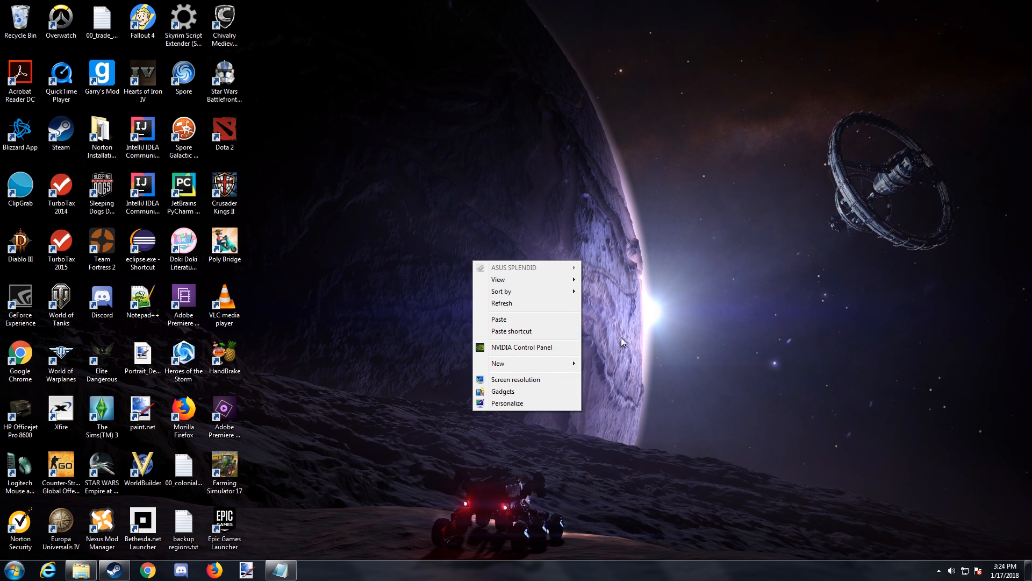
pyautogui.click(498, 362)
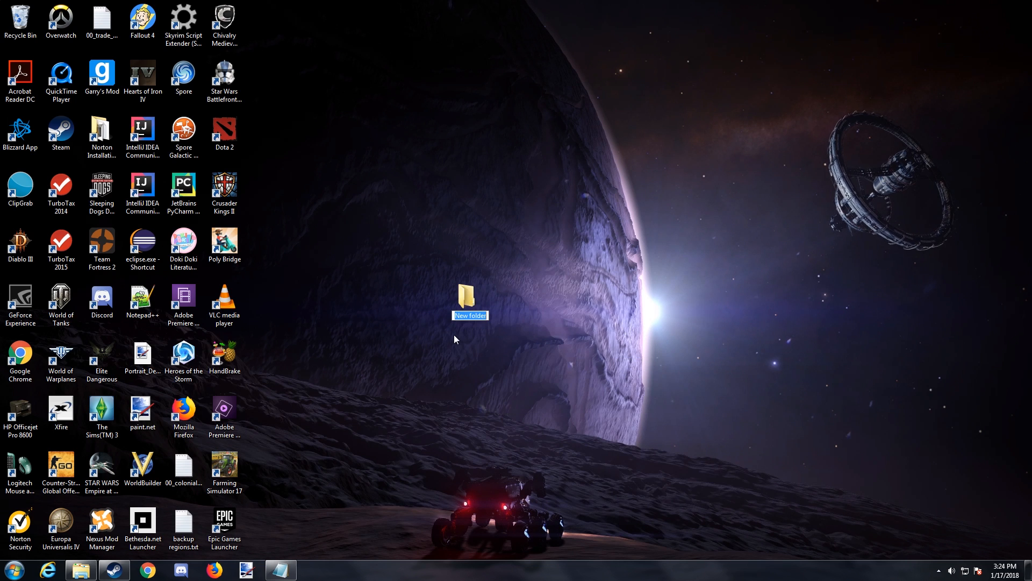
pyautogui.write('backup')
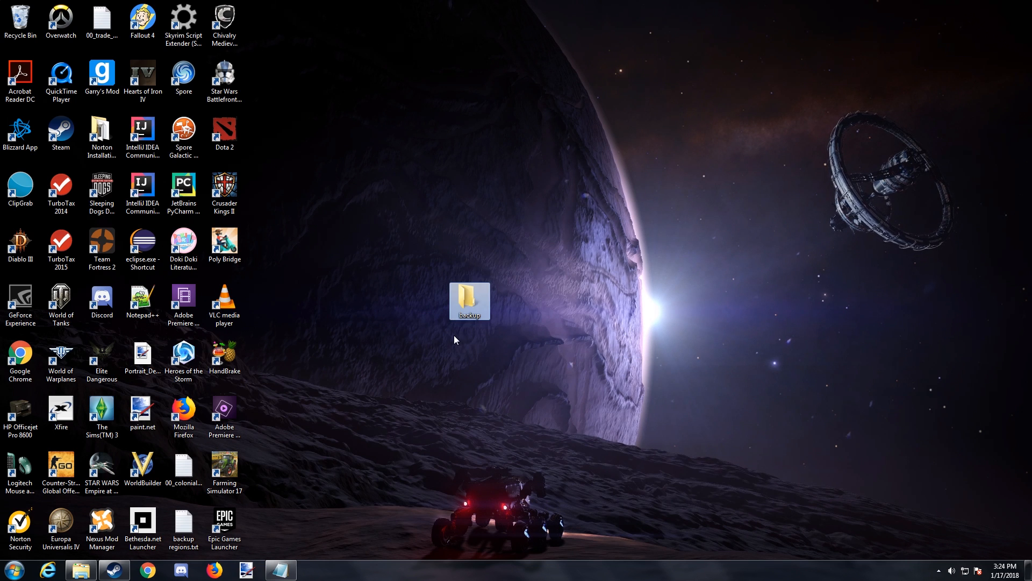
# Paste the defines.lua copy into the backup folder and return to the open file
pyautogui.doubleClick(470, 298)
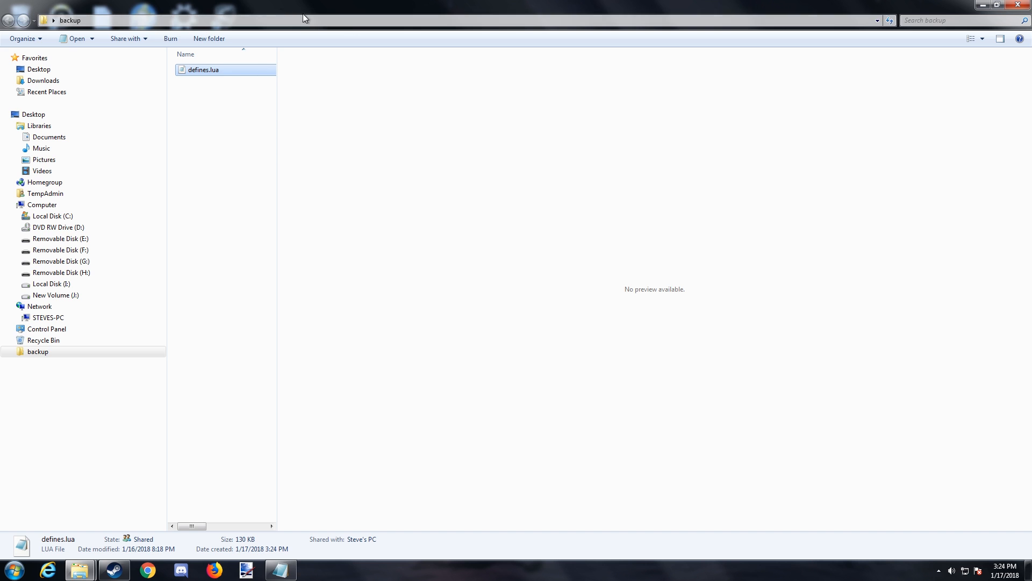
pyautogui.moveTo(977, 5)
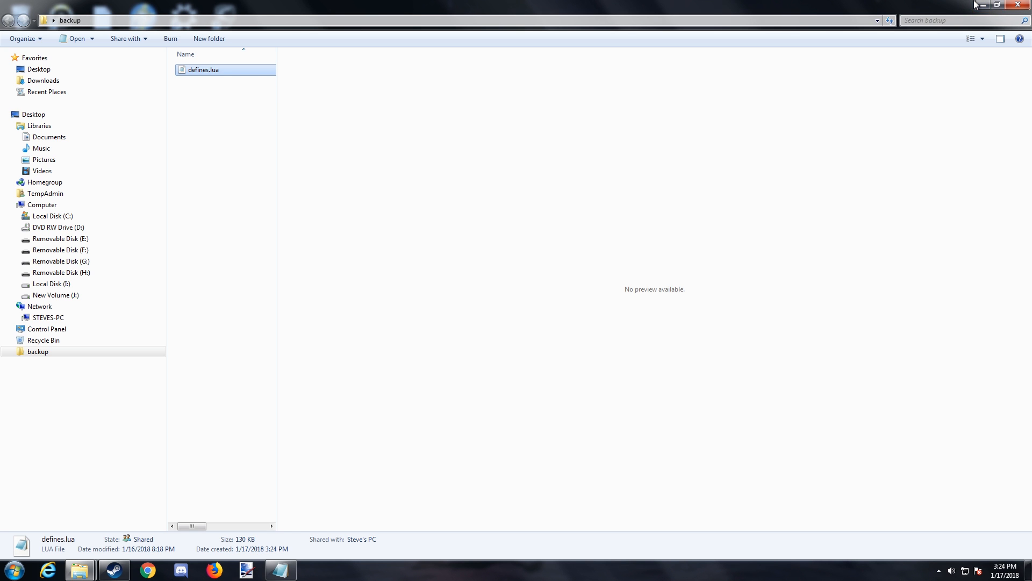
pyautogui.click(987, 6)
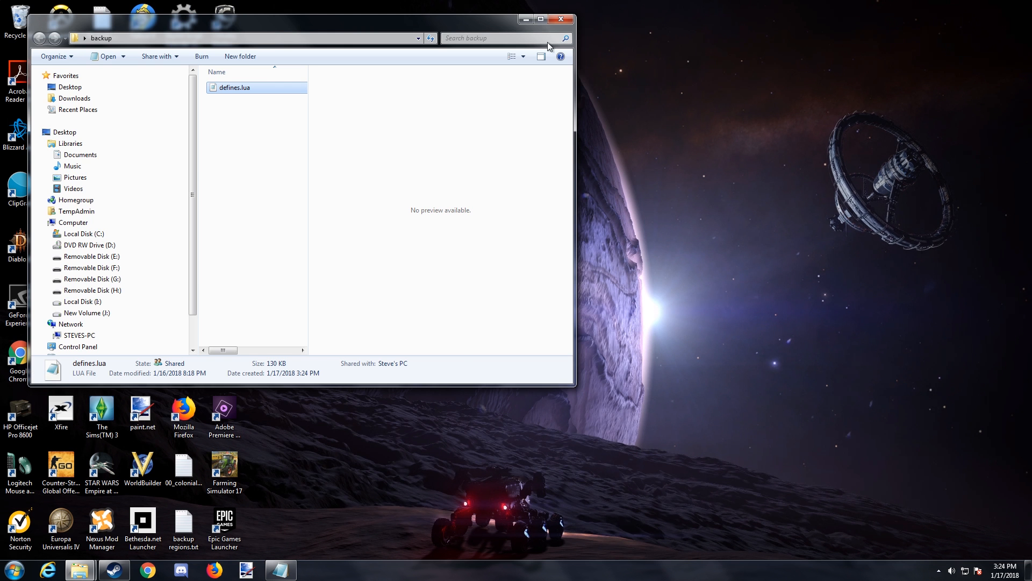
pyautogui.click(561, 19)
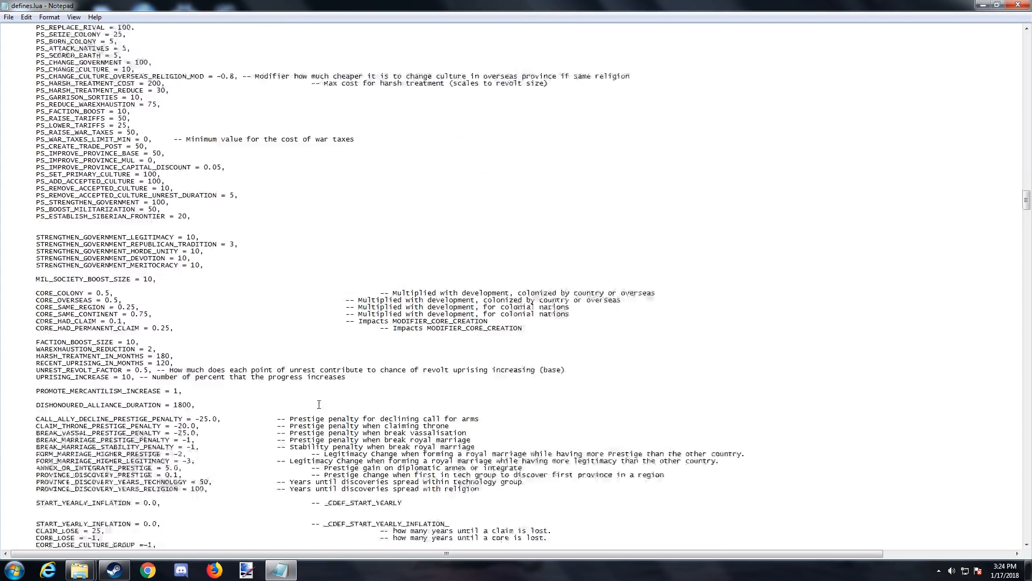
# Scroll further through defines.lua to review the AI diplomacy and NGraphics settings
pyautogui.scroll(-3)
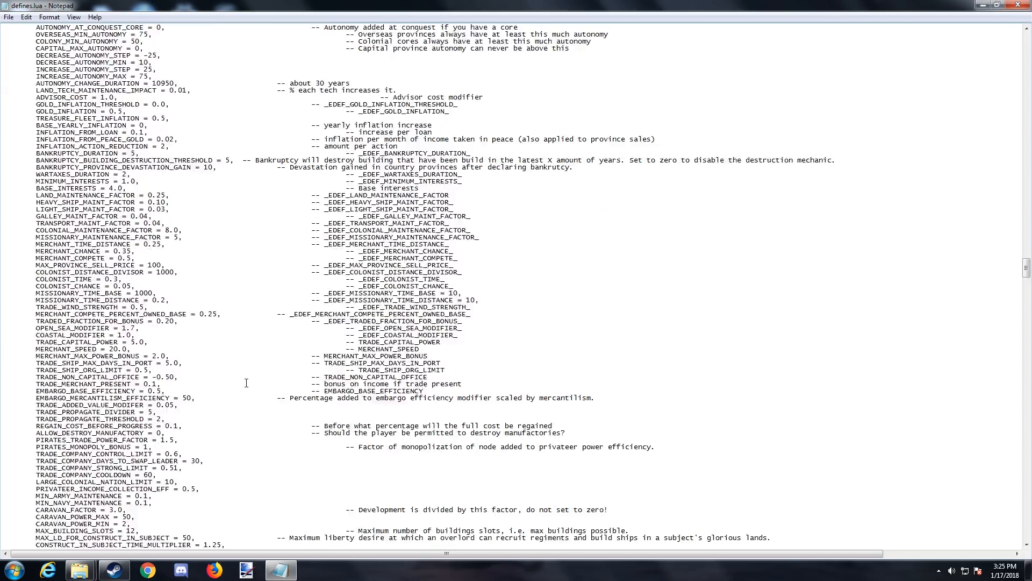
pyautogui.scroll(-3)
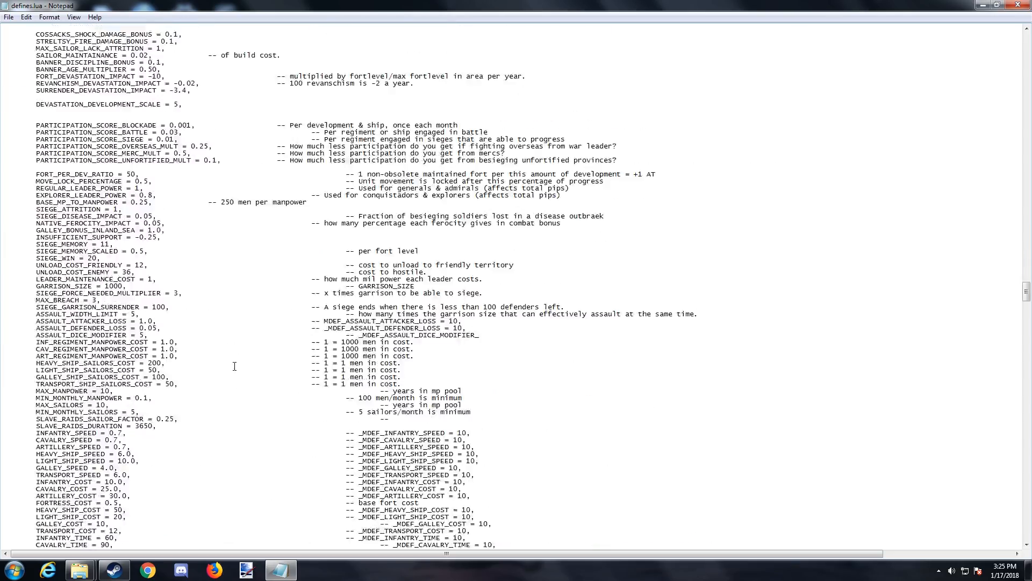
pyautogui.scroll(-3)
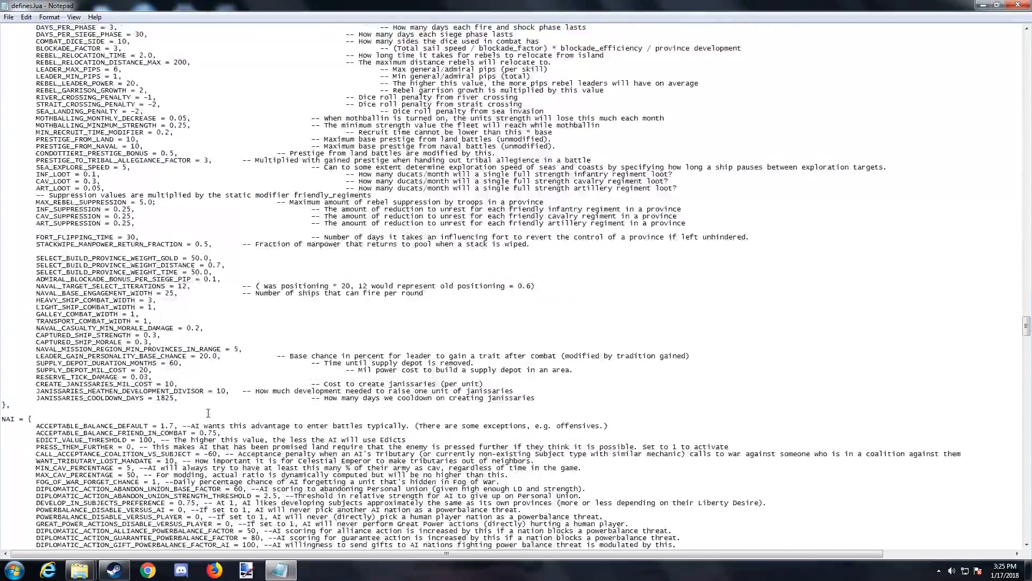
pyautogui.scroll(-3)
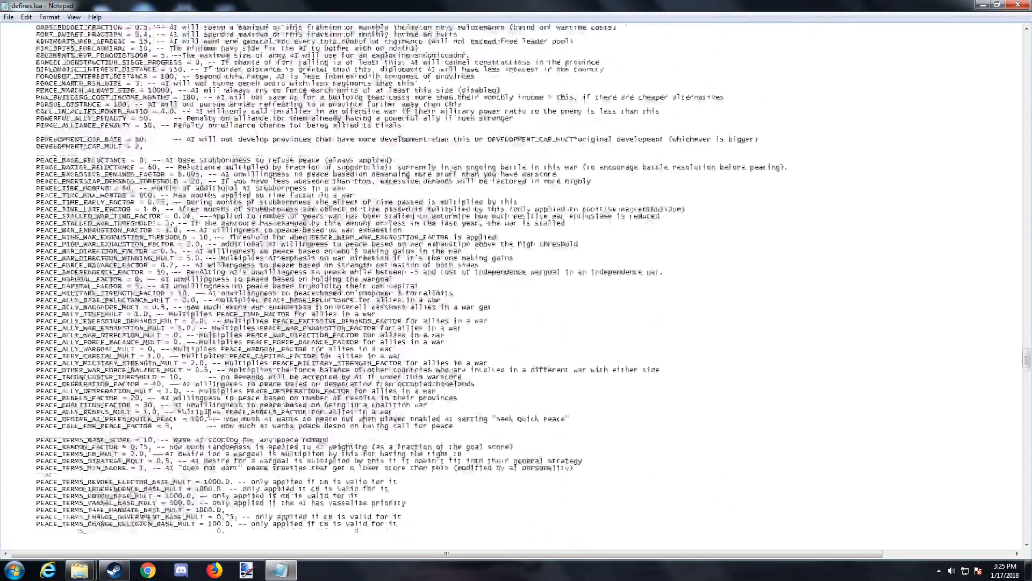
pyautogui.scroll(-3)
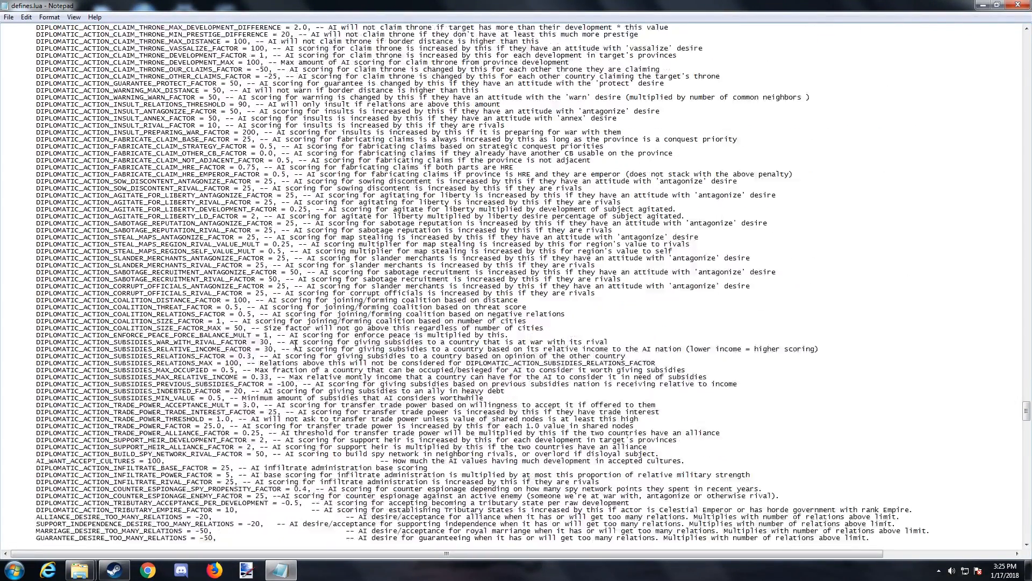
pyautogui.scroll(-3)
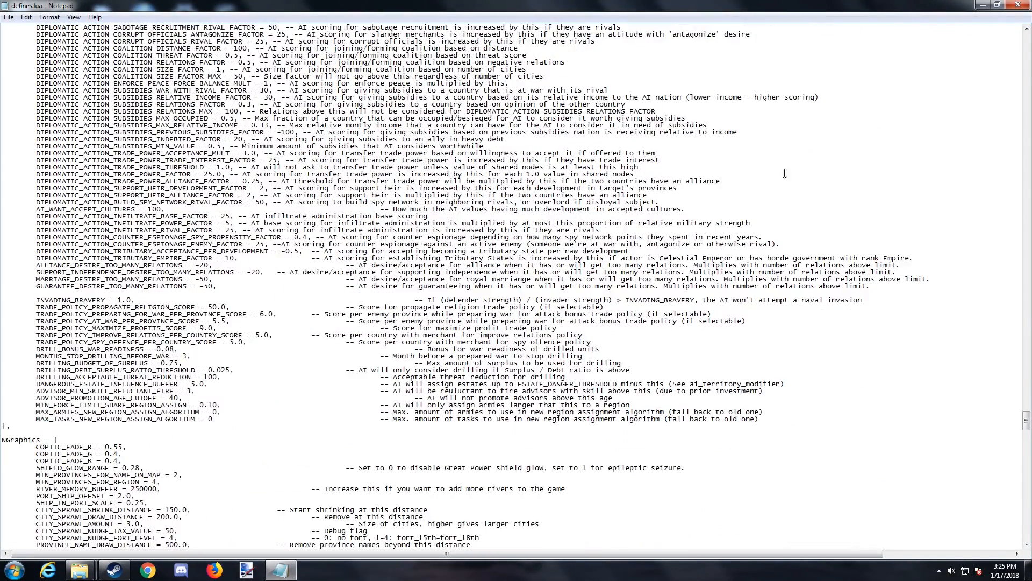
pyautogui.scroll(-3)
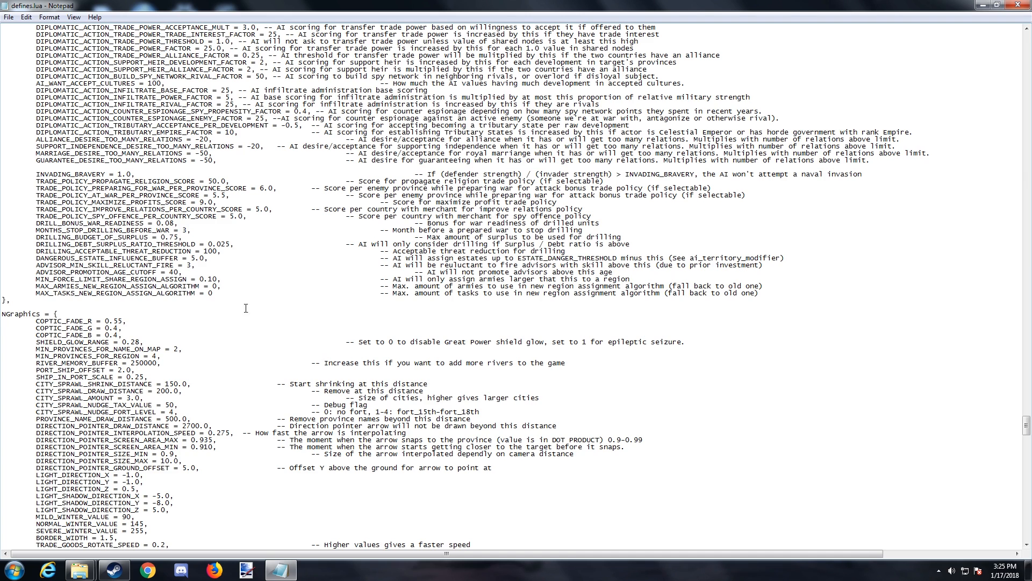
pyautogui.scroll(-3)
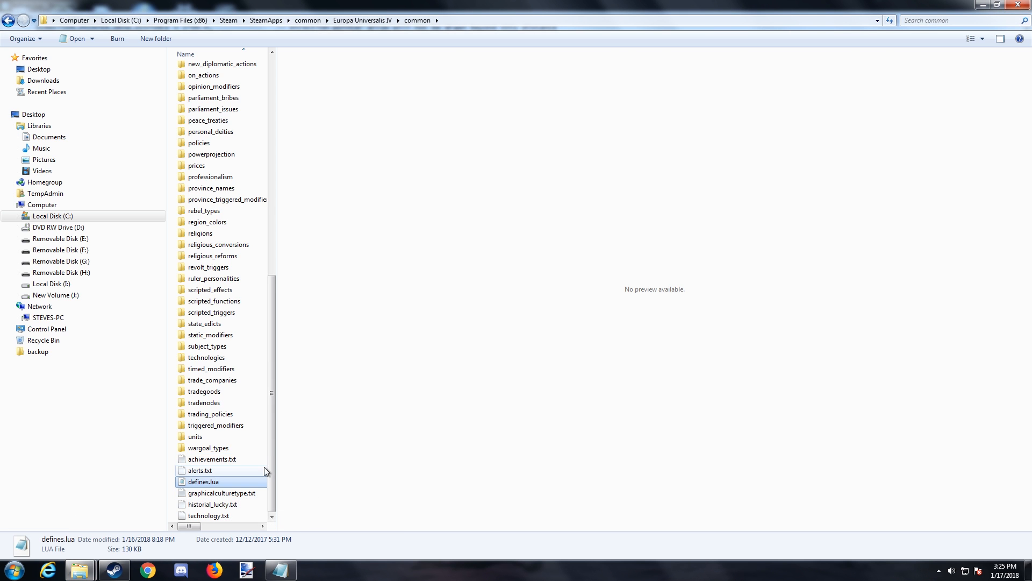
pyautogui.moveTo(203, 482)
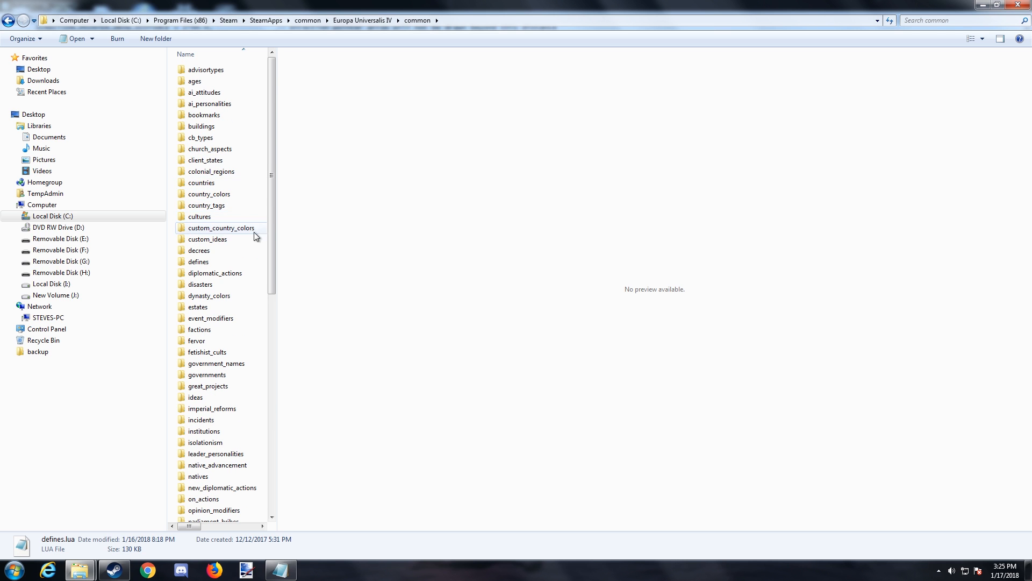
pyautogui.moveTo(199, 217)
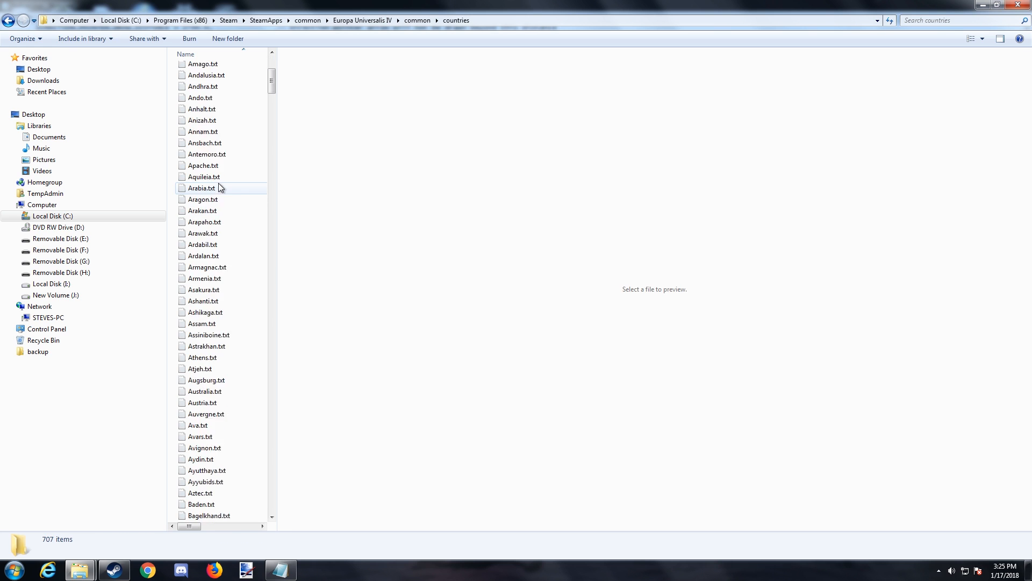
# Scroll the countries folder listing and select France.txt
pyautogui.scroll(-3)
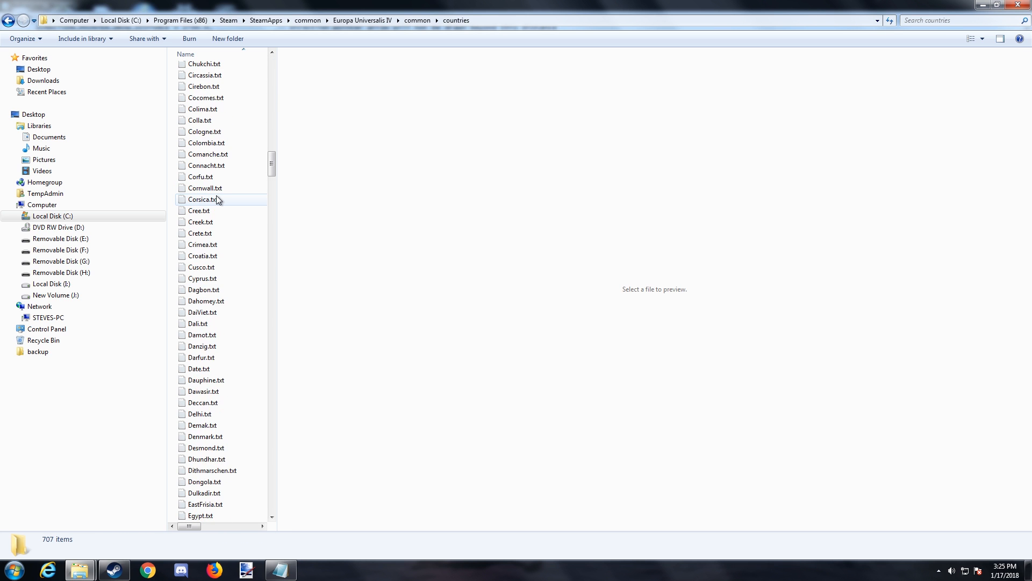
pyautogui.scroll(-3)
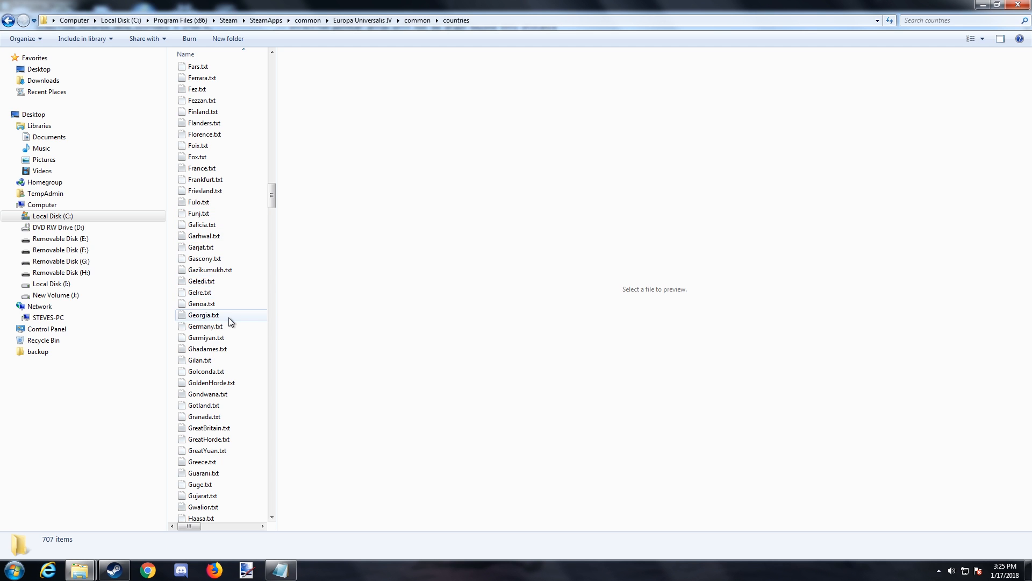
pyautogui.scroll(3)
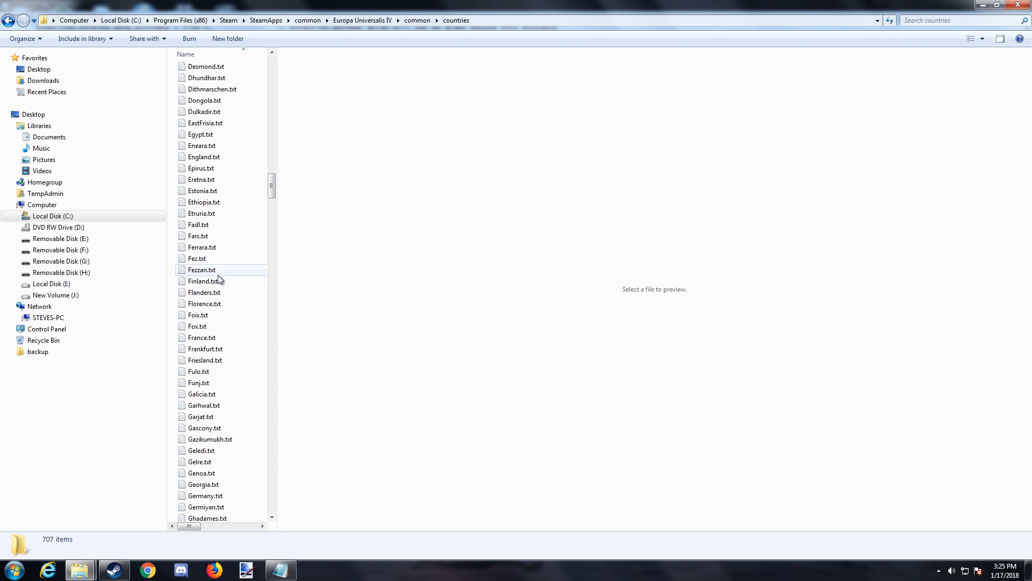
pyautogui.moveTo(214, 273)
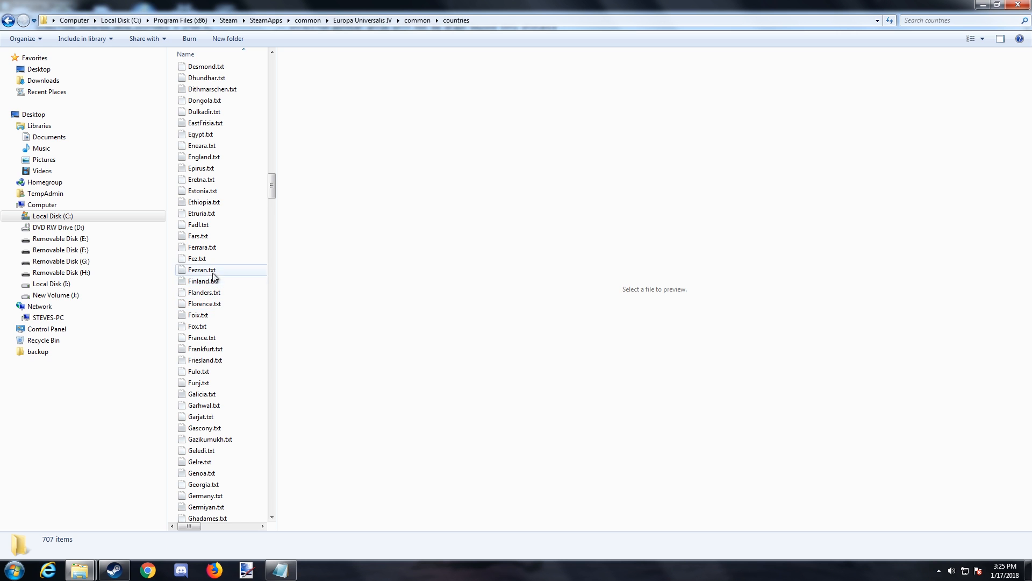
pyautogui.click(201, 337)
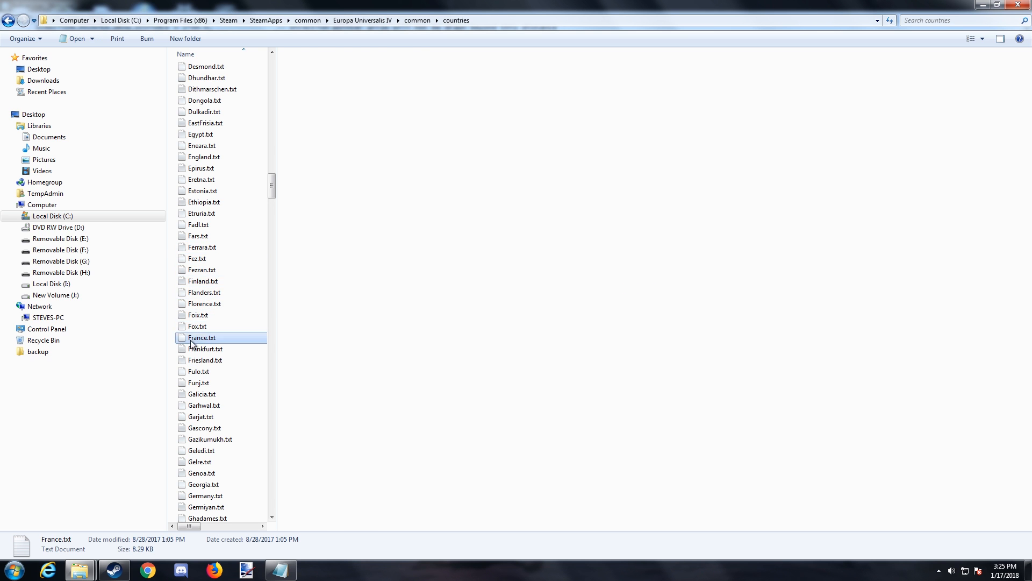
# Open France.txt in Notepad, select its first color value and scroll to the name lists
pyautogui.doubleClick(201, 337)
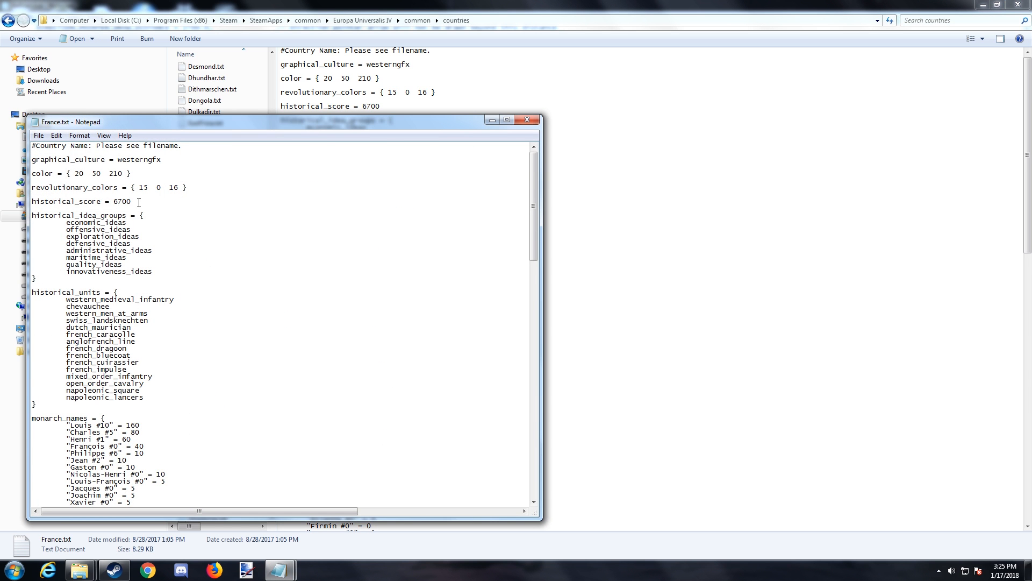
pyautogui.moveTo(222, 227)
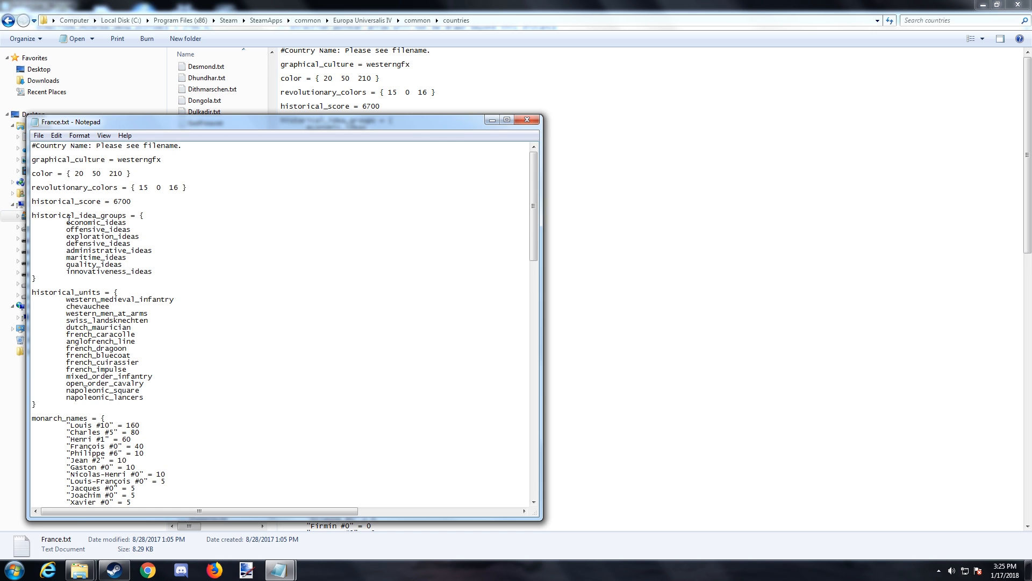
pyautogui.moveTo(187, 315)
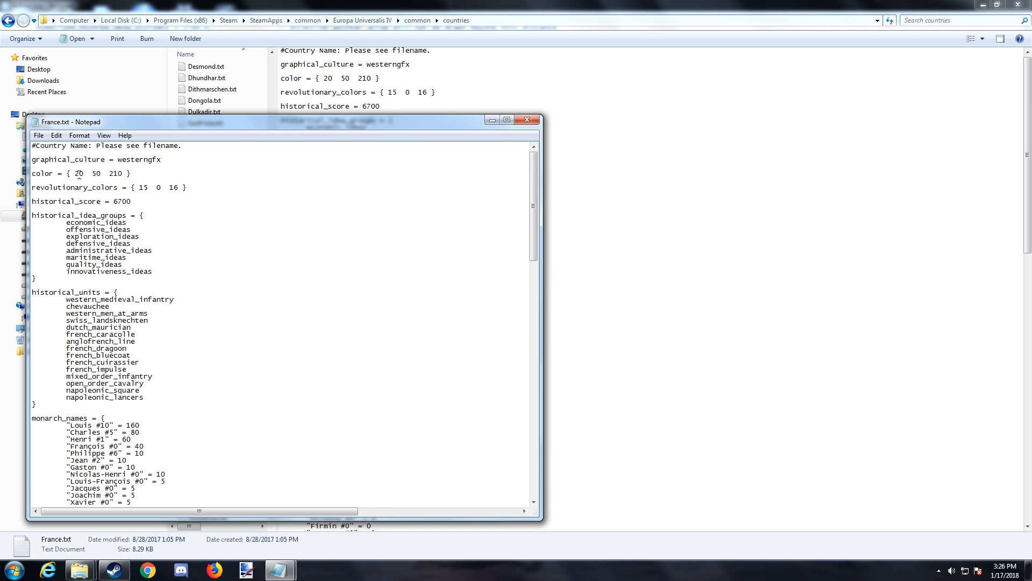
pyautogui.doubleClick(79, 173)
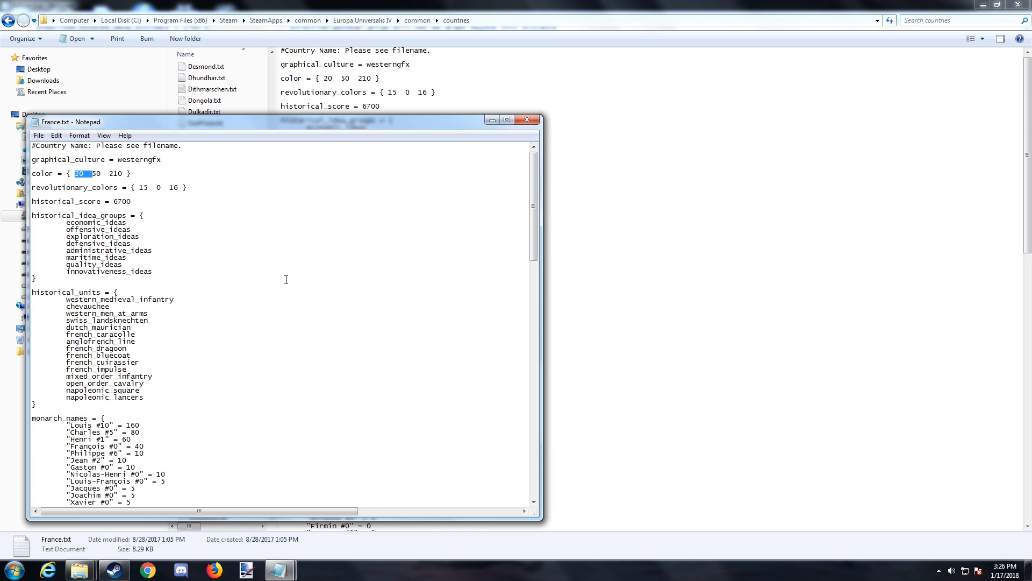
pyautogui.moveTo(249, 303)
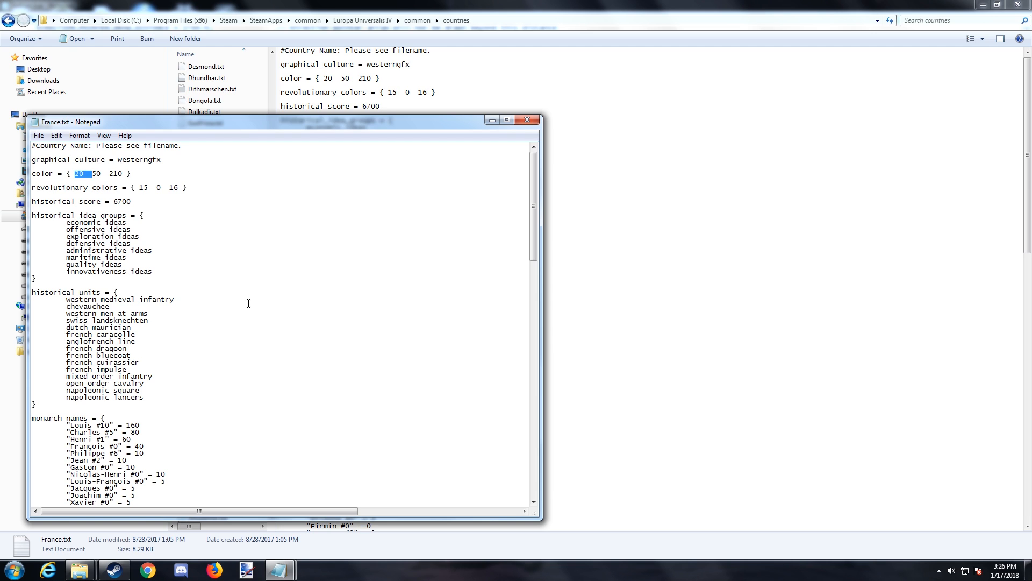
pyautogui.moveTo(304, 327)
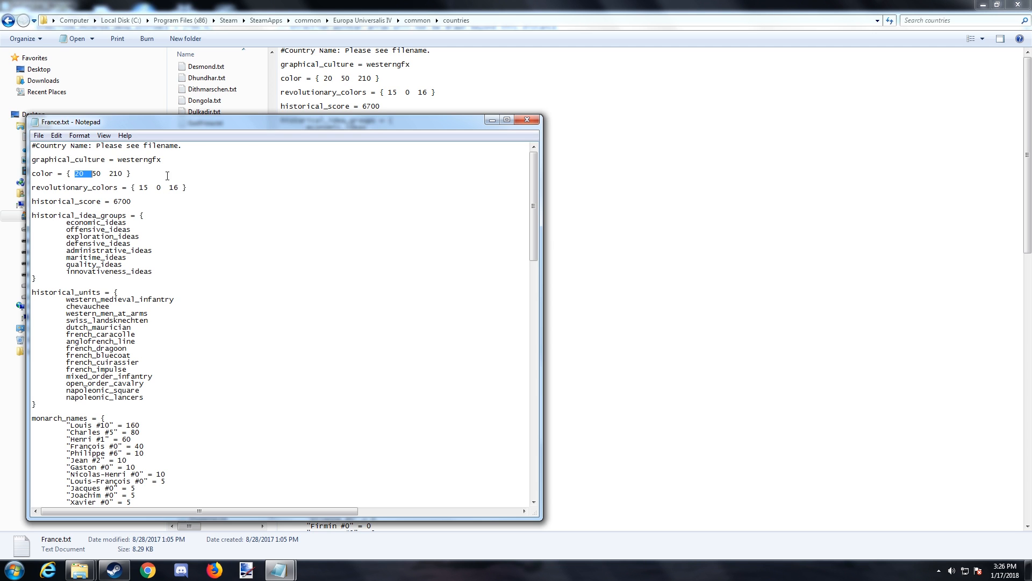
pyautogui.moveTo(264, 367)
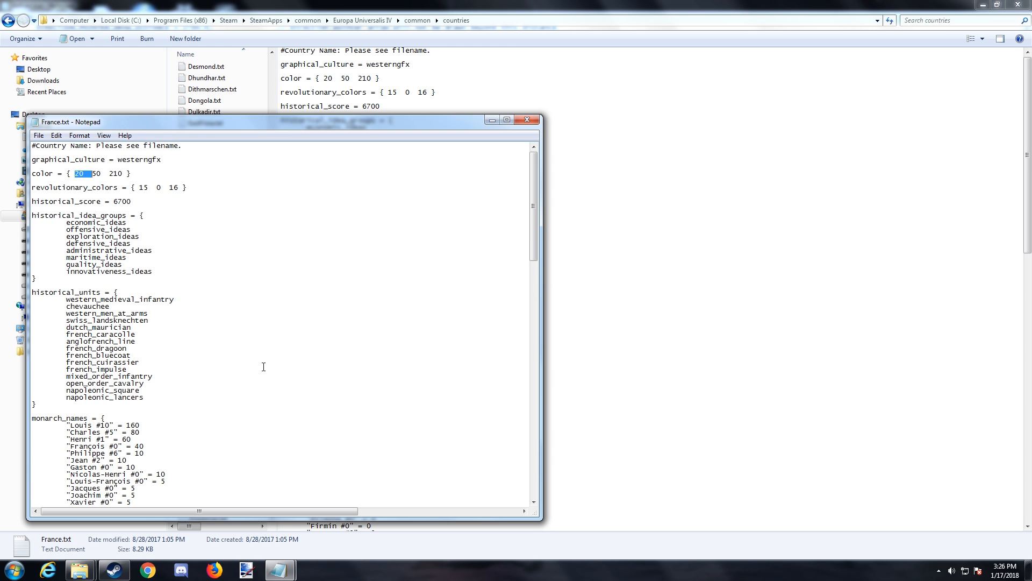
pyautogui.moveTo(293, 379)
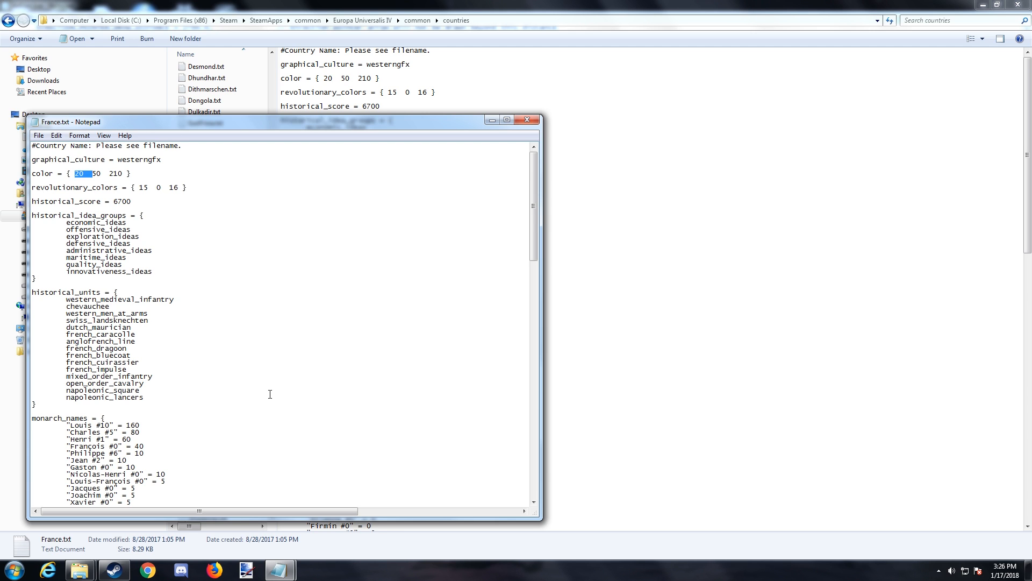
pyautogui.moveTo(297, 335)
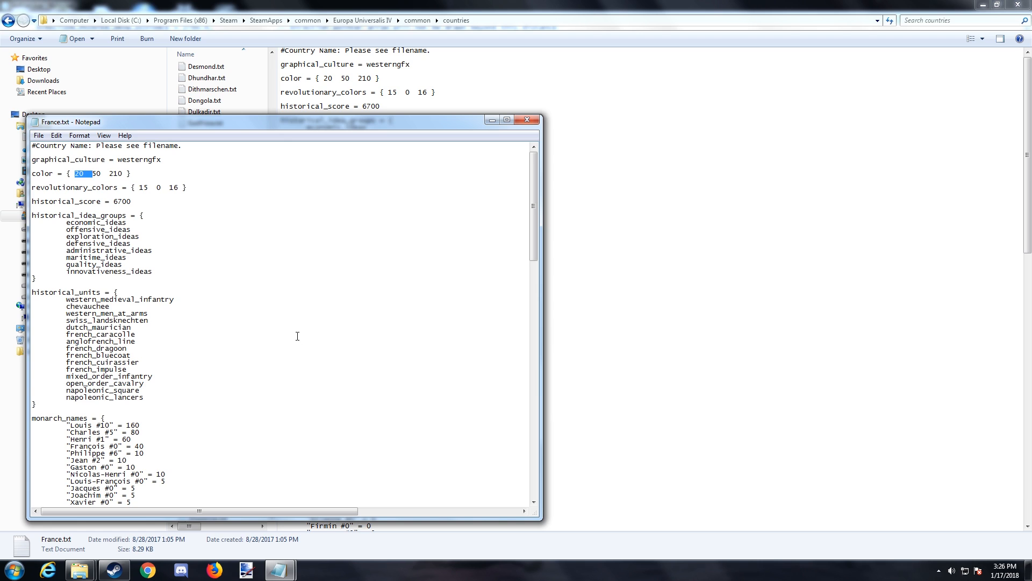
pyautogui.scroll(-3)
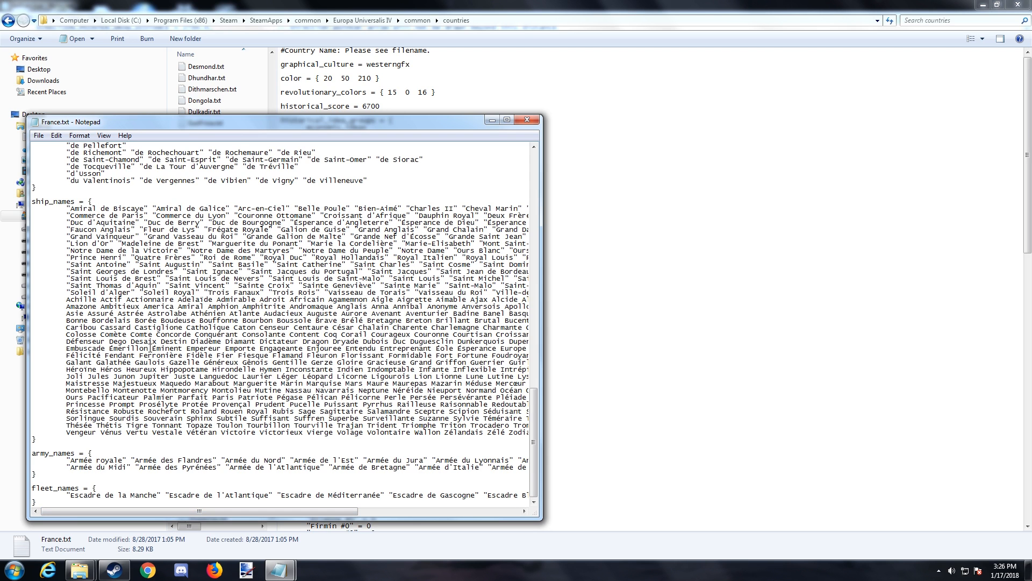
pyautogui.moveTo(284, 370)
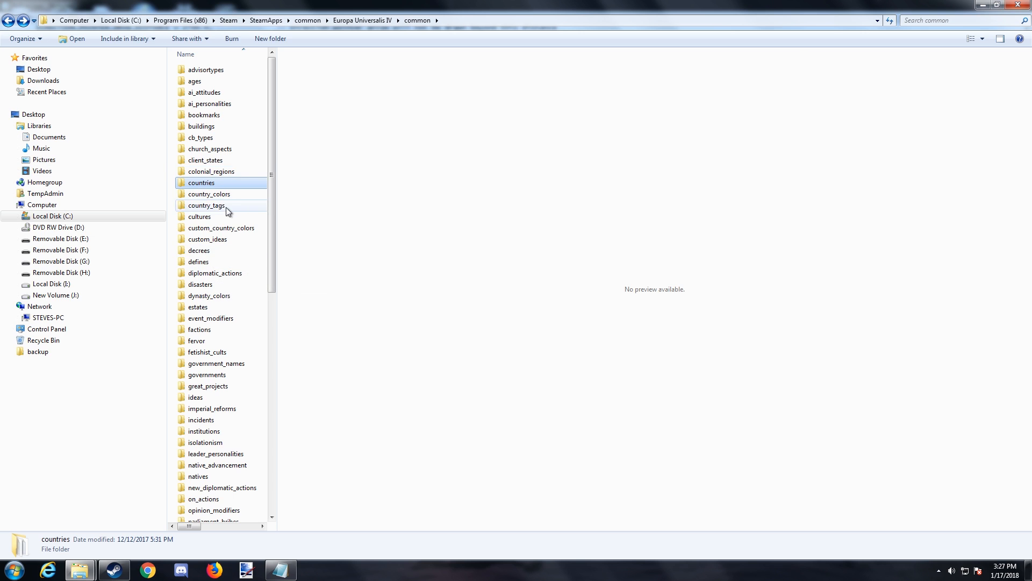
pyautogui.moveTo(236, 243)
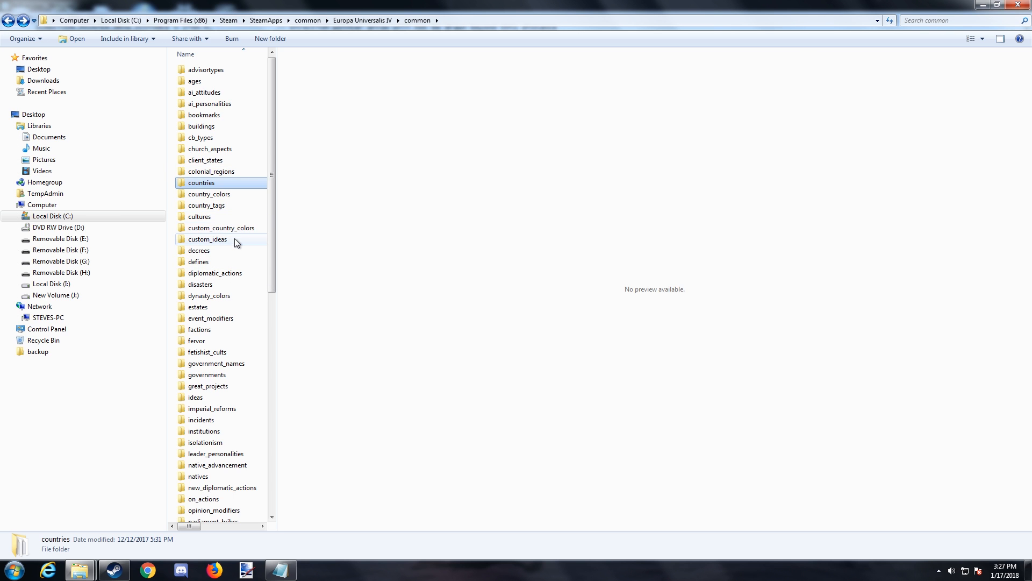
pyautogui.moveTo(217, 272)
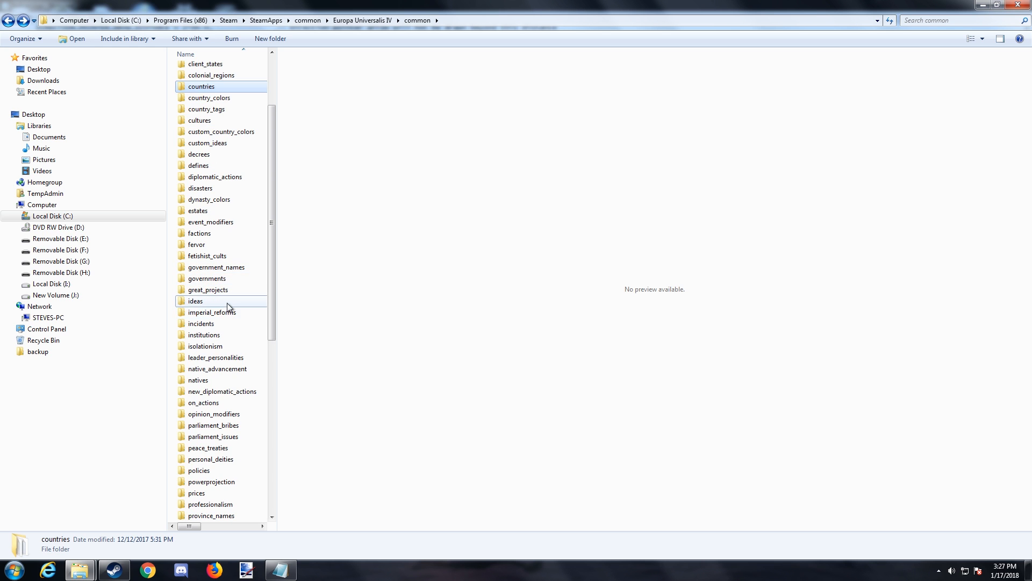
# Open the ideas folder and bring up 00_basic_ideas.txt in Notepad
pyautogui.doubleClick(196, 301)
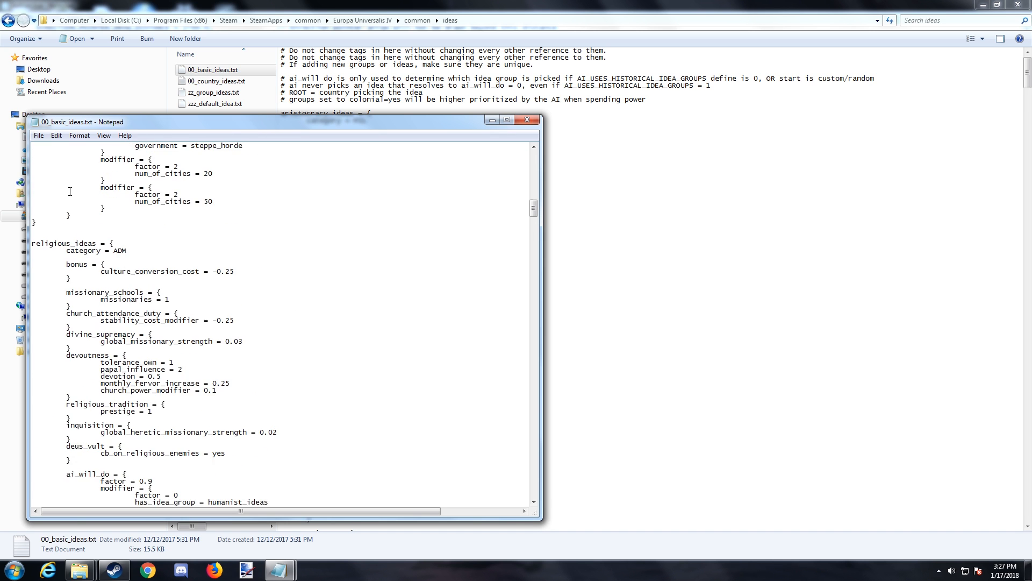
# Enter a throwaway 999 into an idea entry, then close 00_basic_ideas.txt to trigger the save prompt
pyautogui.scroll(-3)
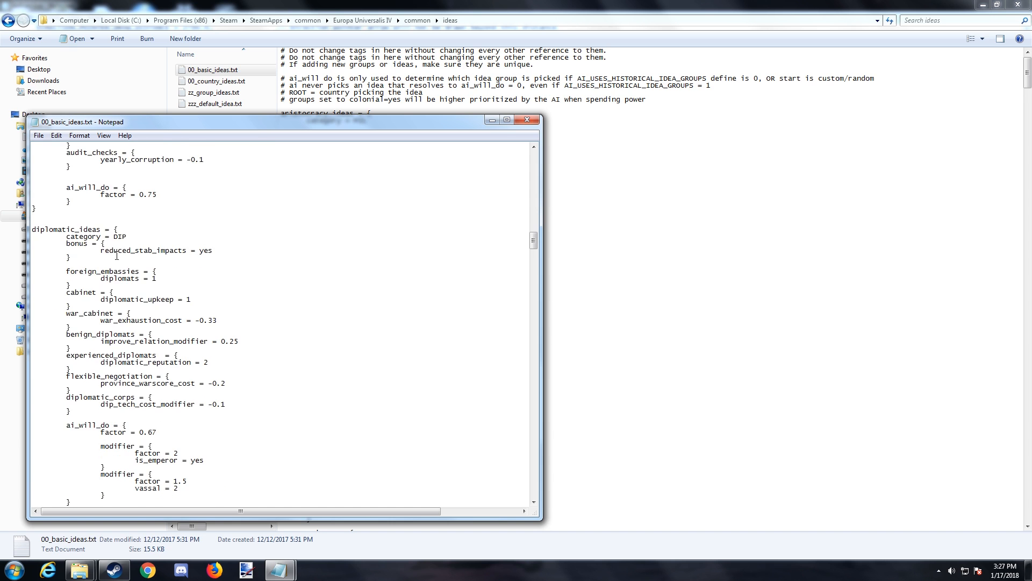
pyautogui.scroll(-3)
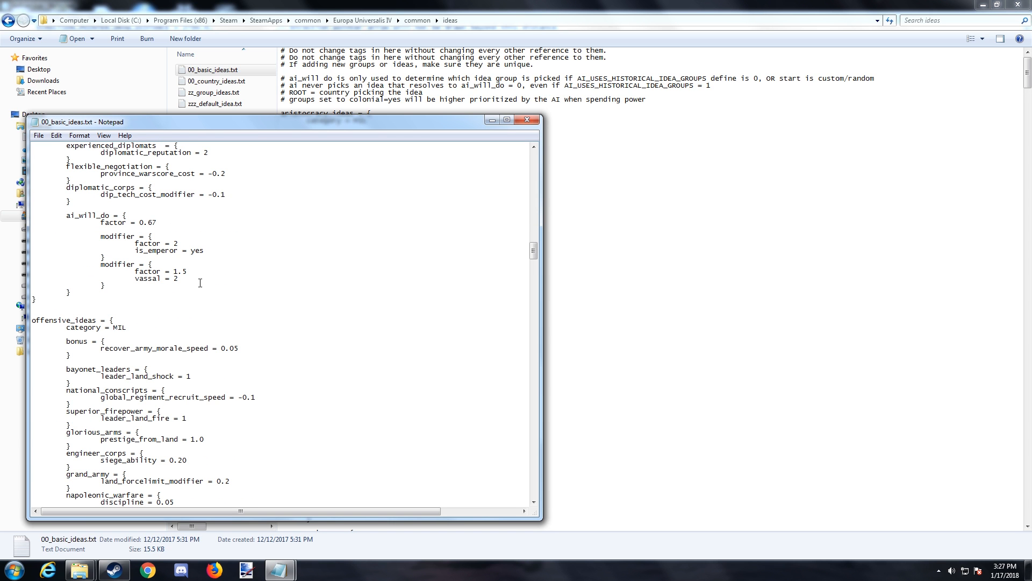
pyautogui.moveTo(160, 416)
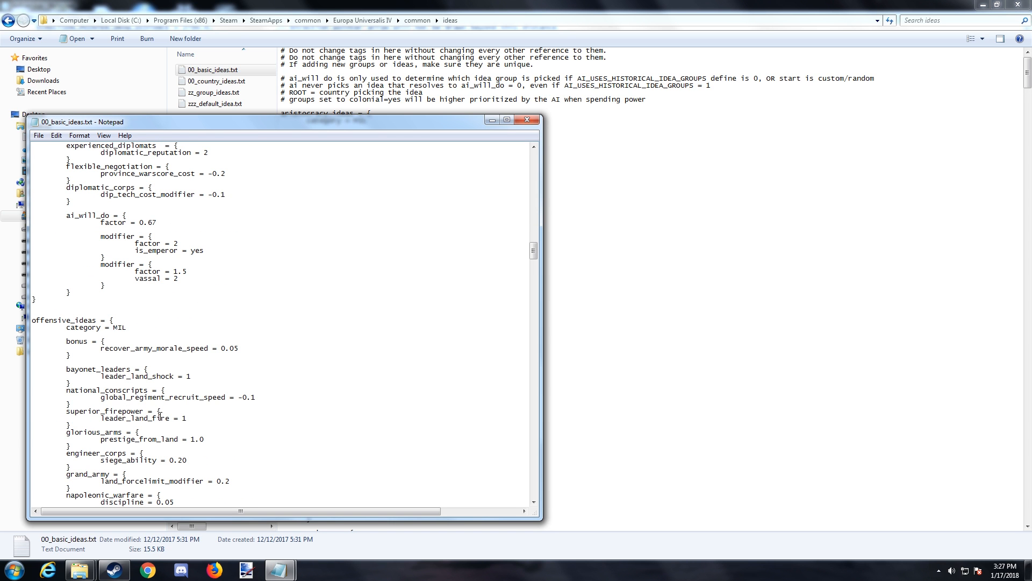
pyautogui.moveTo(177, 460)
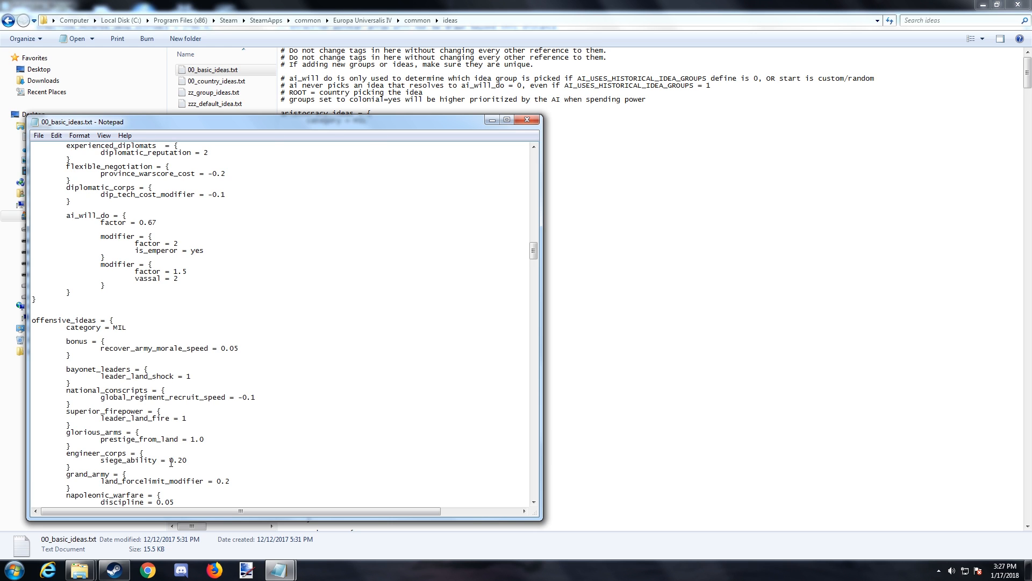
pyautogui.write('999')
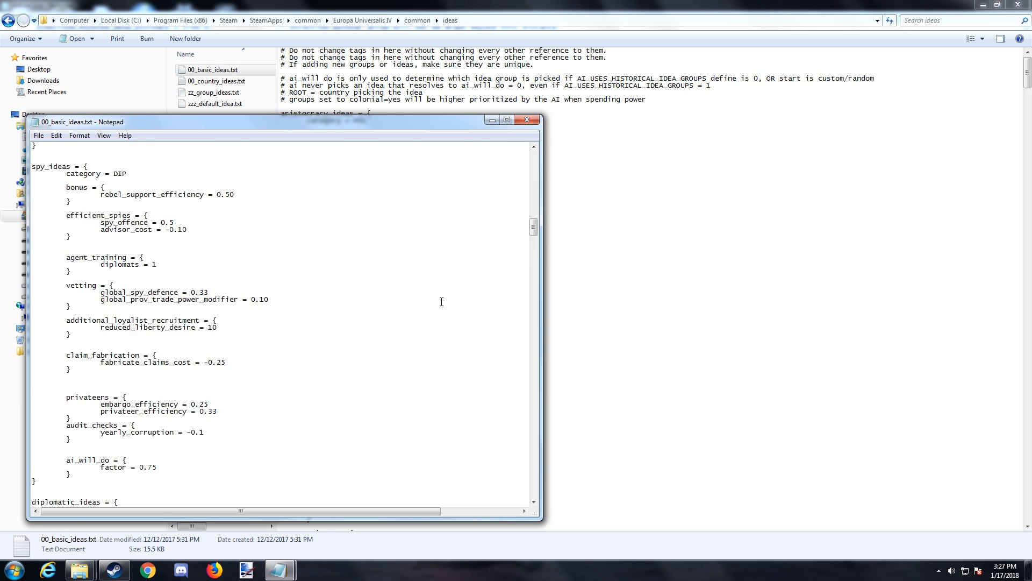
pyautogui.moveTo(458, 239)
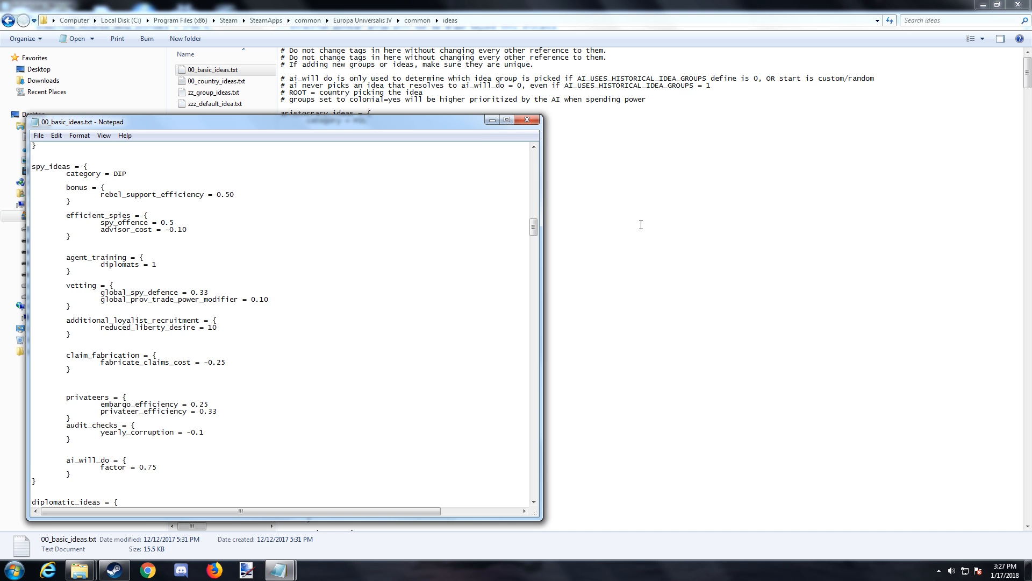
pyautogui.moveTo(537, 138)
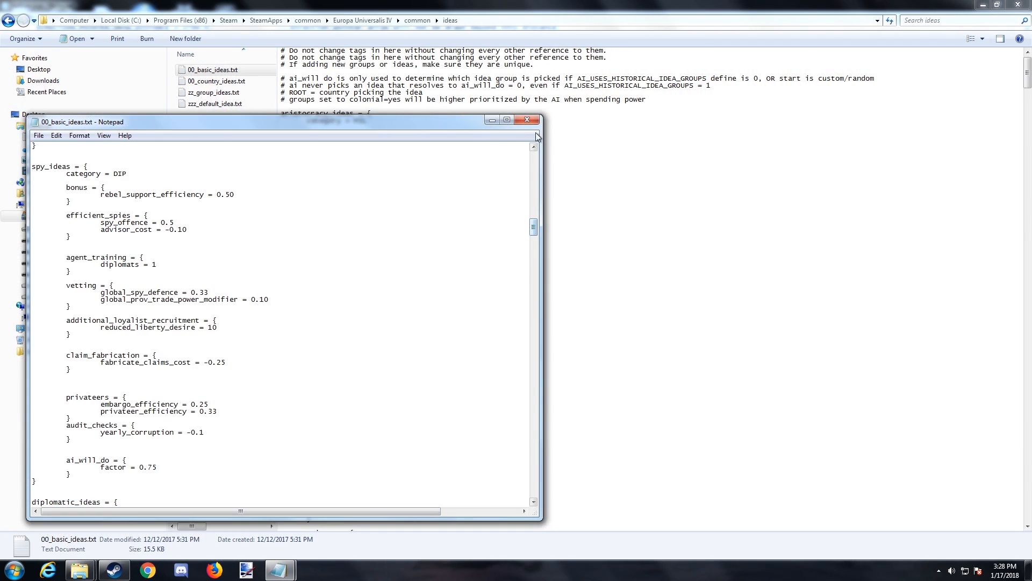
pyautogui.click(526, 119)
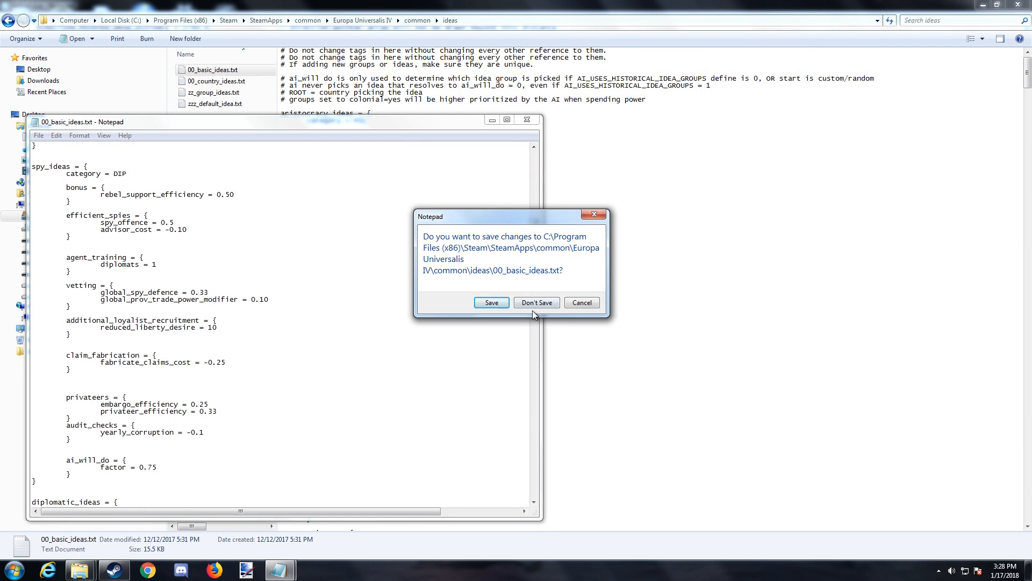
# Discard the basic ideas edits and look through 00_country_ideas.txt at the English national ideas
pyautogui.click(535, 302)
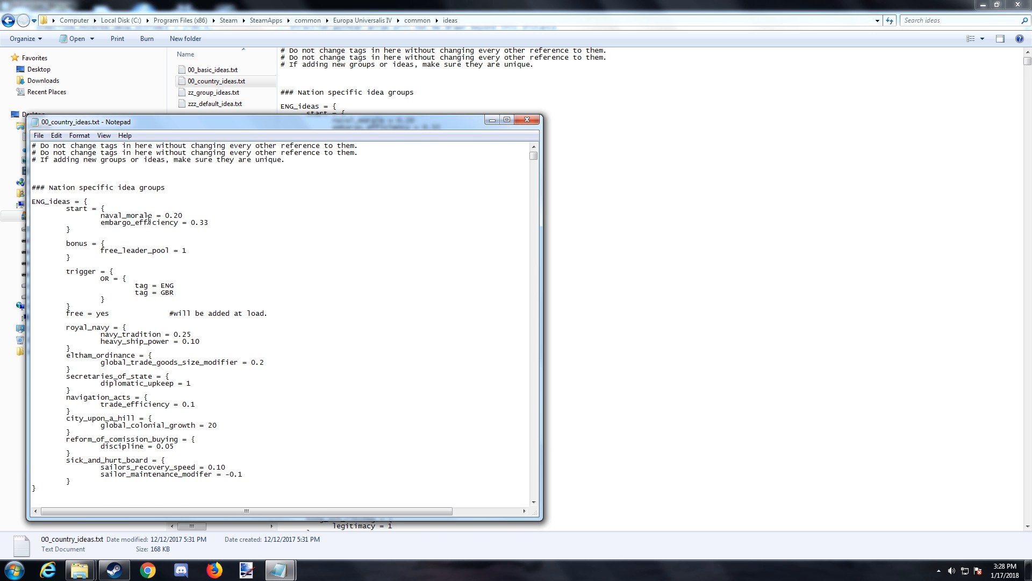
pyautogui.scroll(-3)
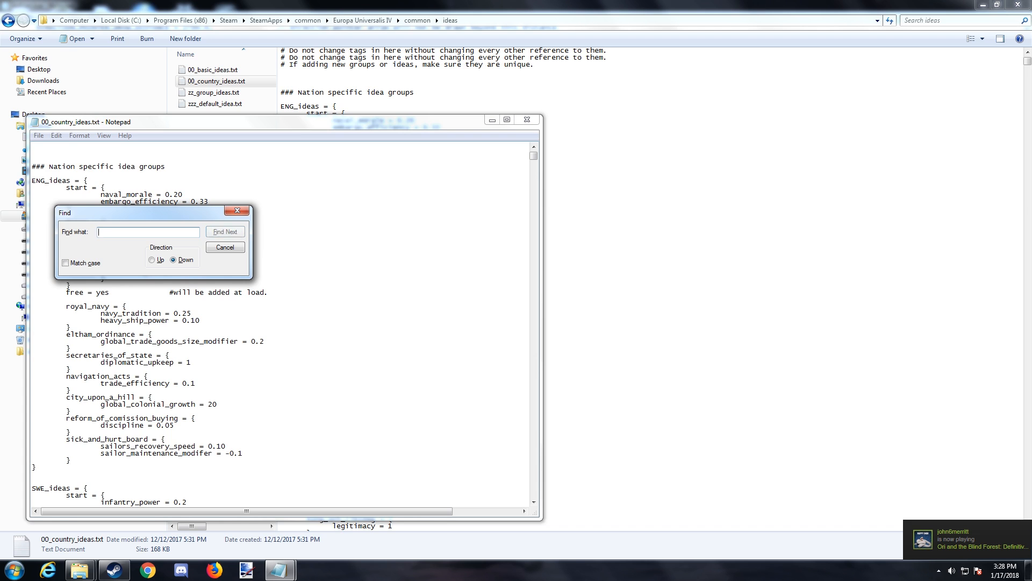
# Search the country ideas file for 'aus' and step through its first two matches
pyautogui.write('aus')
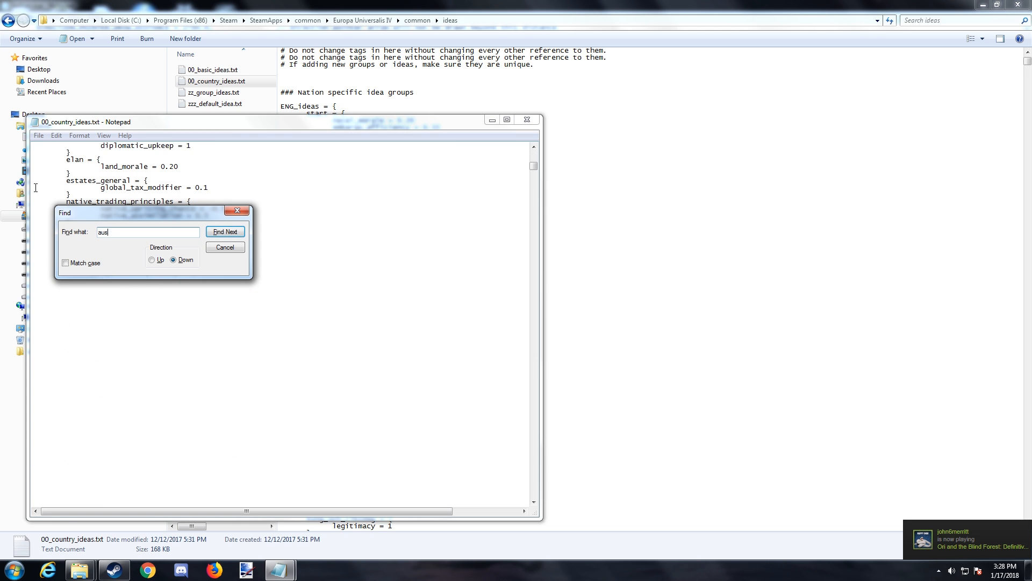
pyautogui.click(224, 231)
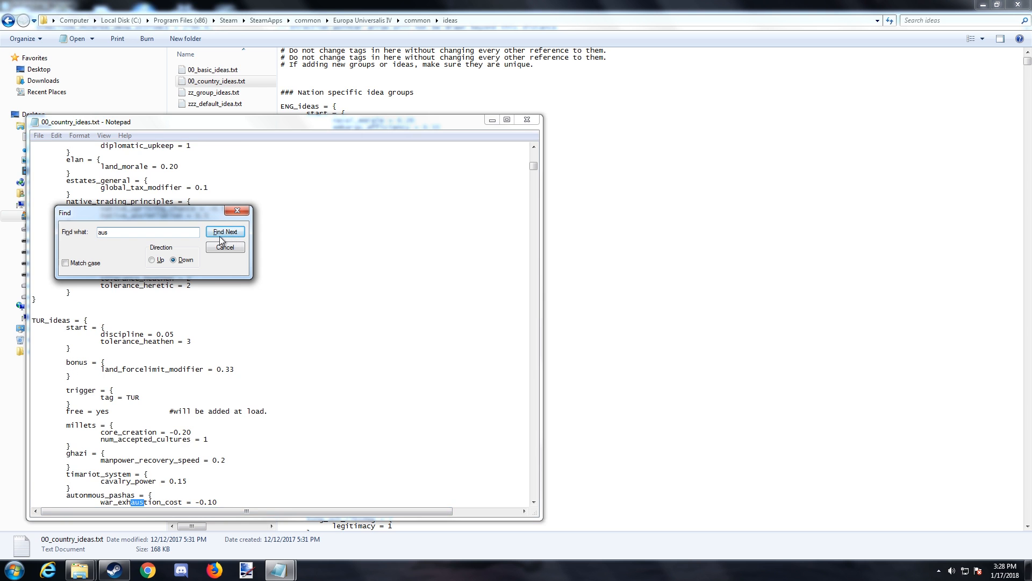
pyautogui.click(225, 232)
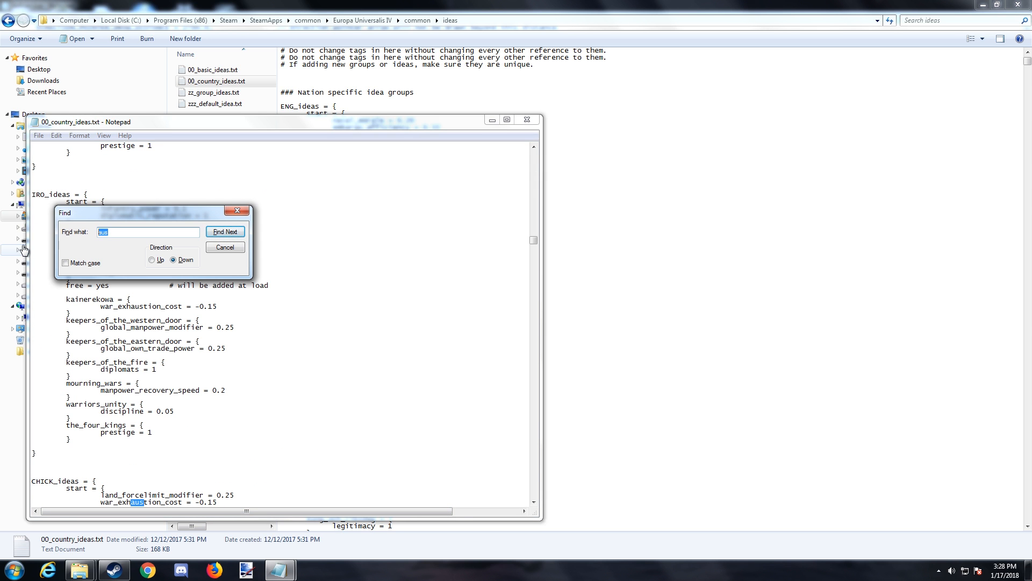
# Search for 'HPB', then return to the top and start a new search for the HAB_ideas block
pyautogui.write('HPB')
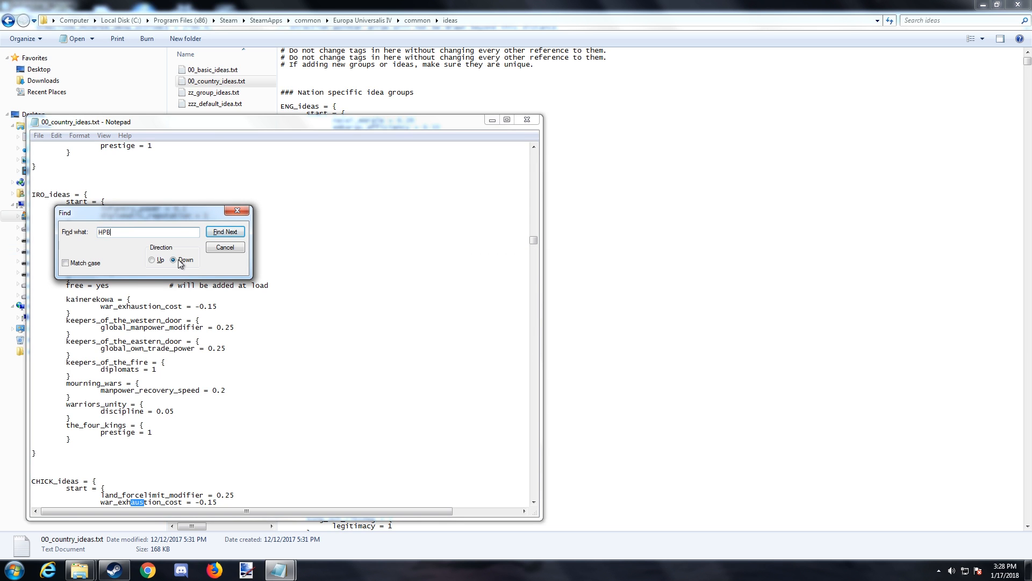
pyautogui.click(225, 247)
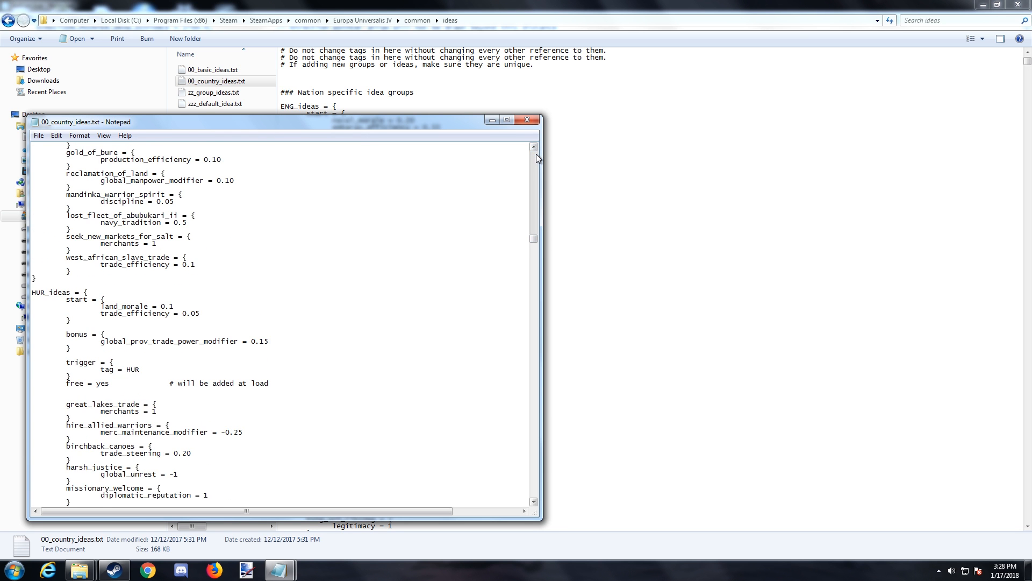
pyautogui.scroll(-3)
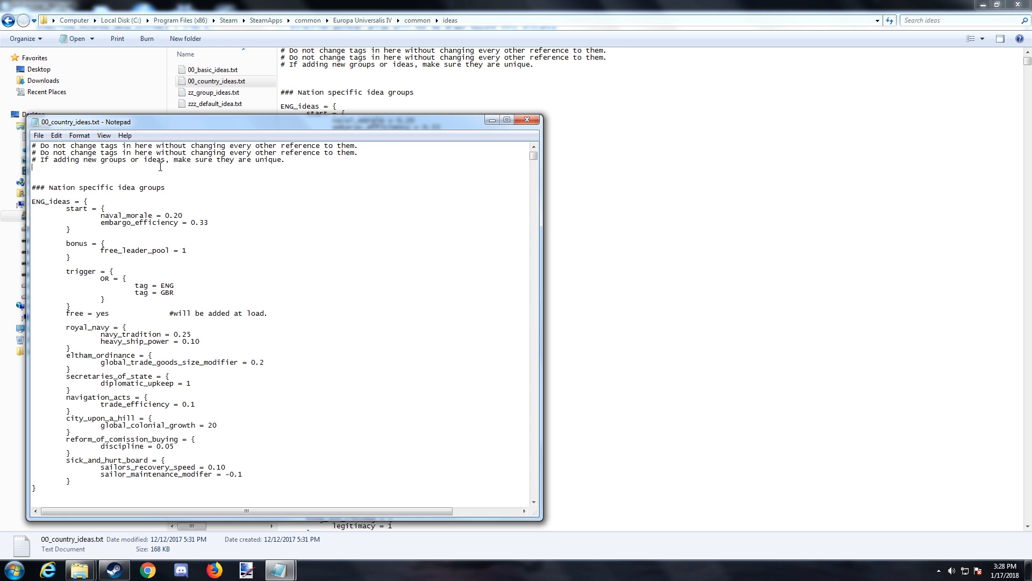
pyautogui.press('Ctrl+f')
pyautogui.write('hab')
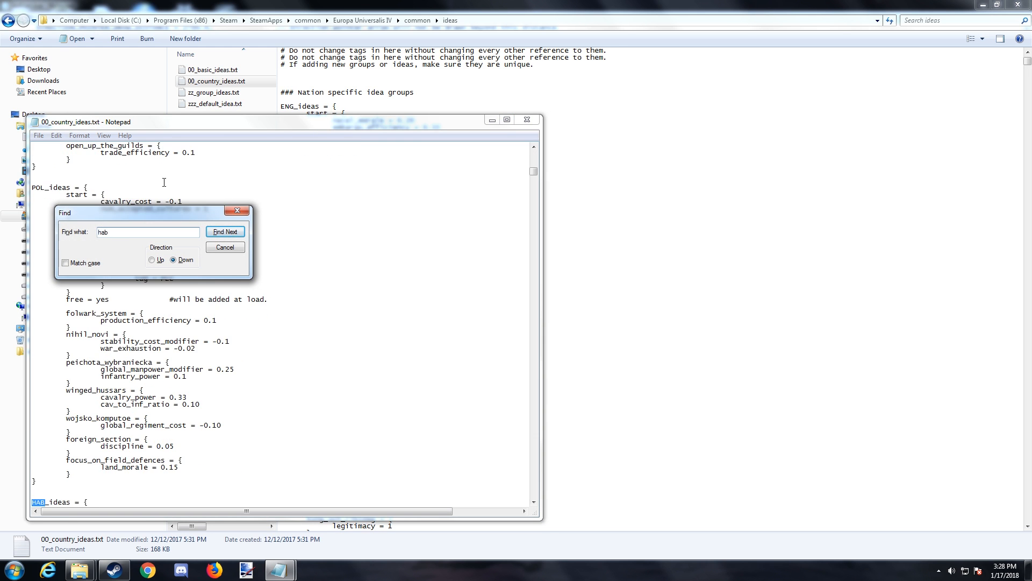
# Dismiss the search and read down the HAB_ideas block, including habsburg_dominance with diplomatic_reputation = 2
pyautogui.click(224, 247)
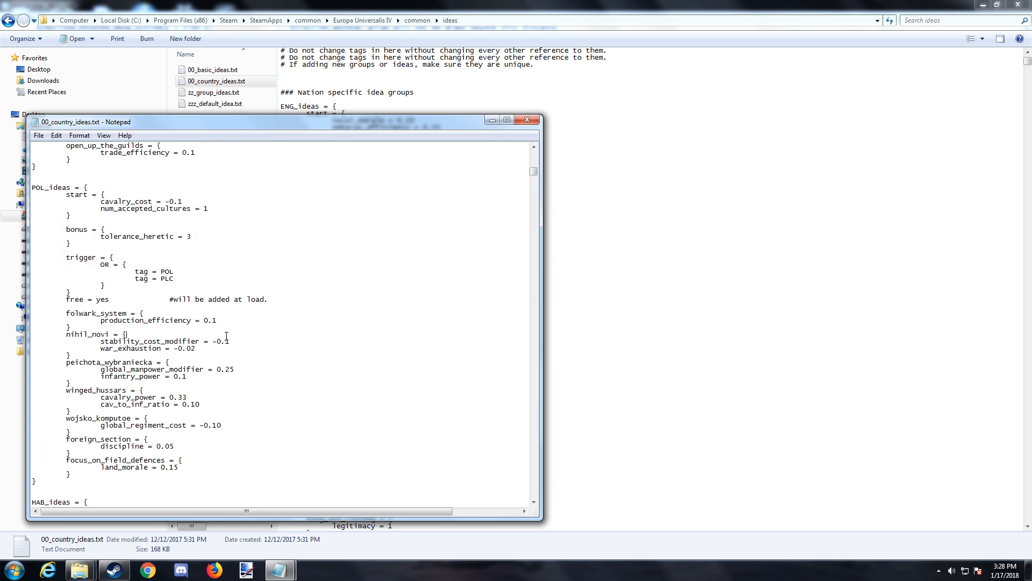
pyautogui.scroll(-3)
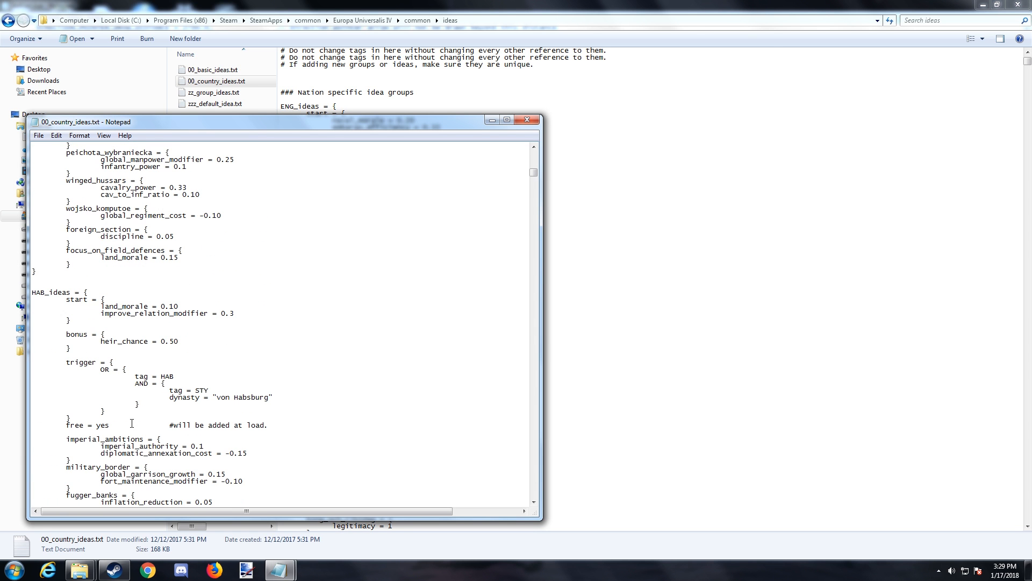
pyautogui.moveTo(189, 364)
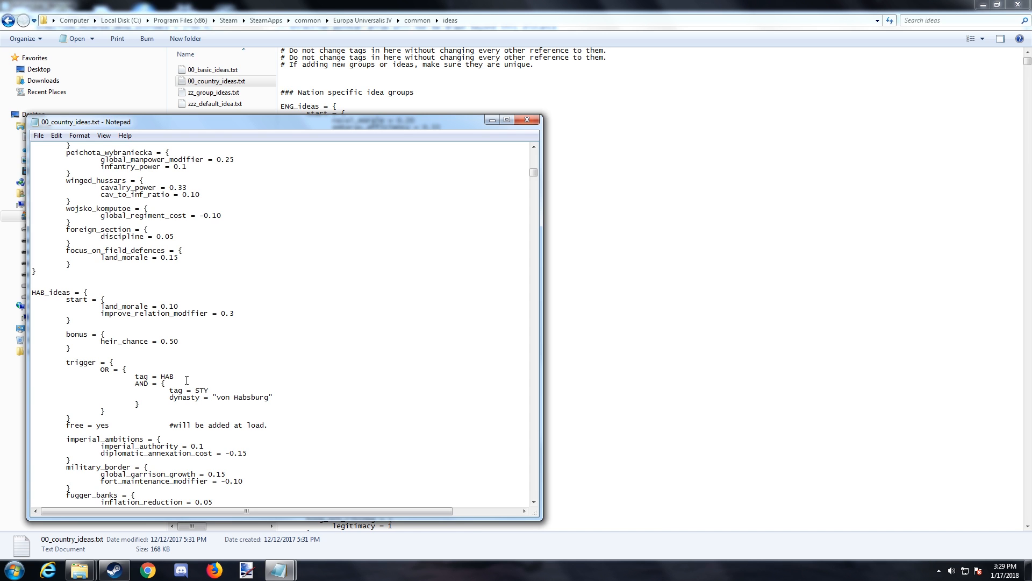
pyautogui.moveTo(178, 337)
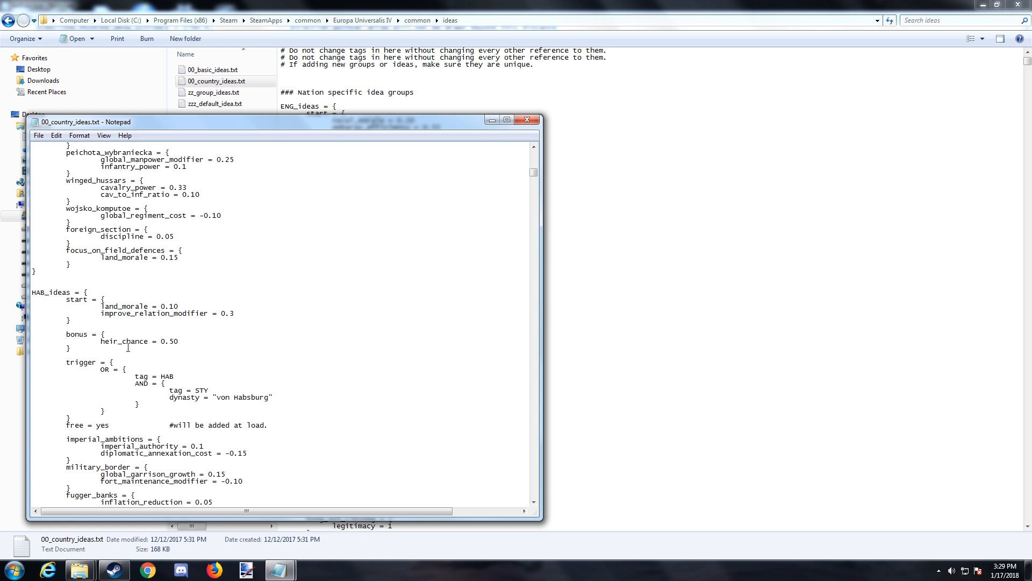
pyautogui.moveTo(216, 364)
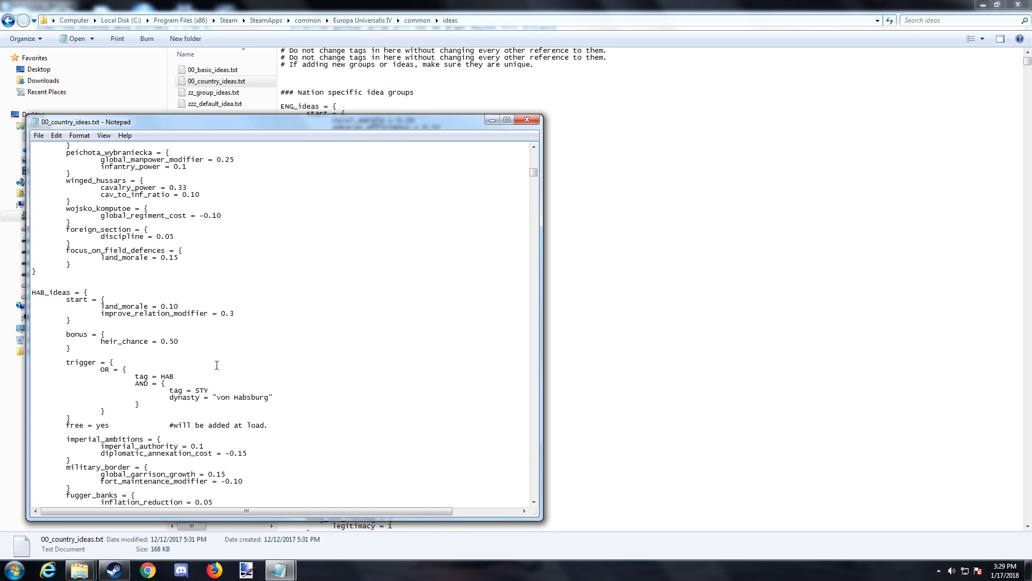
pyautogui.scroll(-3)
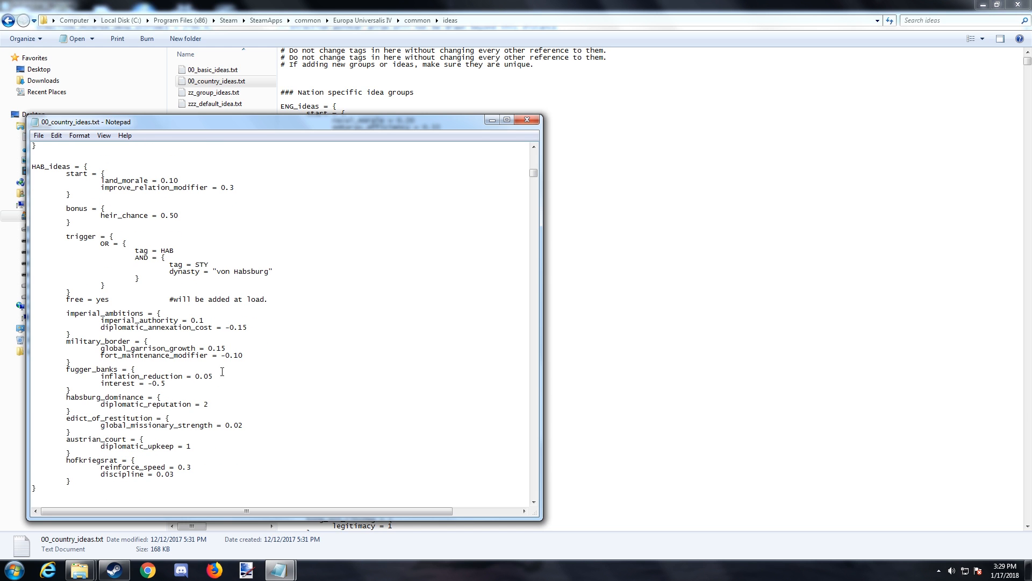
pyautogui.moveTo(206, 403)
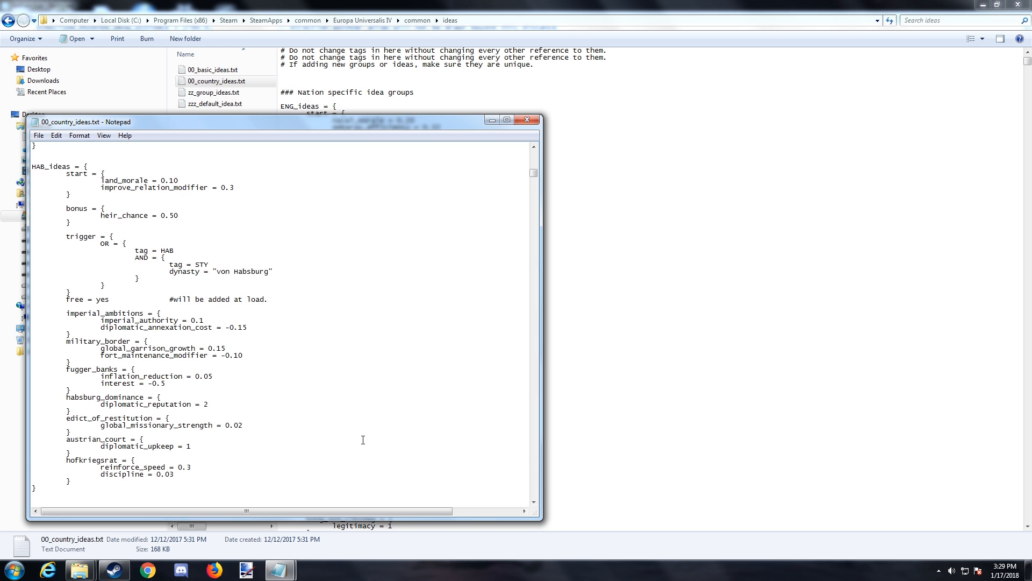
# Trial-edit habsburg_dominance's diplomatic_reputation with extra zeros, then undo the change
pyautogui.write('00000')
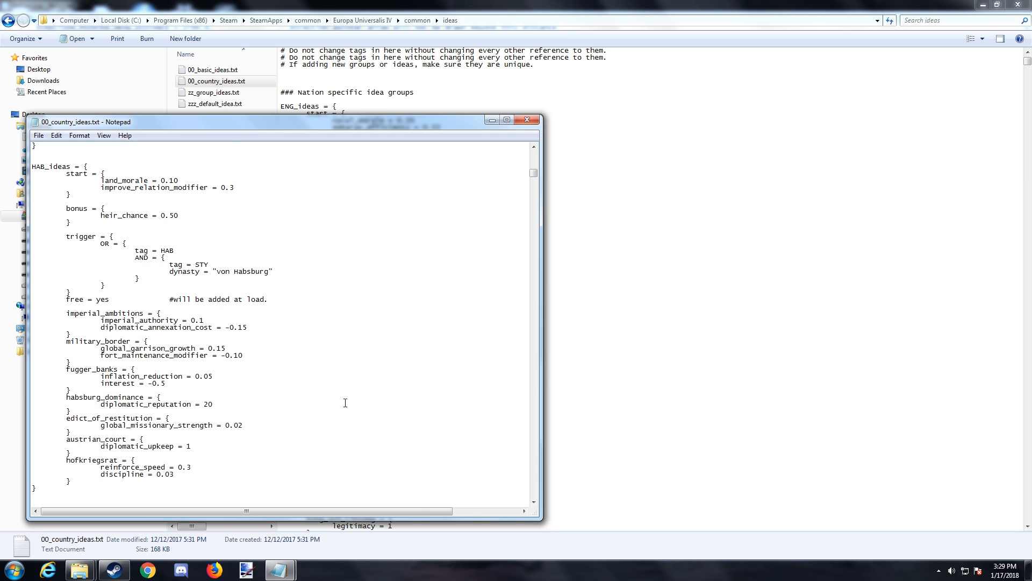
pyautogui.press('Backspace')
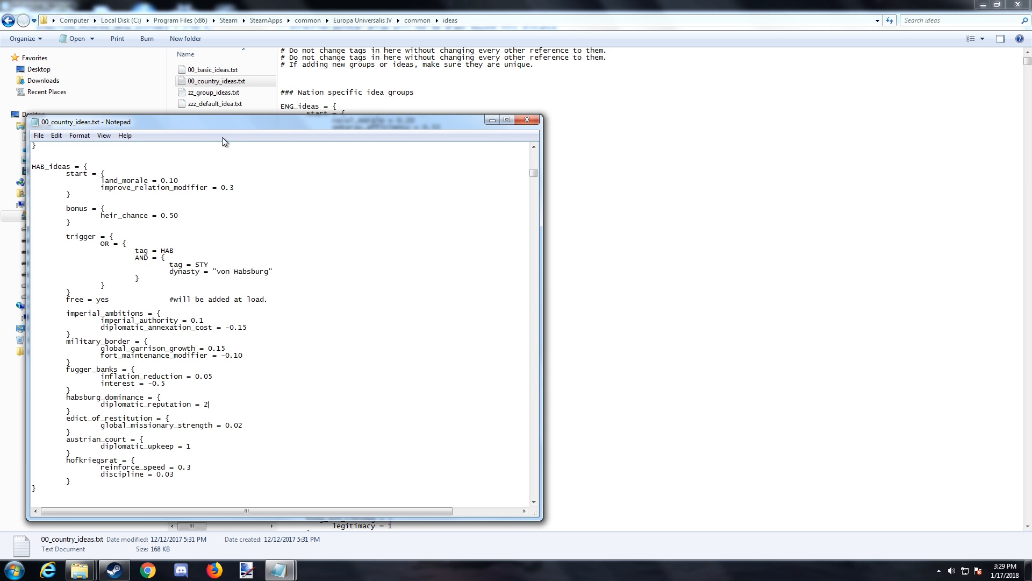
pyautogui.scroll(-3)
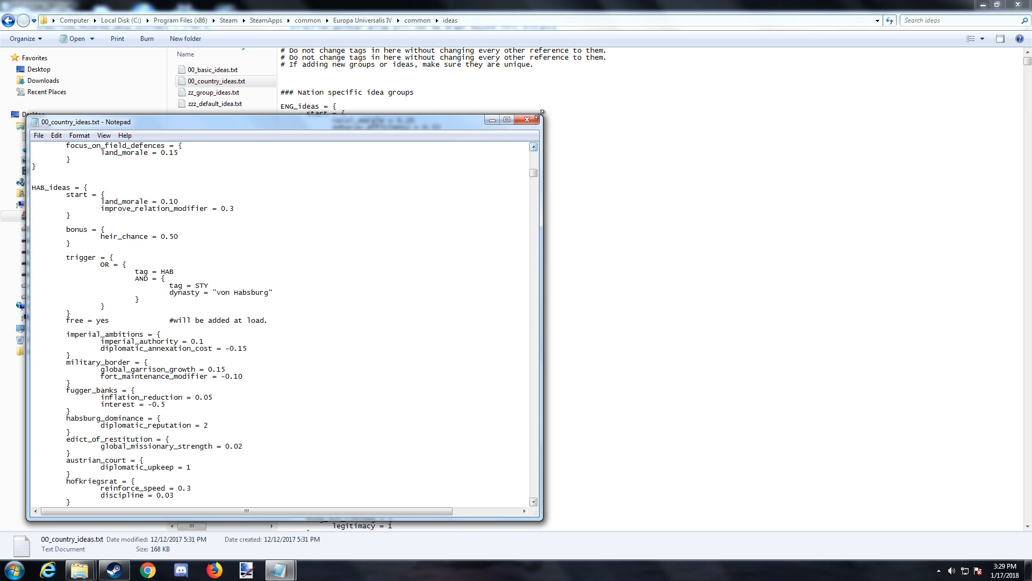
# Close 00_country_ideas.txt without saving the trial edit
pyautogui.click(532, 119)
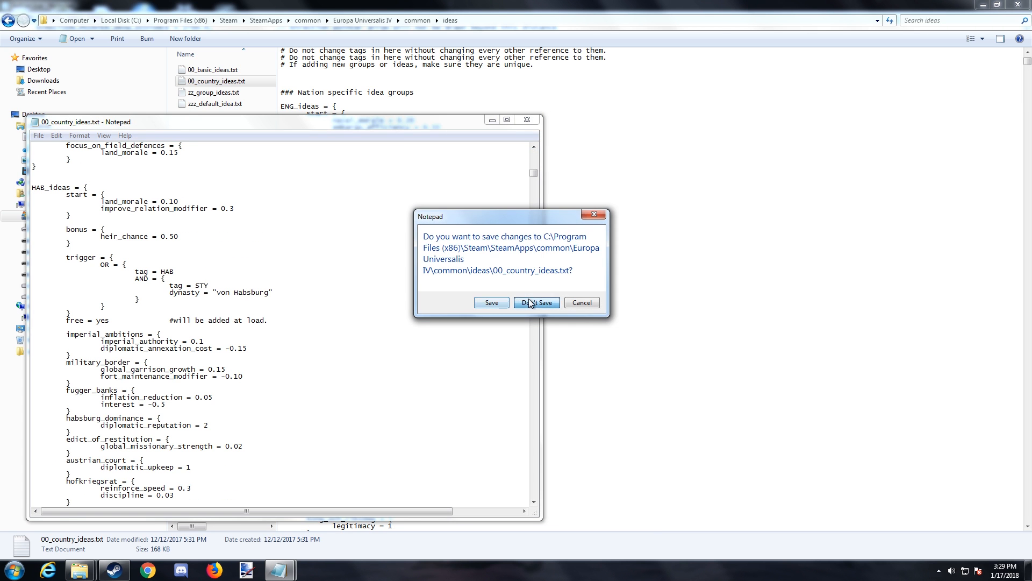
pyautogui.click(536, 302)
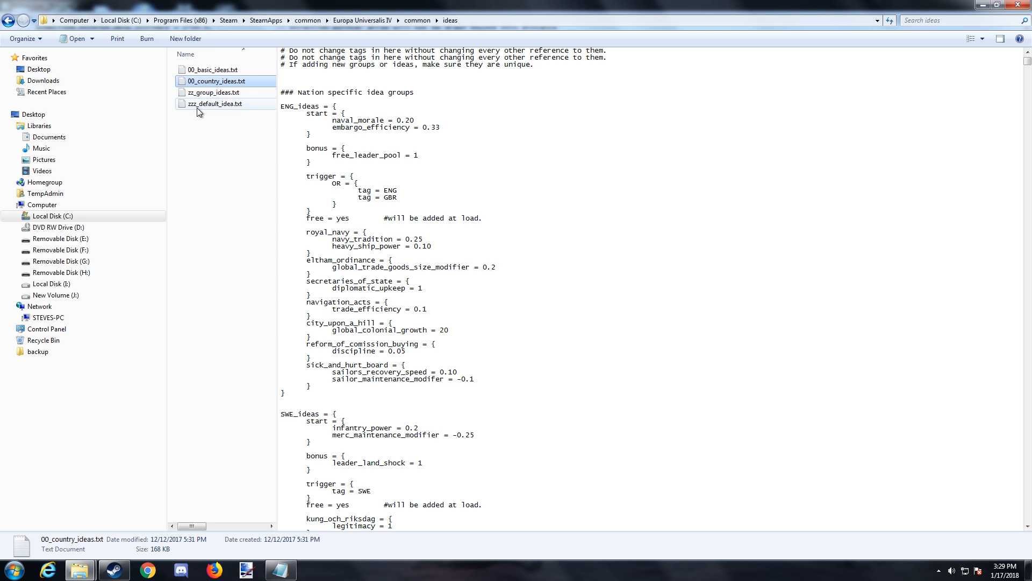
# Preview zz_group_ideas.txt in Explorer and read down through its first idea groups
pyautogui.click(215, 103)
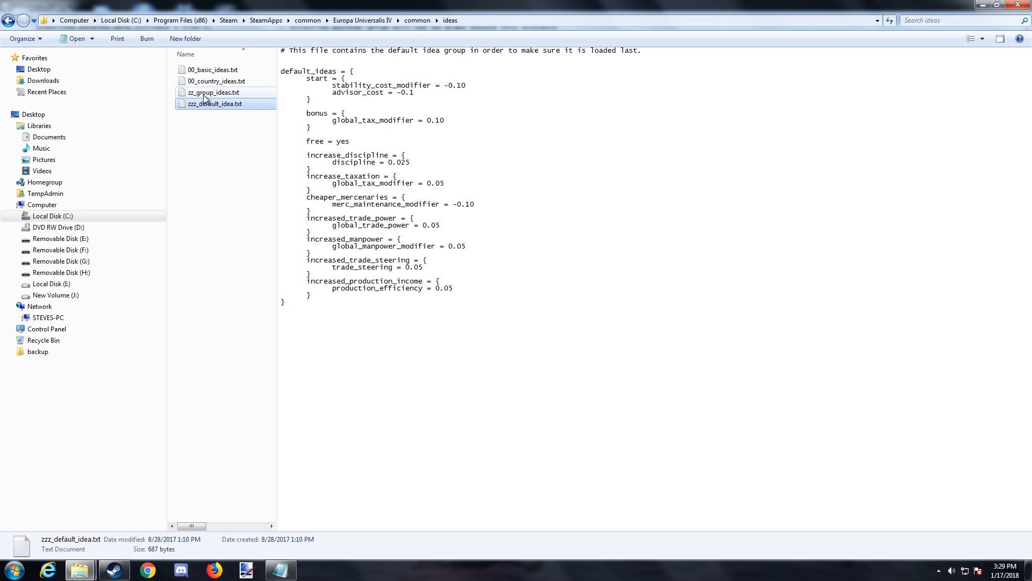
pyautogui.click(212, 92)
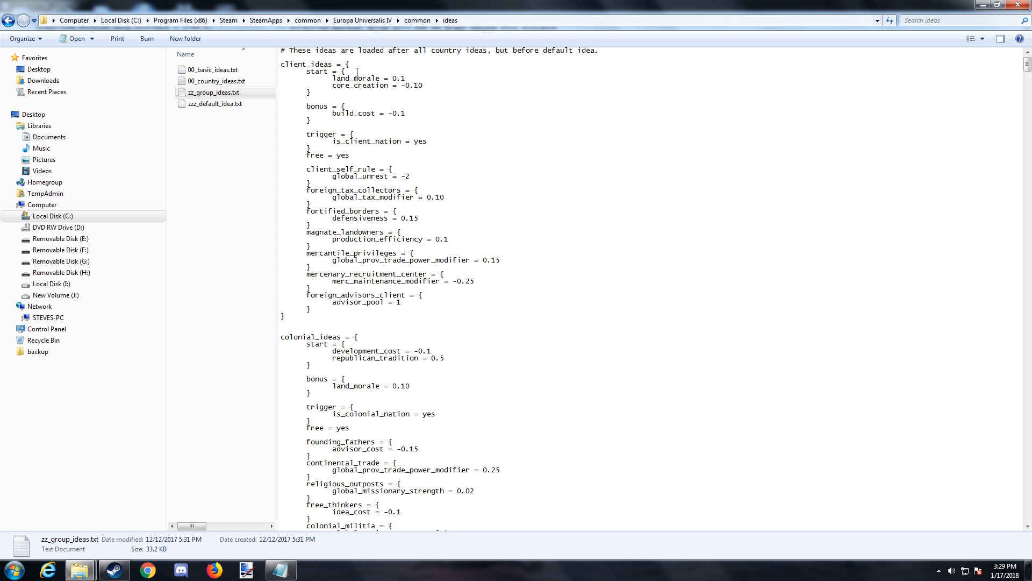
pyautogui.click(213, 93)
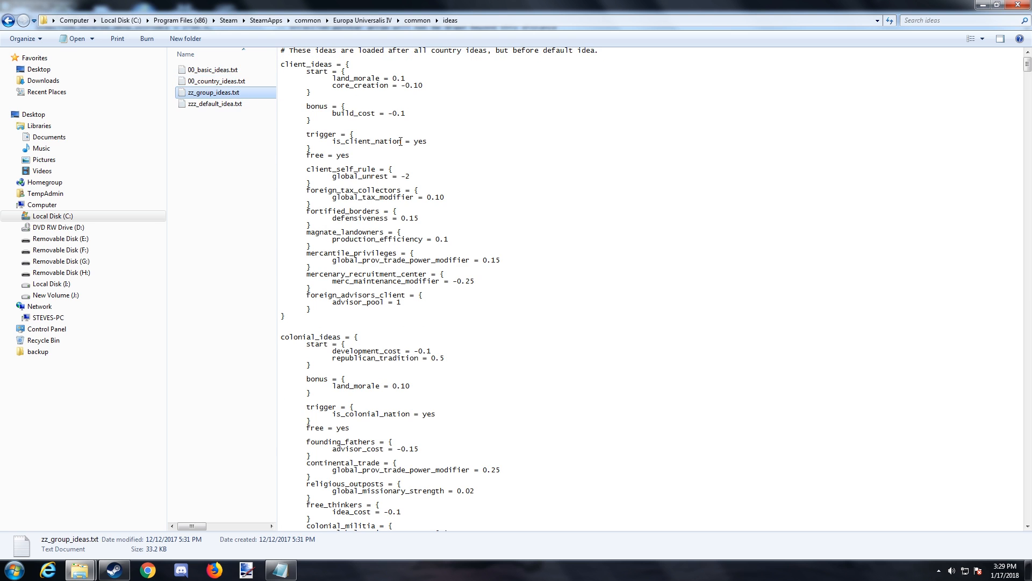
pyautogui.scroll(-3)
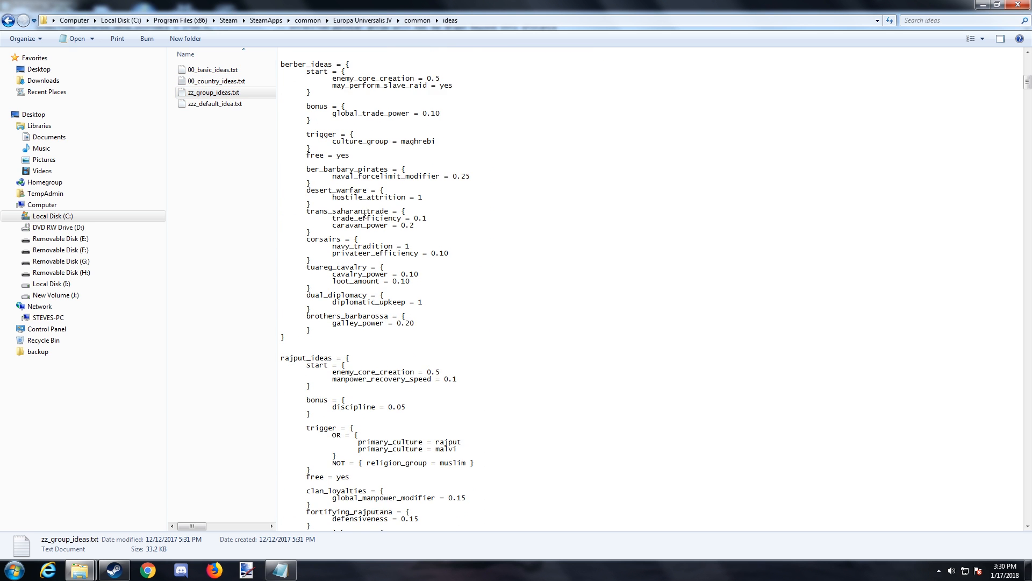
pyautogui.scroll(-3)
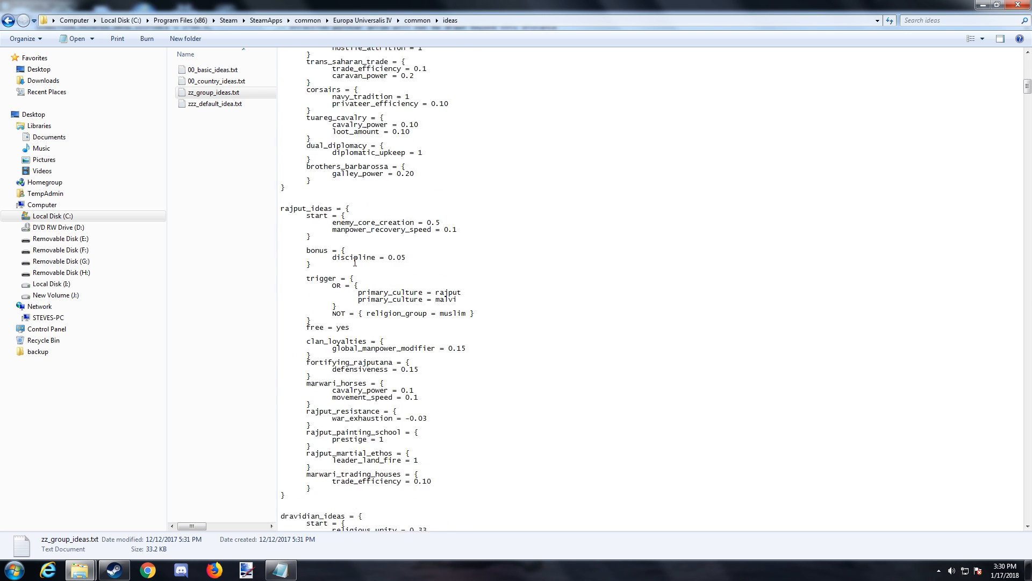
pyautogui.scroll(-3)
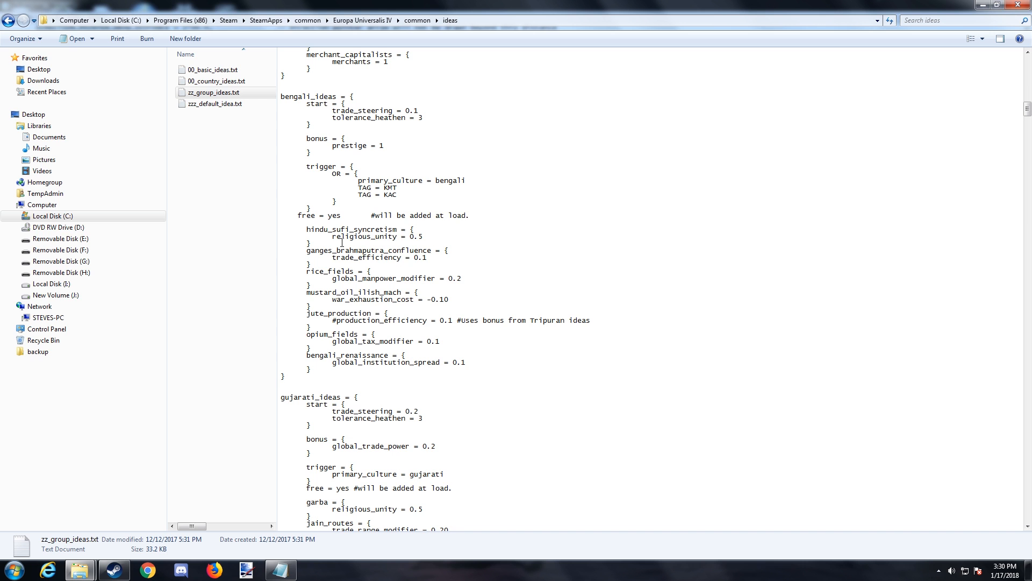
pyautogui.scroll(-3)
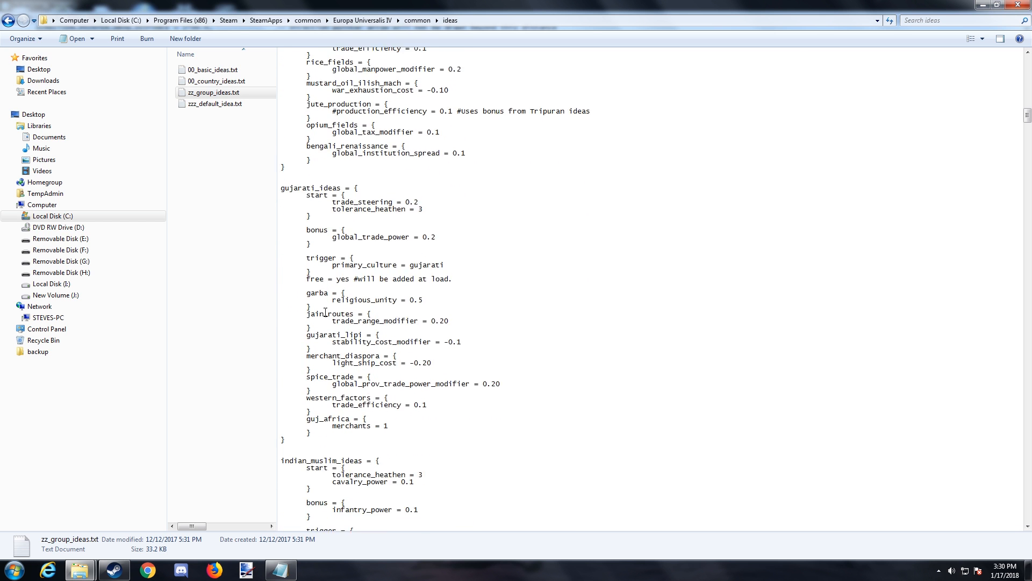
pyautogui.scroll(-3)
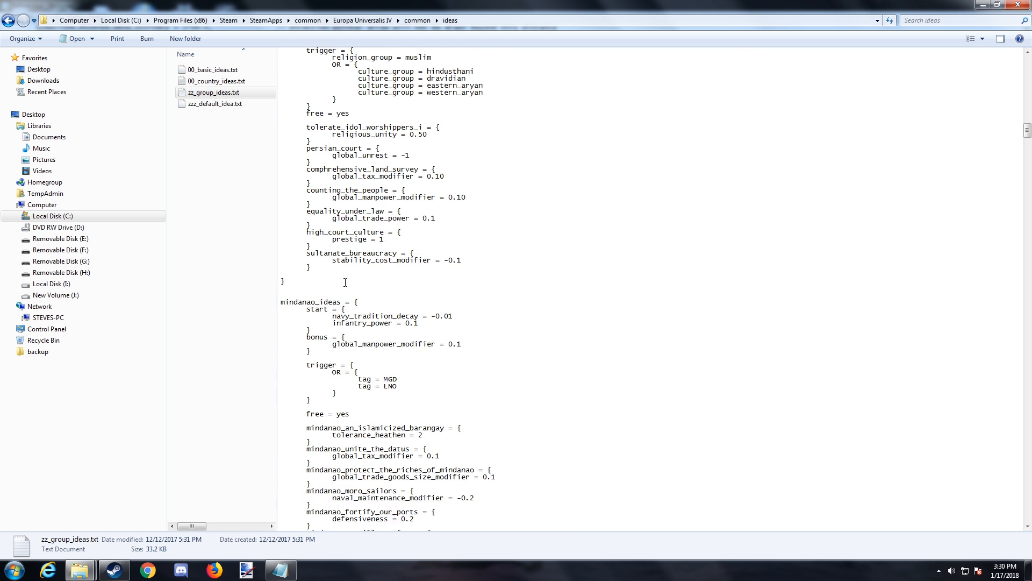
# Continue reading the group ideas past the latin and native groups to central_indic_ideas
pyautogui.scroll(-3)
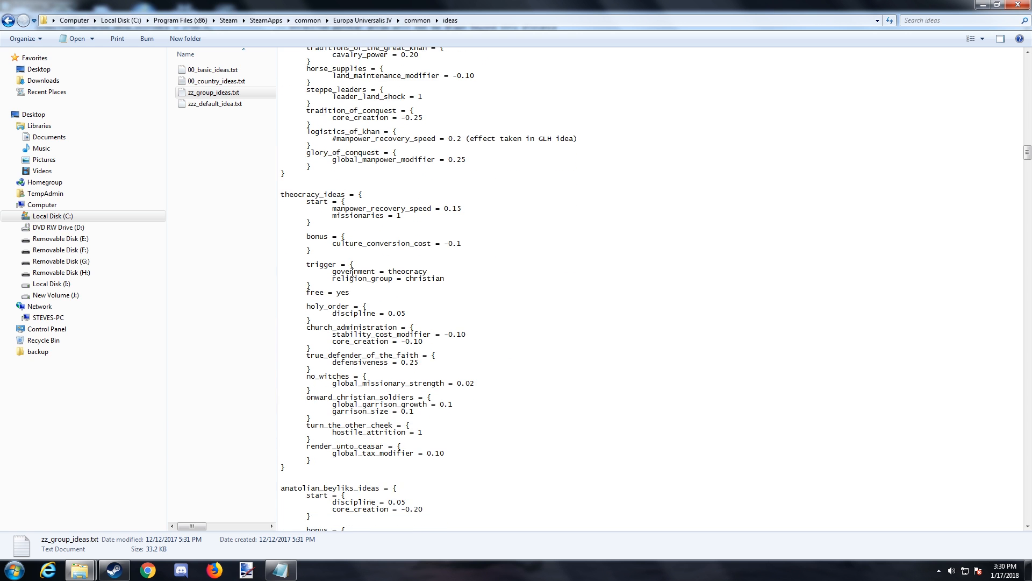
pyautogui.scroll(-3)
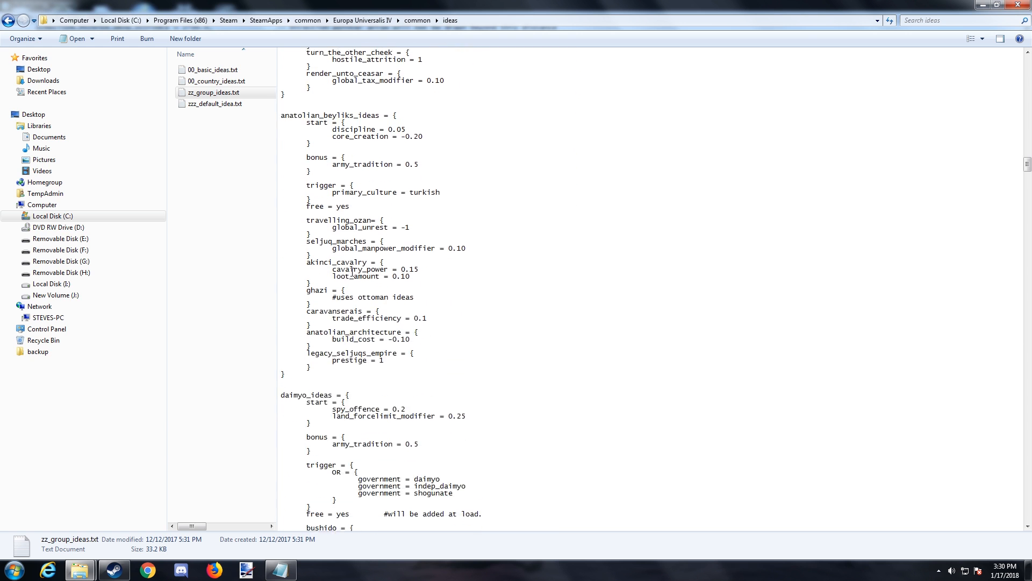
pyautogui.scroll(-3)
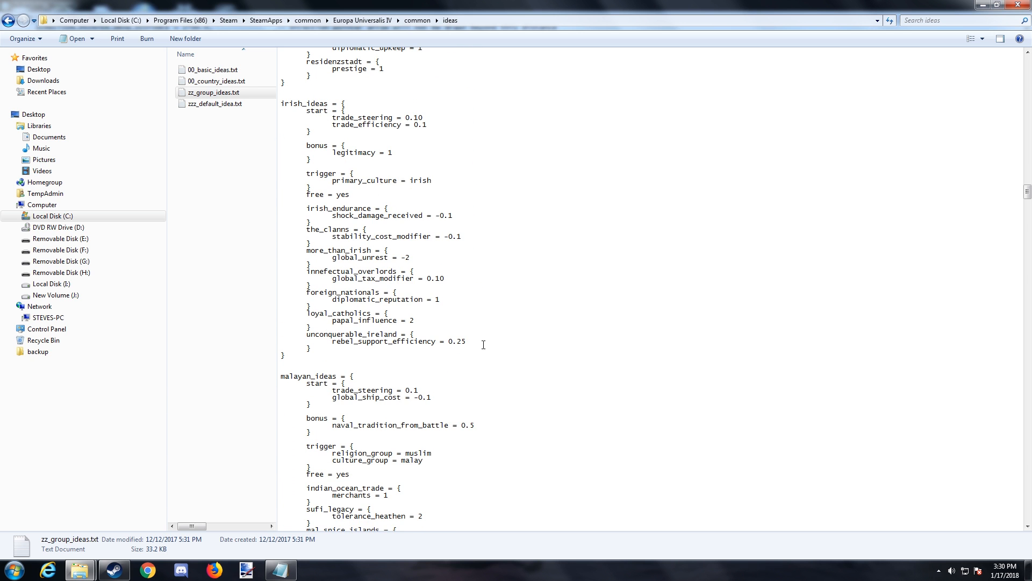
pyautogui.scroll(-3)
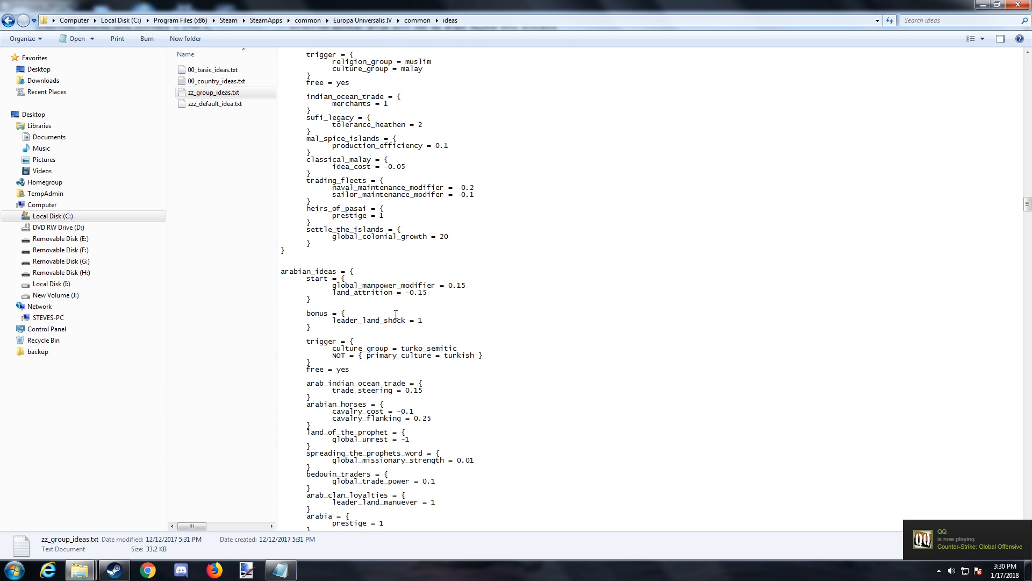
pyautogui.scroll(-3)
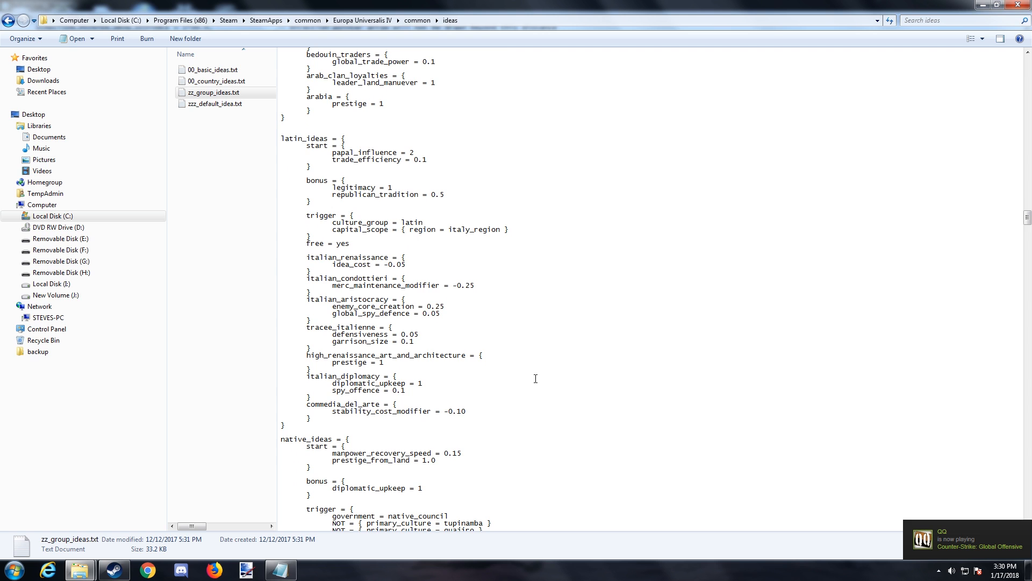
pyautogui.scroll(-3)
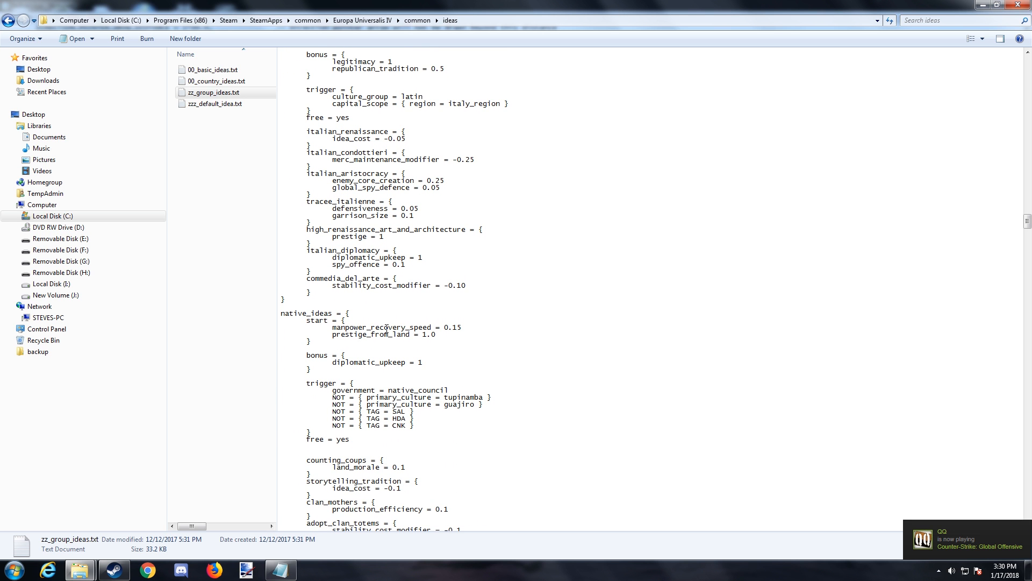
pyautogui.scroll(-3)
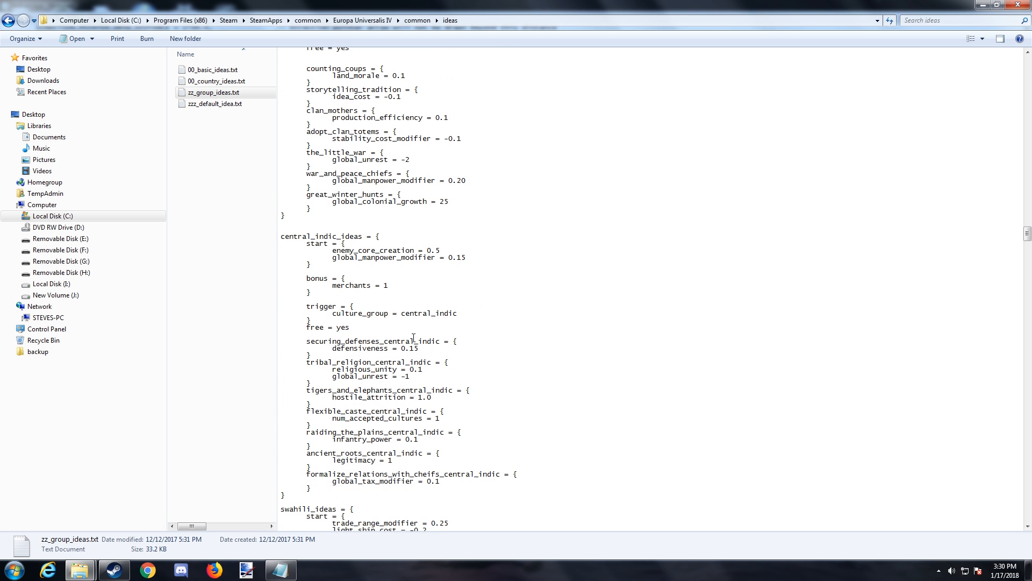
pyautogui.moveTo(505, 333)
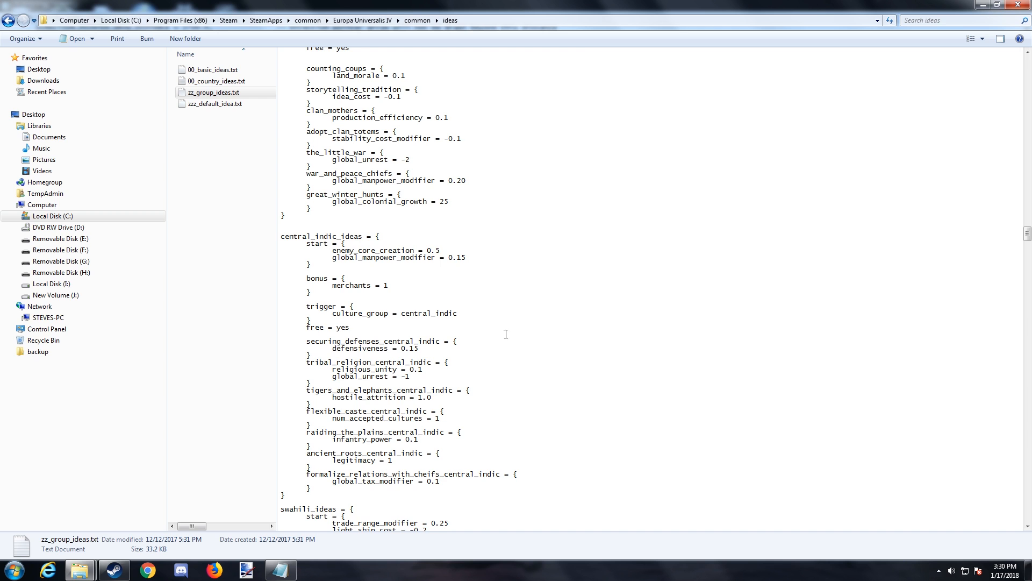
pyautogui.moveTo(439, 302)
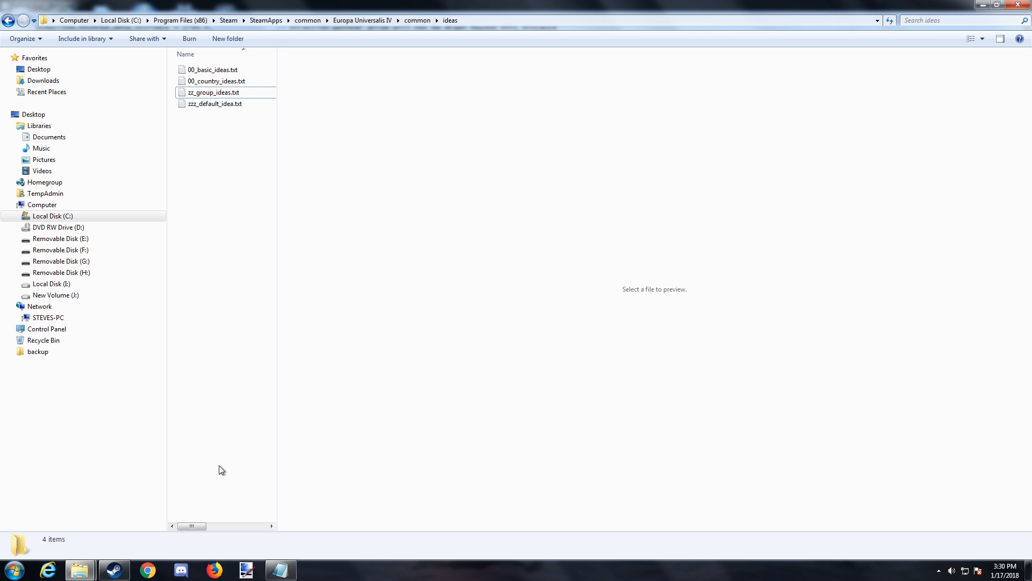
pyautogui.moveTo(222, 488)
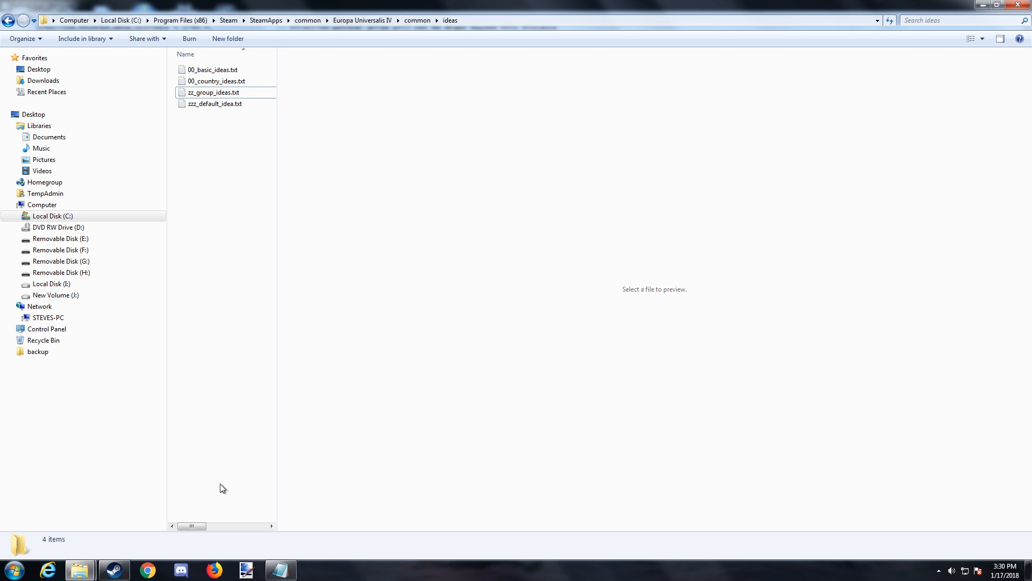
pyautogui.moveTo(342, 385)
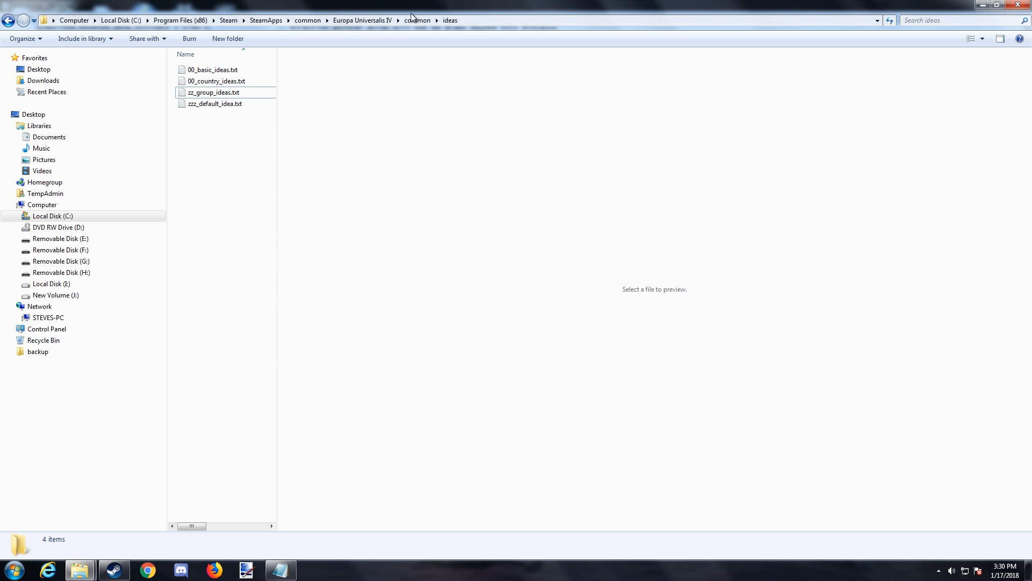
# Go up to the common folder, look inside colonial_regions at 00_colonial_regions.txt, and return to common
pyautogui.click(417, 20)
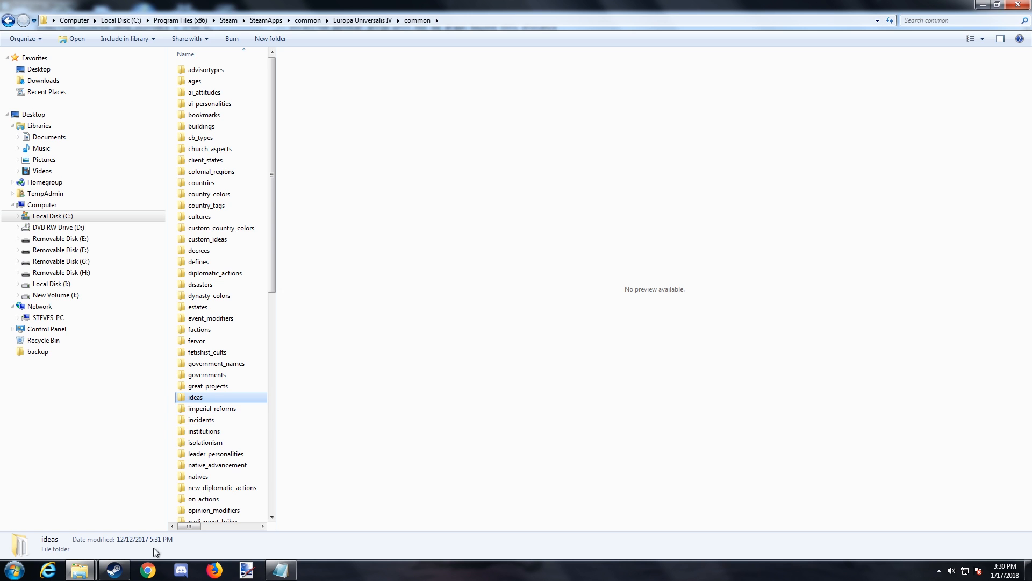
pyautogui.moveTo(239, 394)
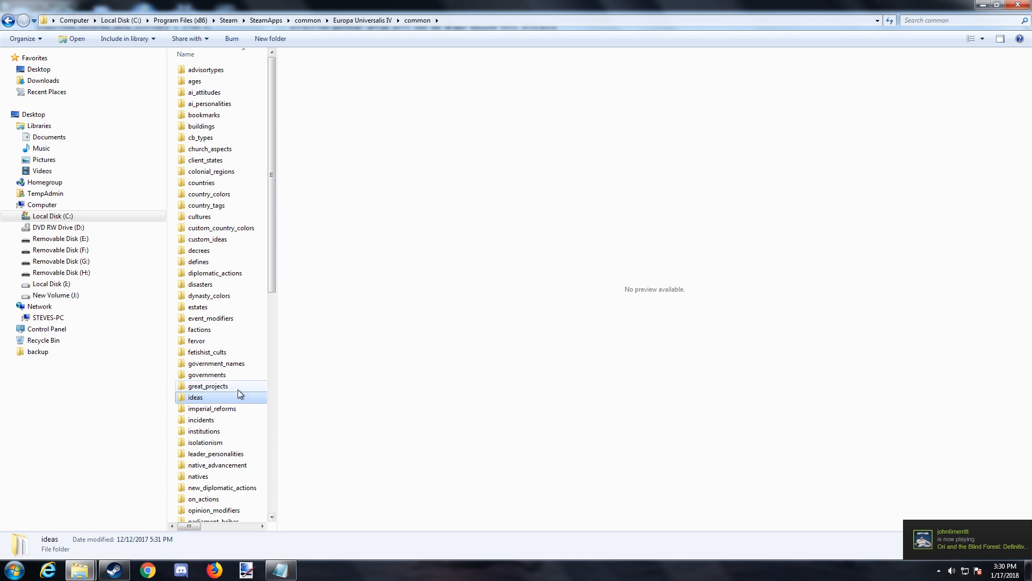
pyautogui.moveTo(217, 352)
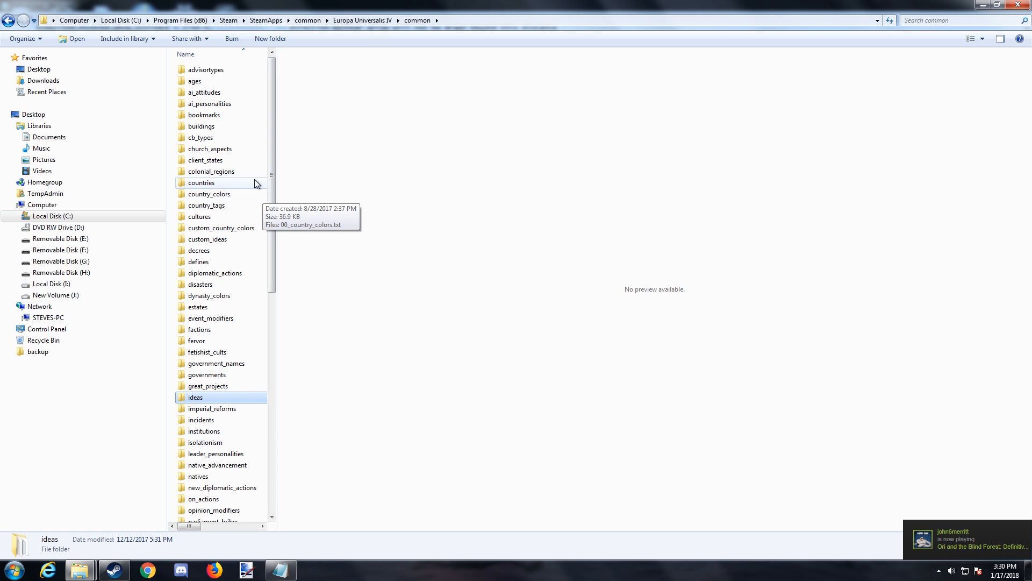
pyautogui.moveTo(274, 201)
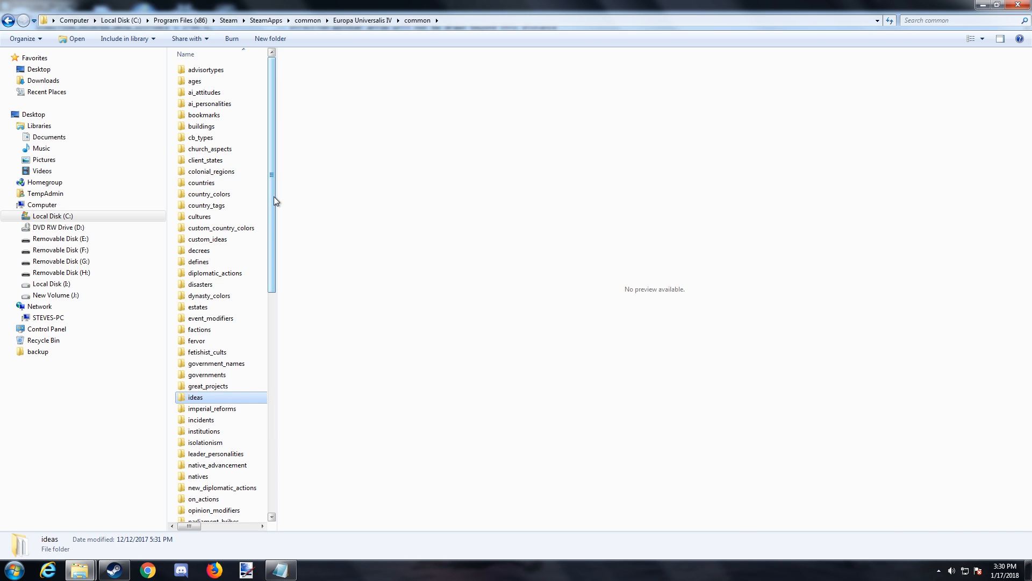
pyautogui.doubleClick(211, 171)
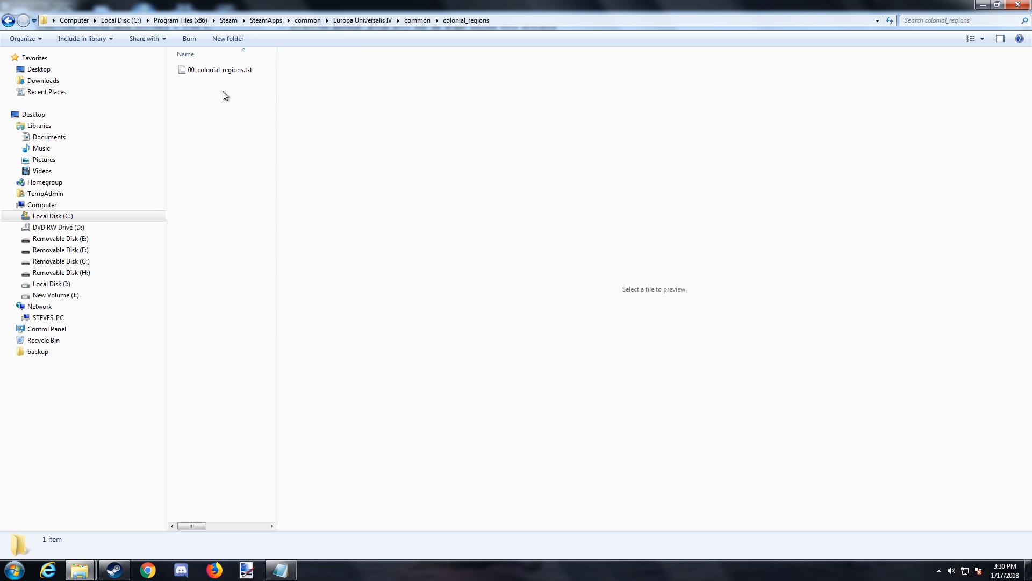
pyautogui.click(218, 69)
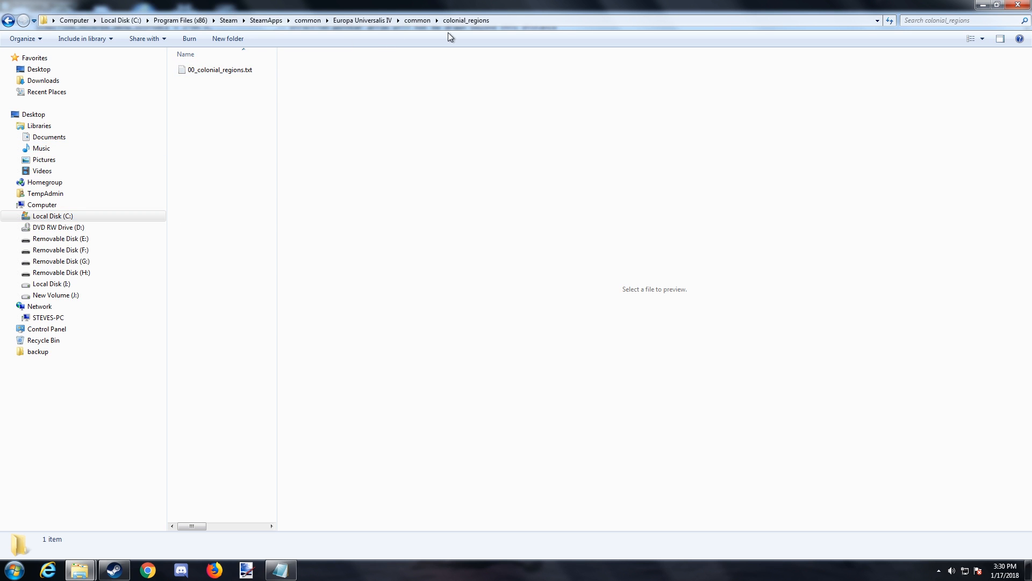
pyautogui.moveTo(206, 82)
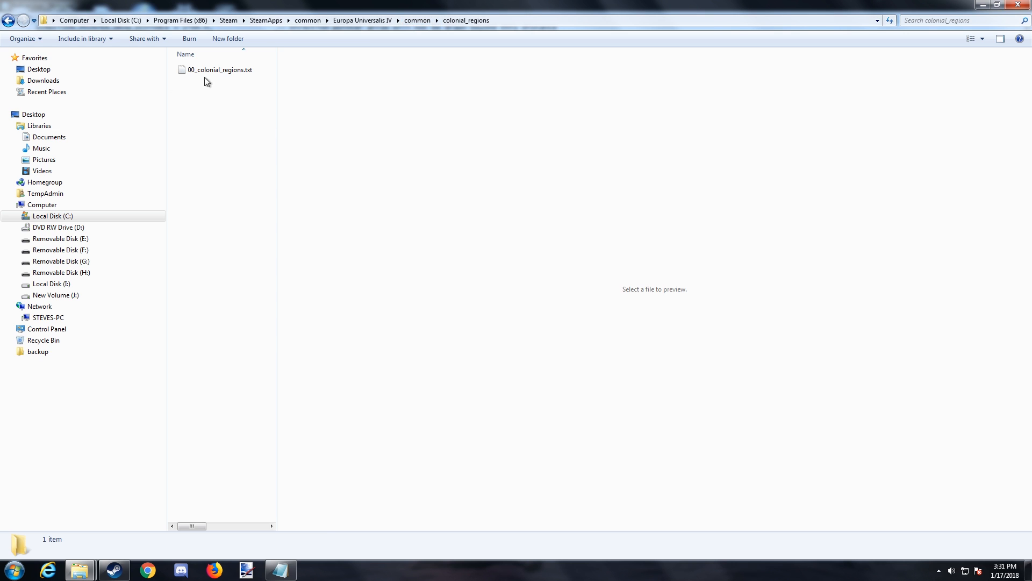
pyautogui.click(218, 68)
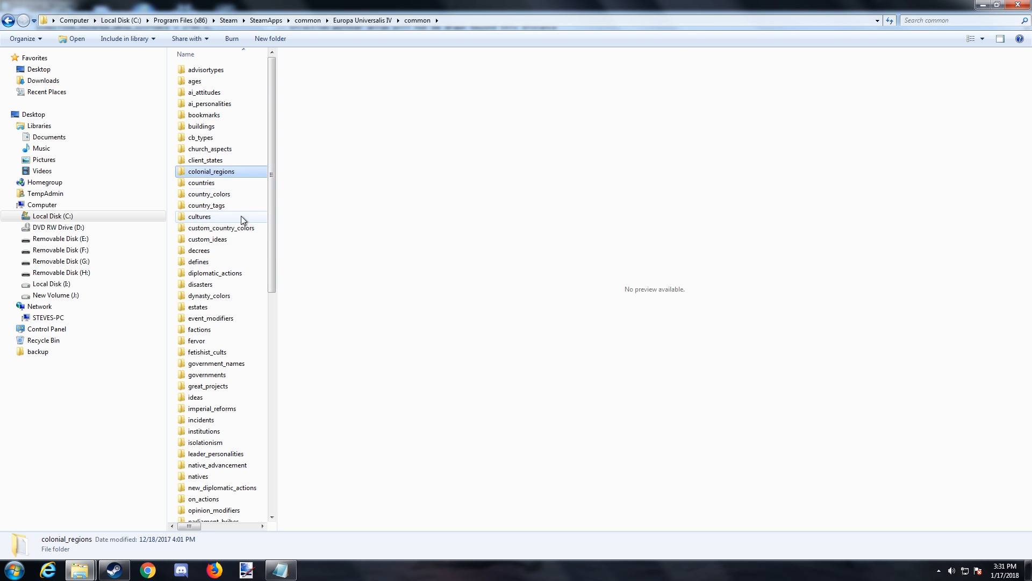
pyautogui.moveTo(253, 198)
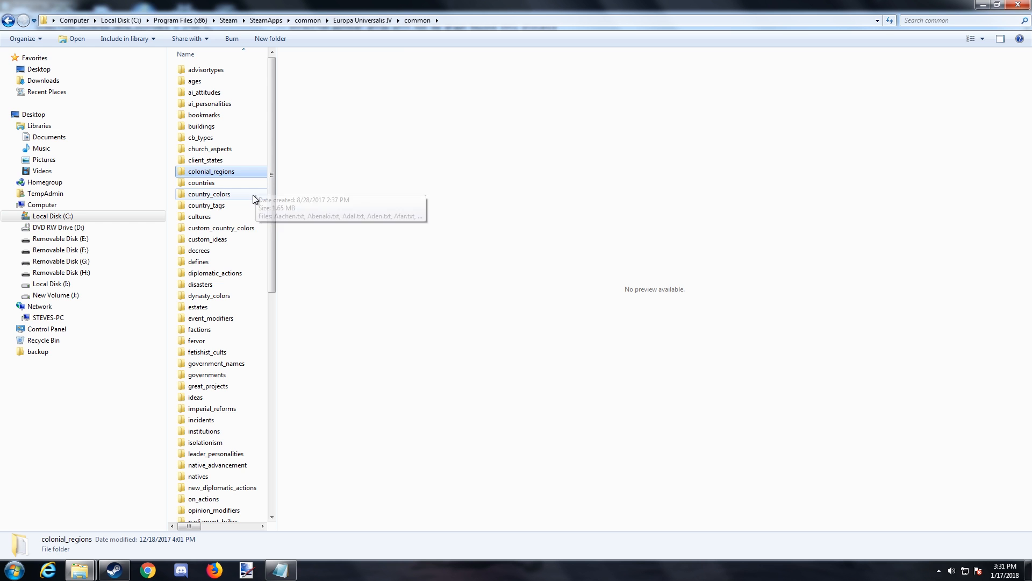
# Enter the peace_treaties folder and preview 00_peace_treaties.txt with its make_dummy treaty example
pyautogui.scroll(-3)
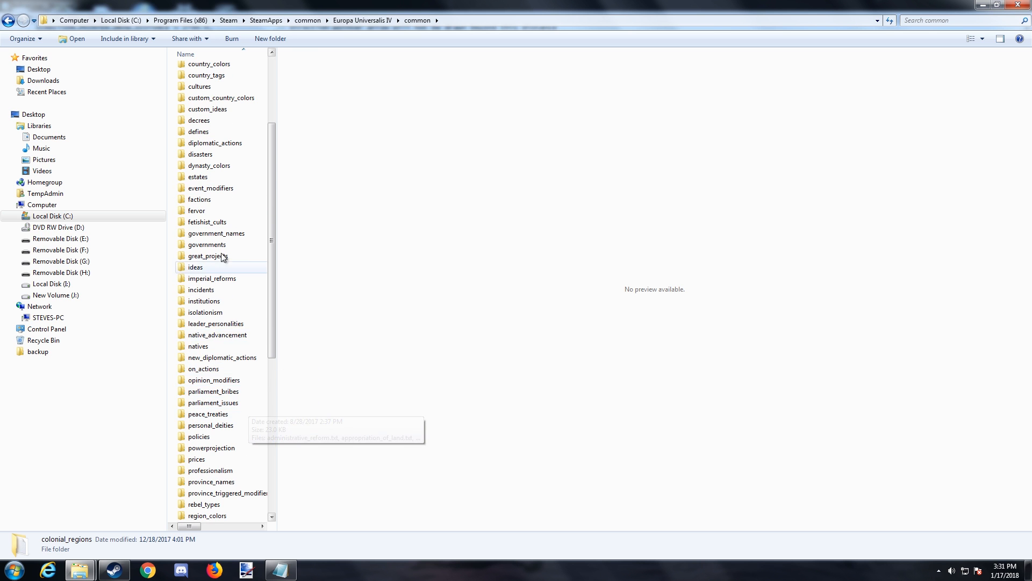
pyautogui.doubleClick(207, 412)
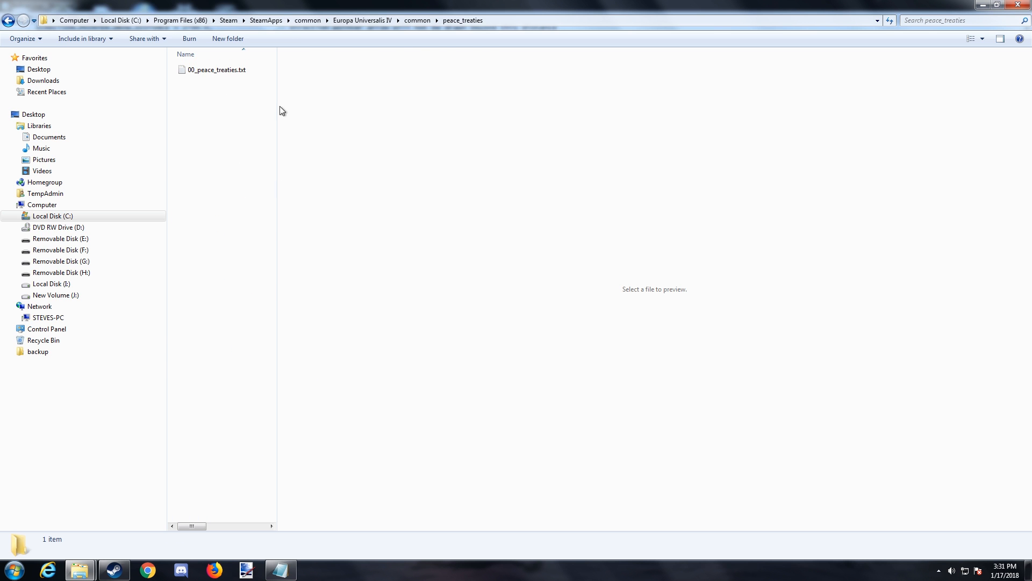
pyautogui.click(216, 70)
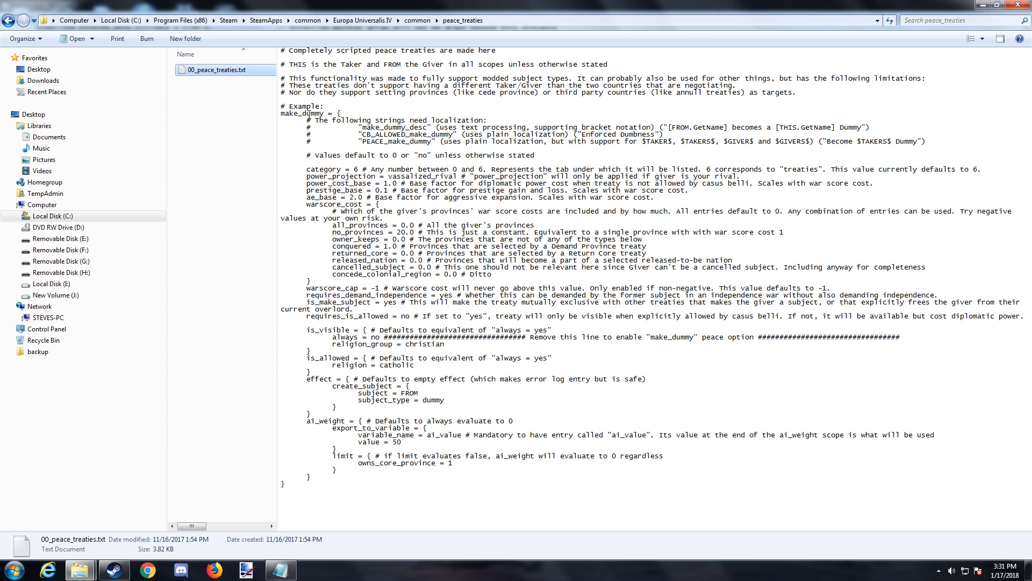
pyautogui.moveTo(451, 217)
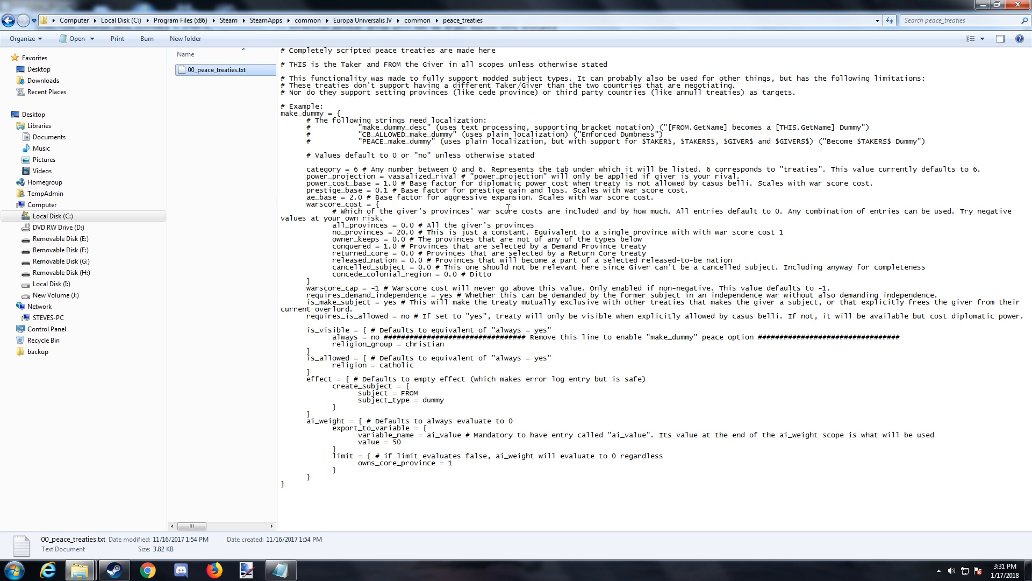
pyautogui.moveTo(870, 209)
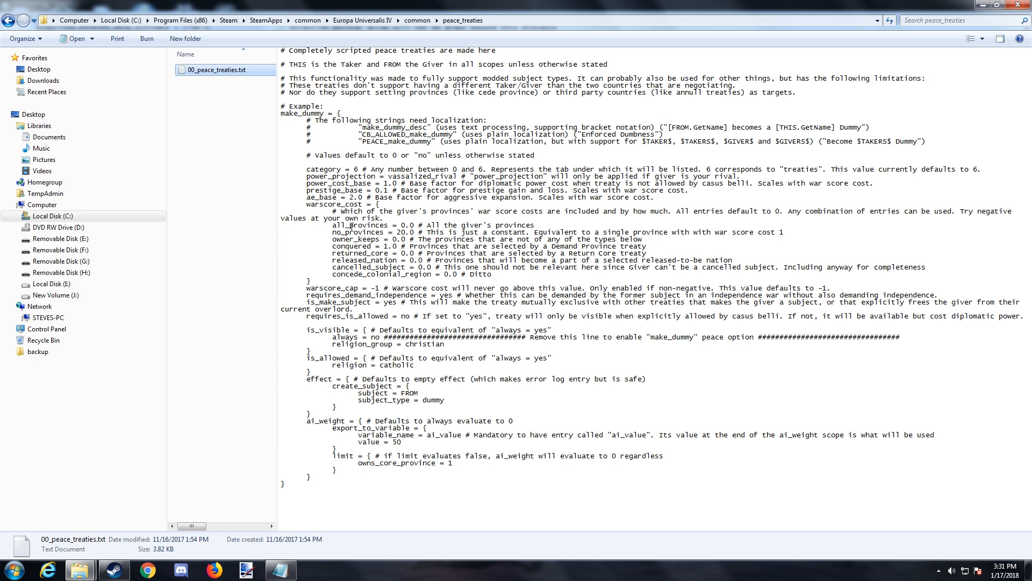
pyautogui.moveTo(259, 402)
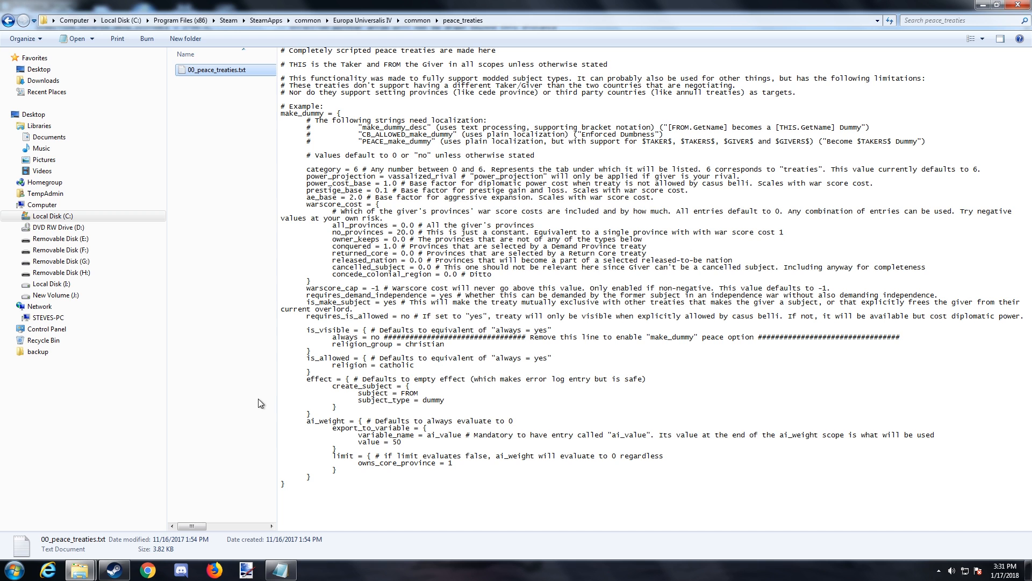
# Return to the common folder and look down its folder list to the loose .txt files
pyautogui.click(417, 20)
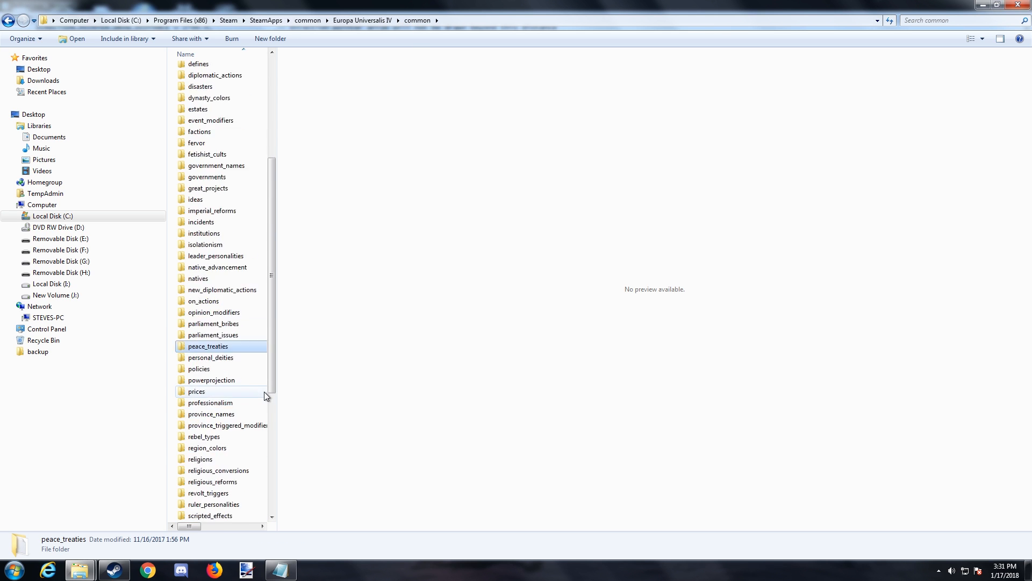
pyautogui.scroll(-3)
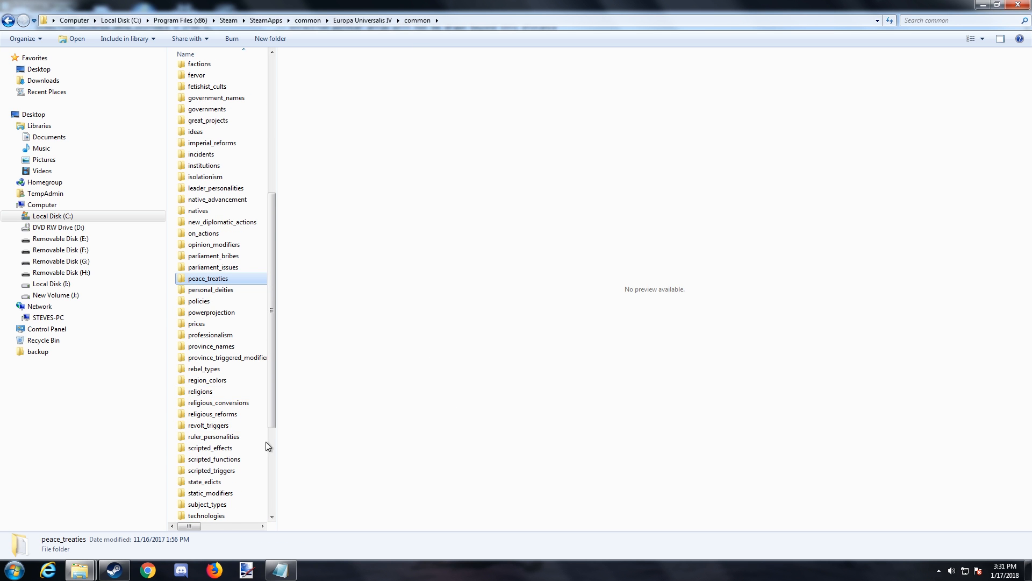
pyautogui.scroll(-3)
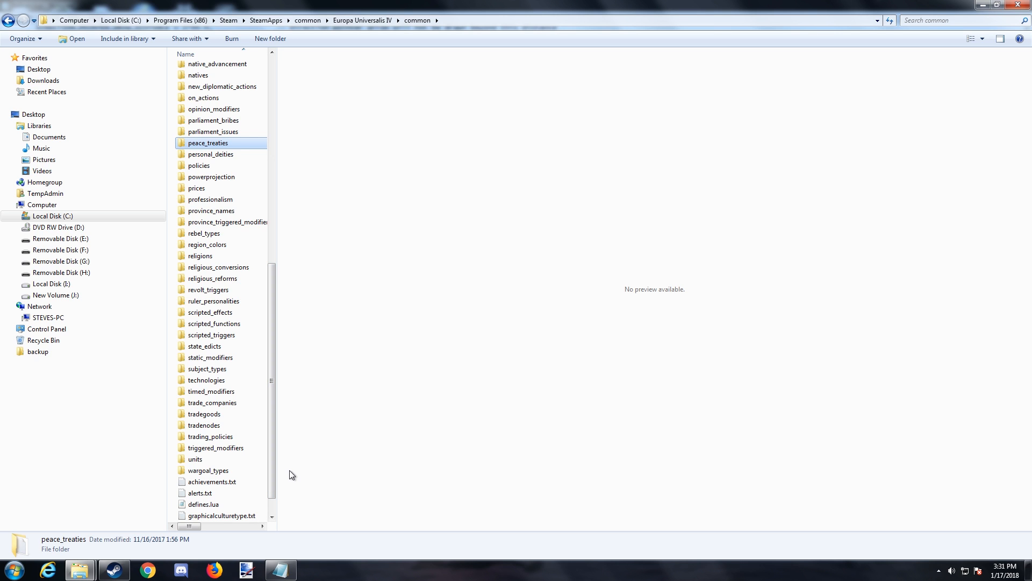
pyautogui.scroll(-3)
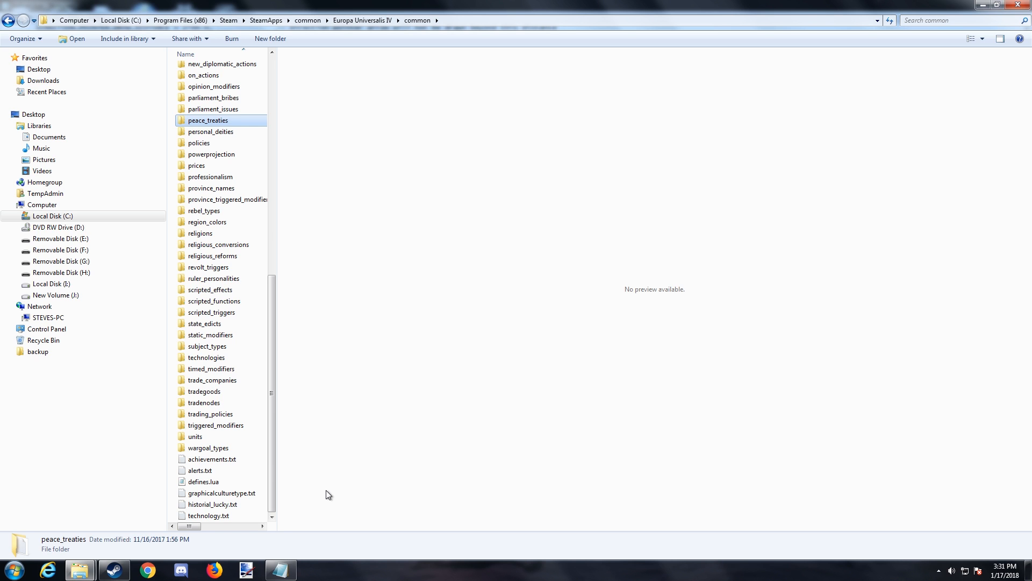
pyautogui.moveTo(309, 430)
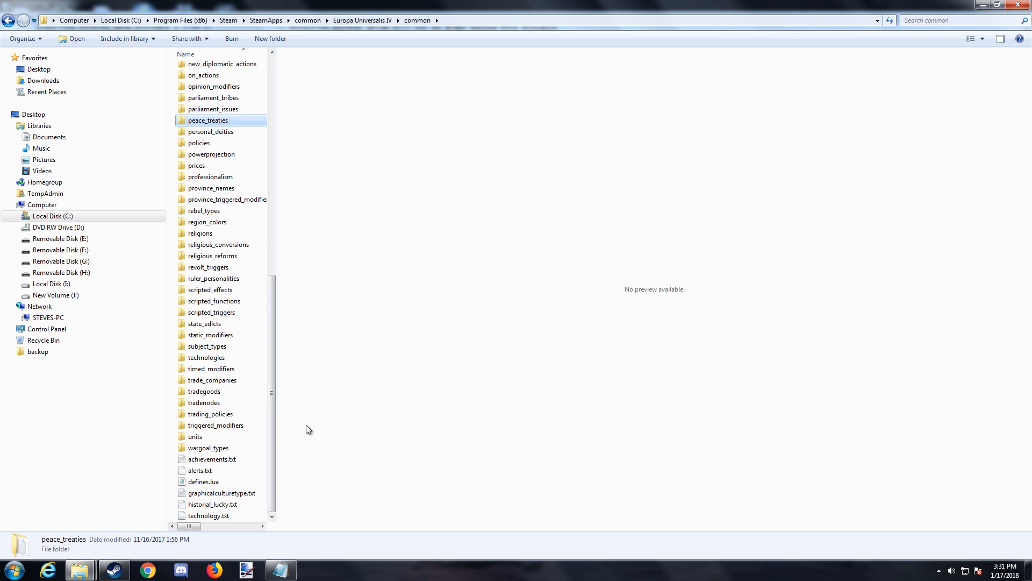
pyautogui.moveTo(720, 337)
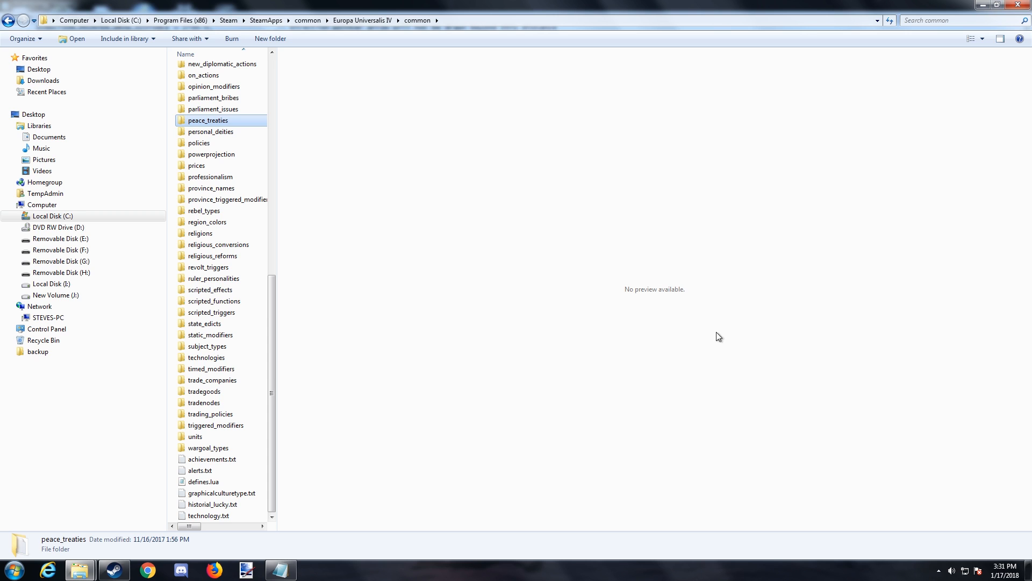
pyautogui.moveTo(295, 439)
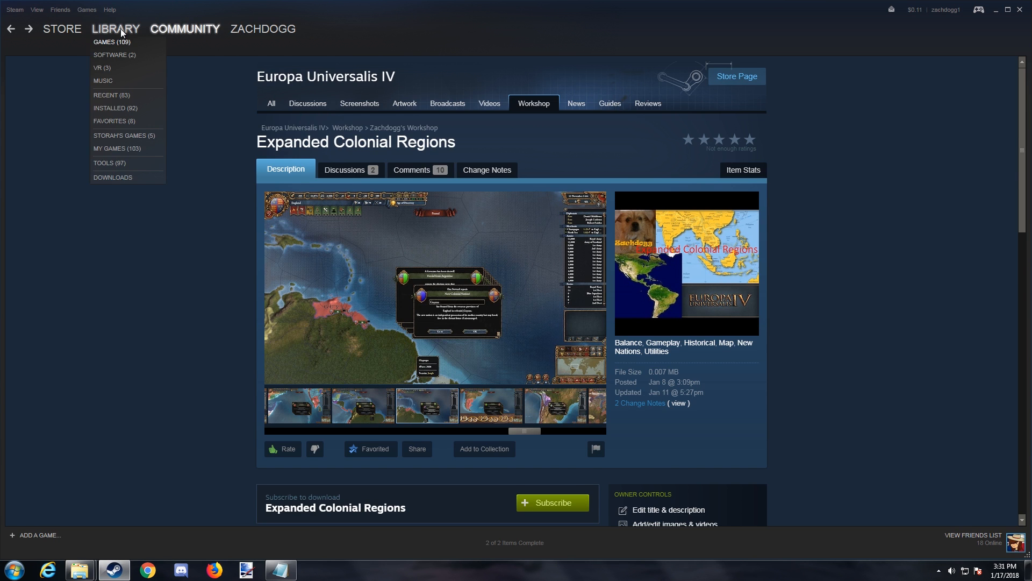
# Go to the Steam library and bring up the options menu for Europa Universalis IV
pyautogui.click(115, 28)
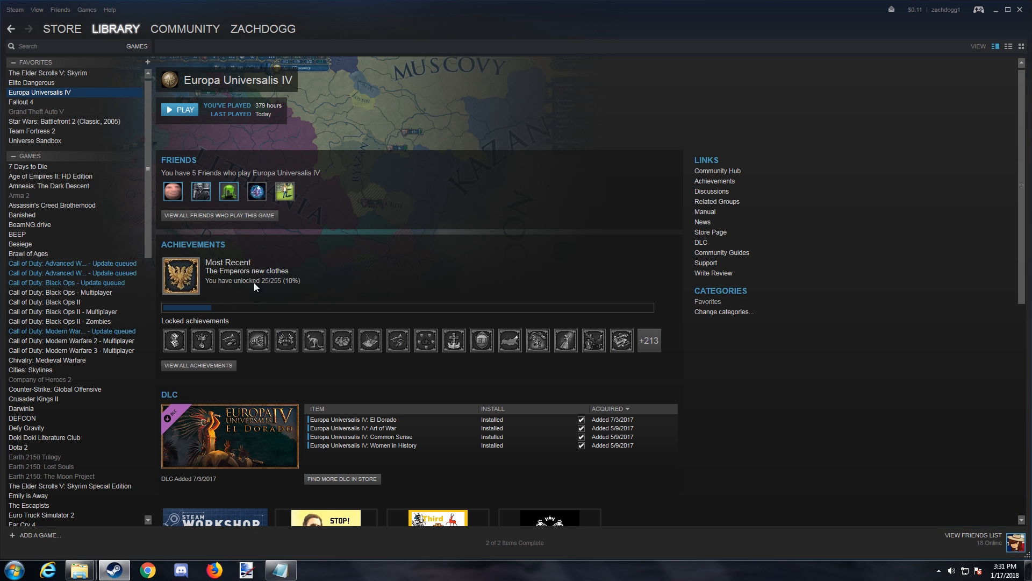
pyautogui.rightClick(40, 92)
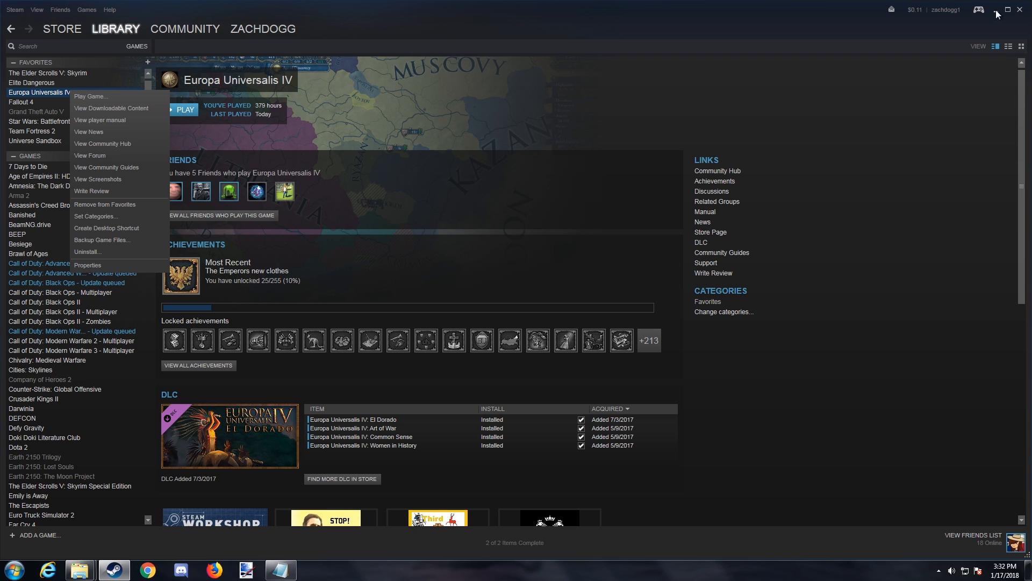
pyautogui.moveTo(643, 294)
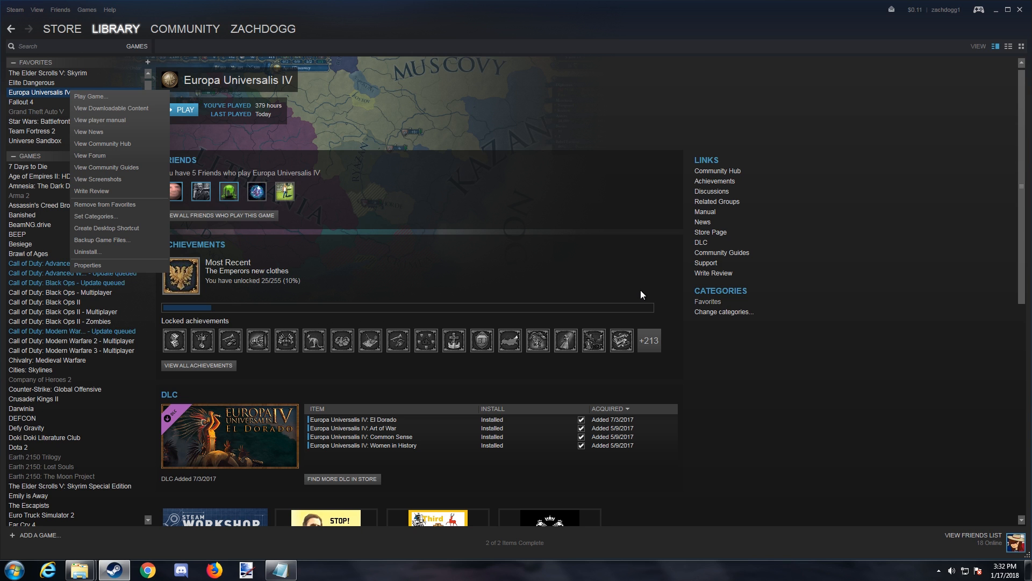
pyautogui.moveTo(138, 309)
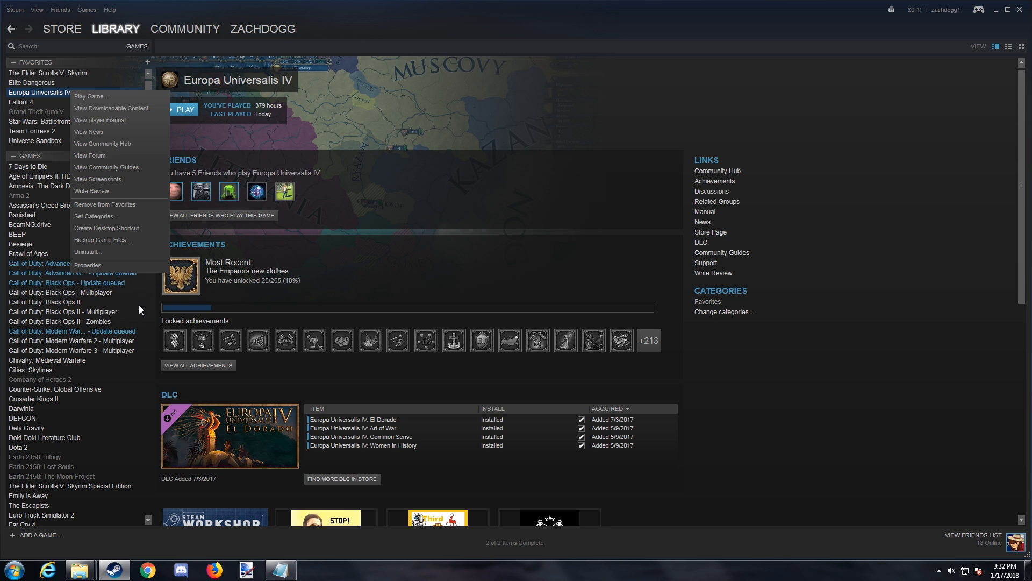
pyautogui.moveTo(115, 271)
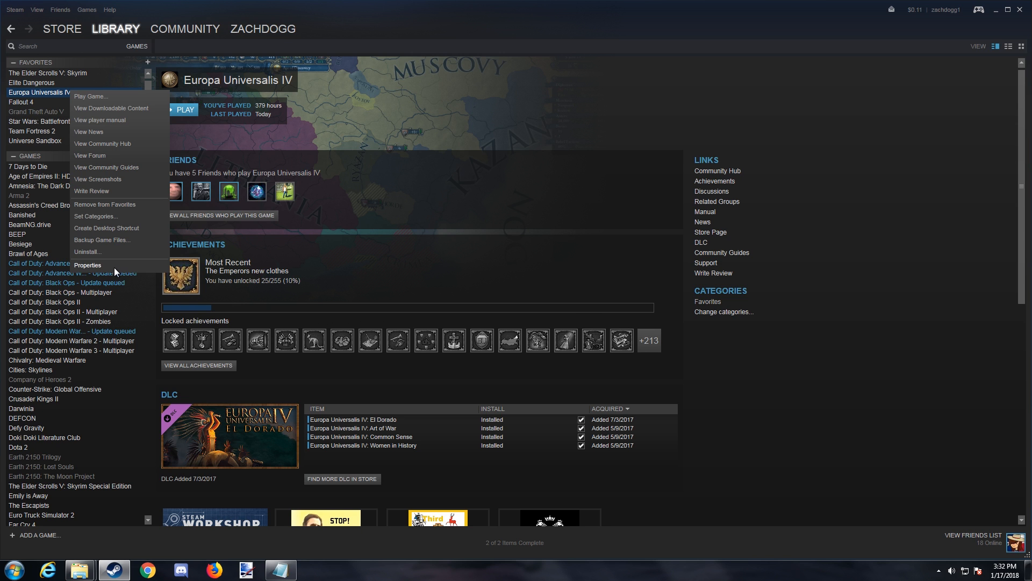
# Show Europa Universalis IV's Properties on the Local Files section with Verify Integrity of Game Files
pyautogui.click(87, 265)
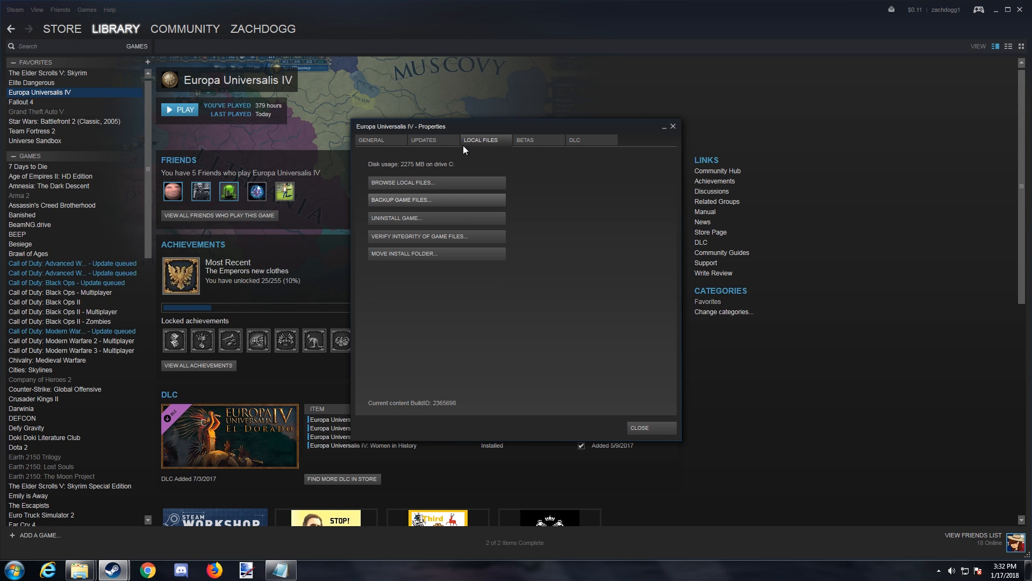
pyautogui.moveTo(446, 240)
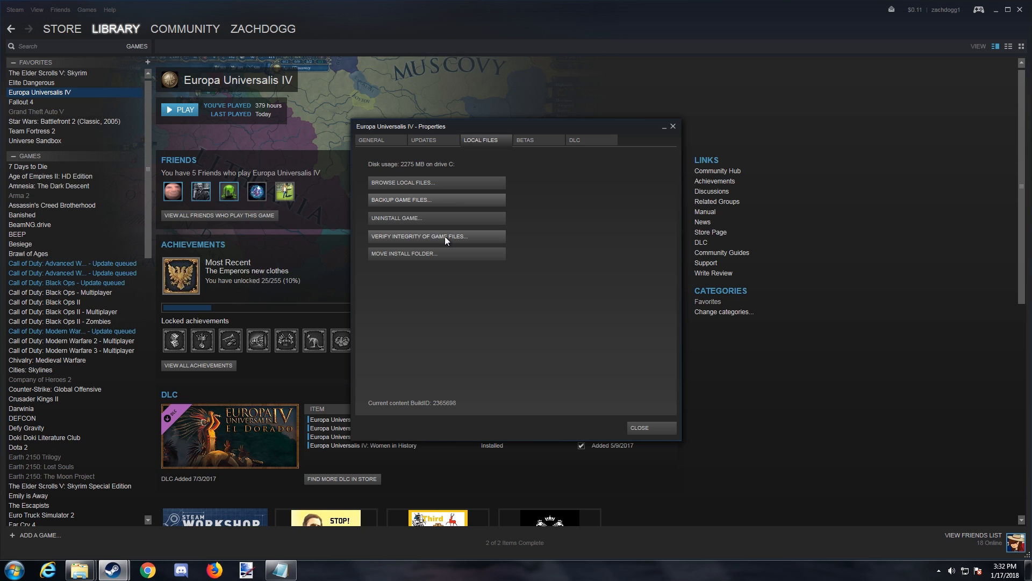
pyautogui.moveTo(701, 217)
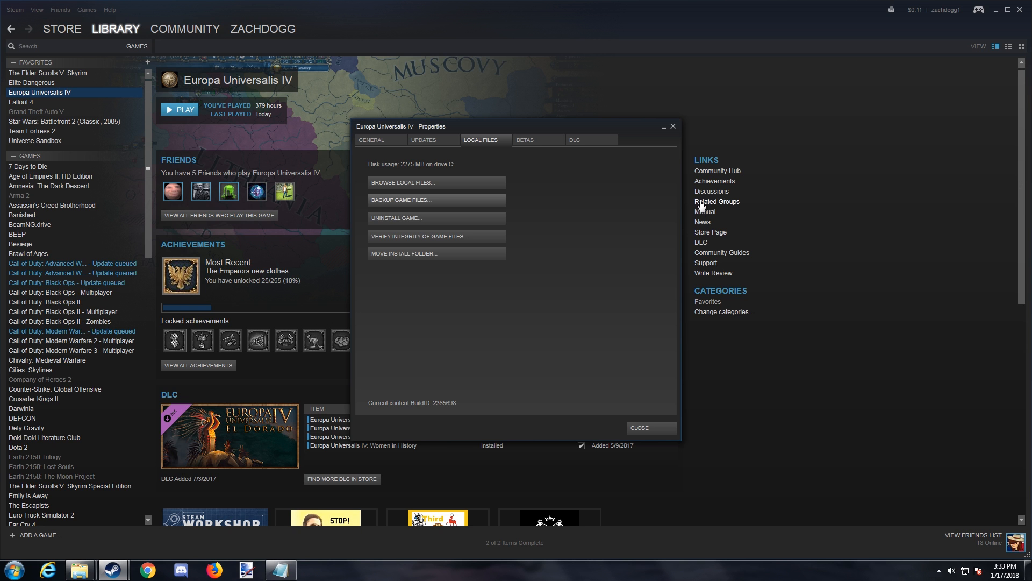
pyautogui.moveTo(569, 225)
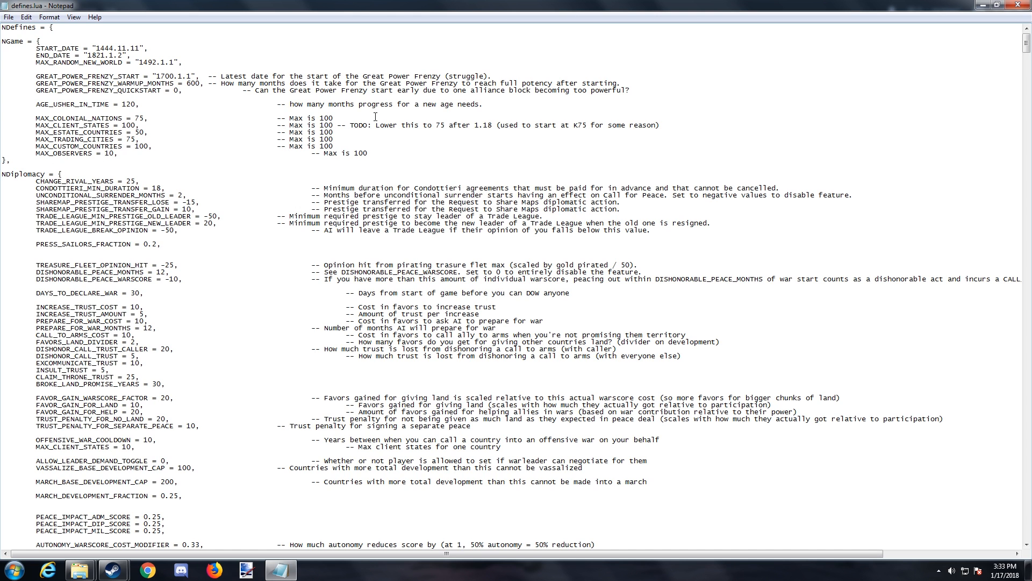
pyautogui.moveTo(363, 152)
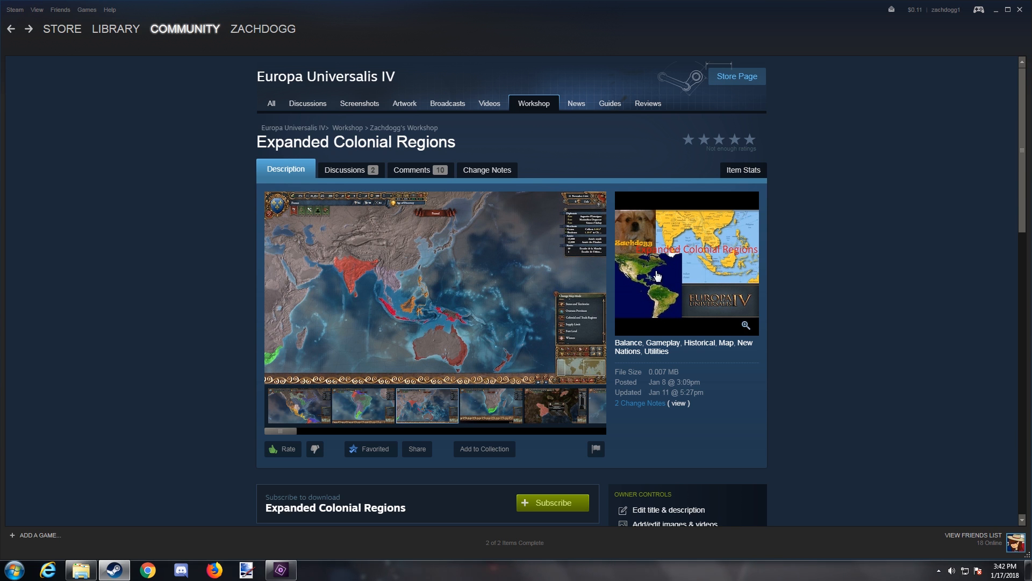
# Browse the Expanded Colonial Regions Workshop page and view its southern Africa map screenshot
pyautogui.scroll(-3)
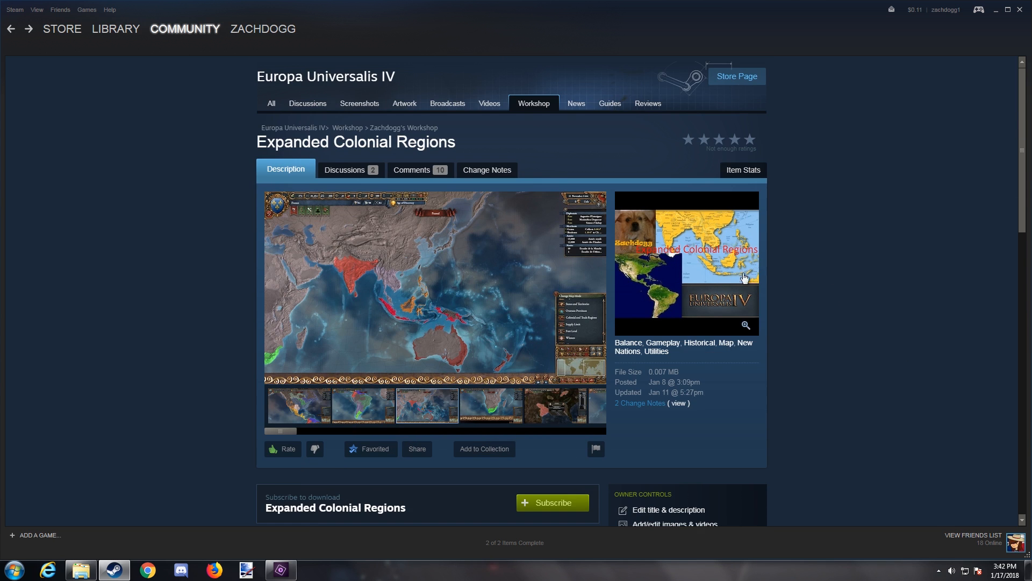
pyautogui.moveTo(762, 9)
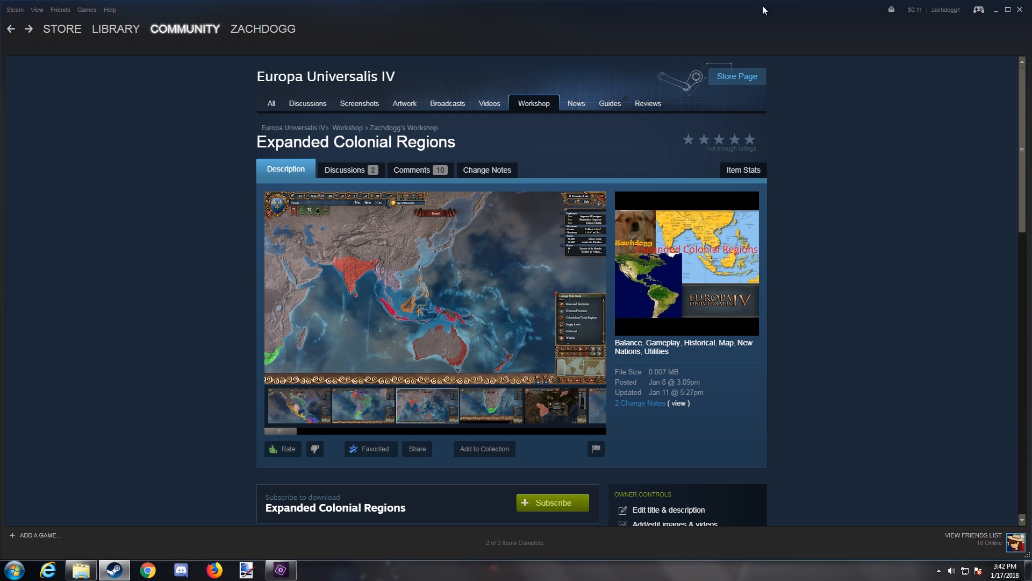
pyautogui.moveTo(920, 203)
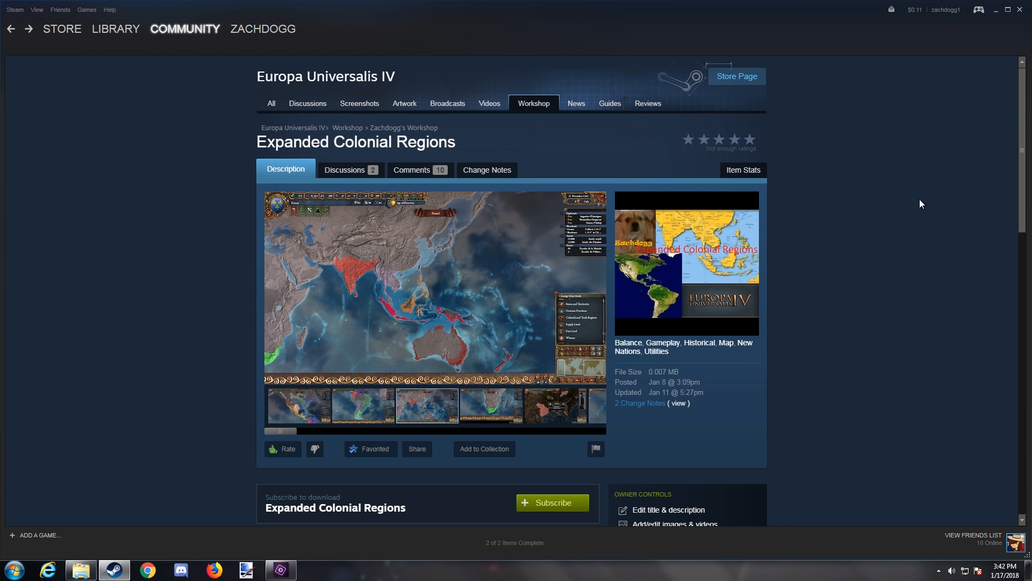
pyautogui.click(491, 405)
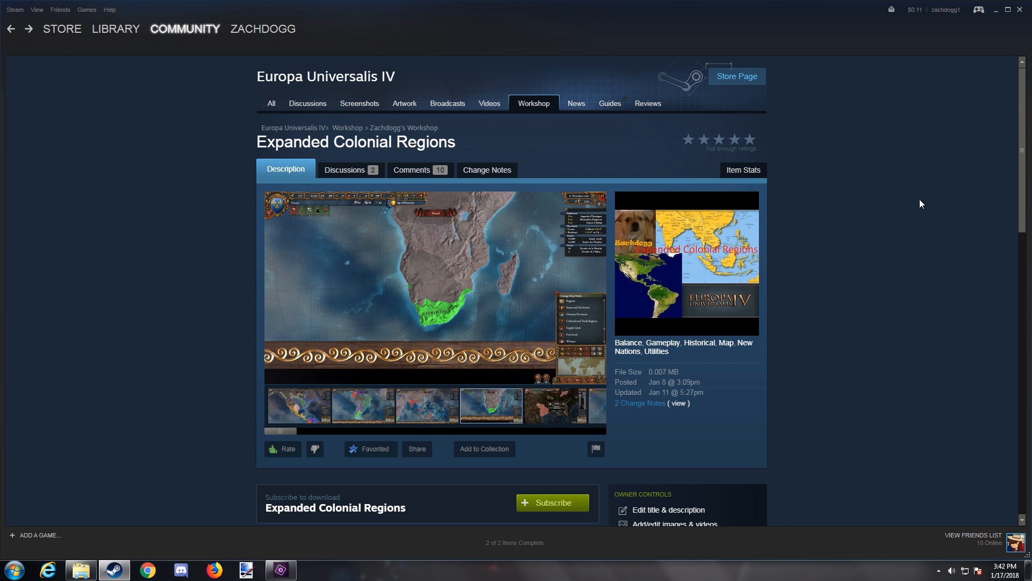